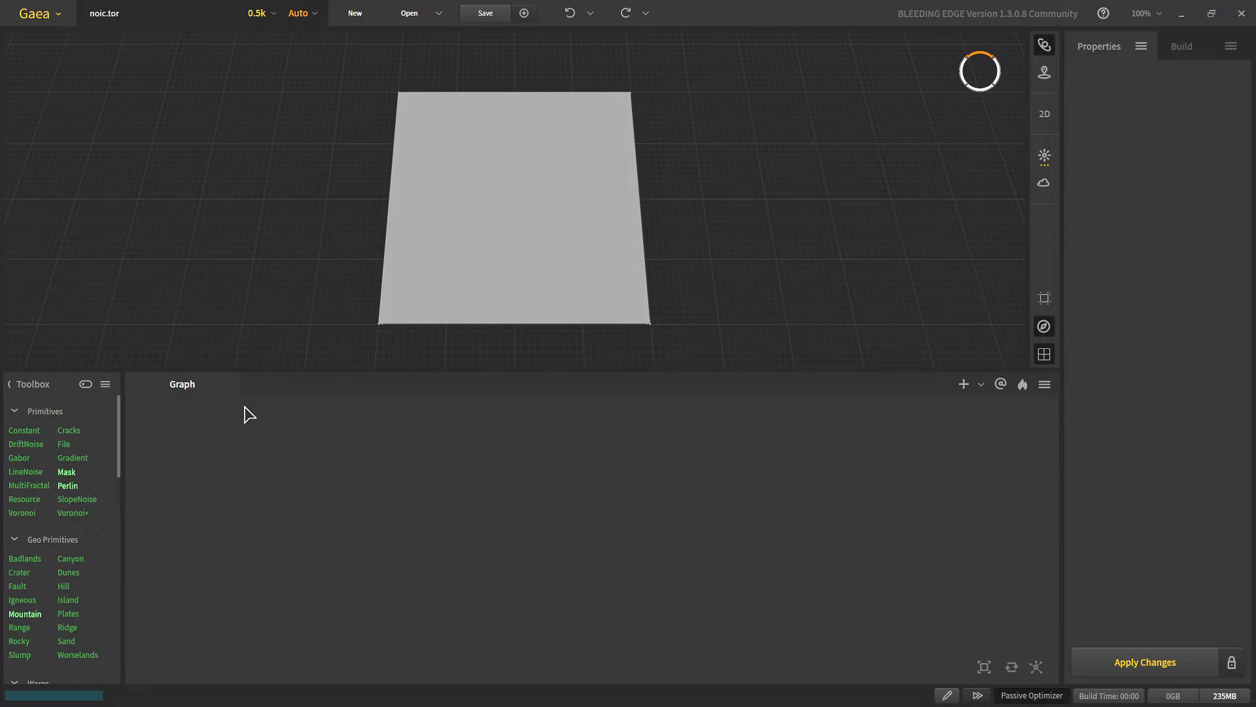
pyautogui.moveTo(693, 456)
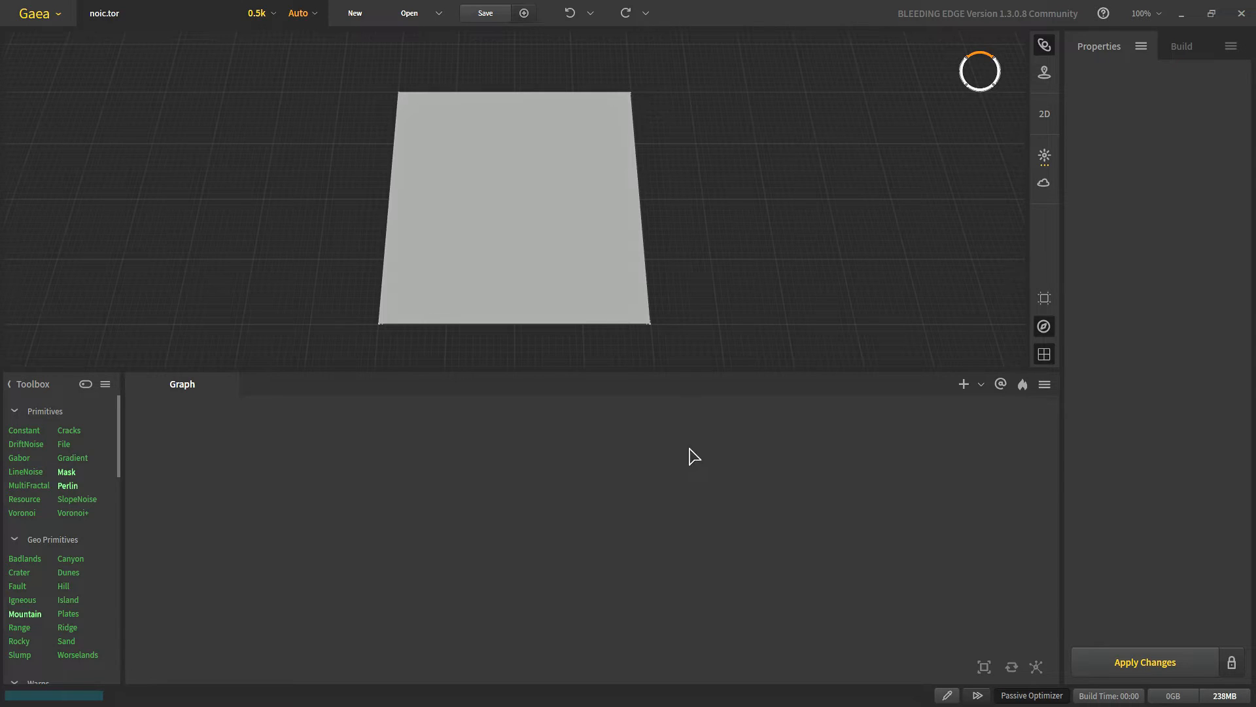
# Show the Build settings panel and list the available build methods
pyautogui.click(1181, 46)
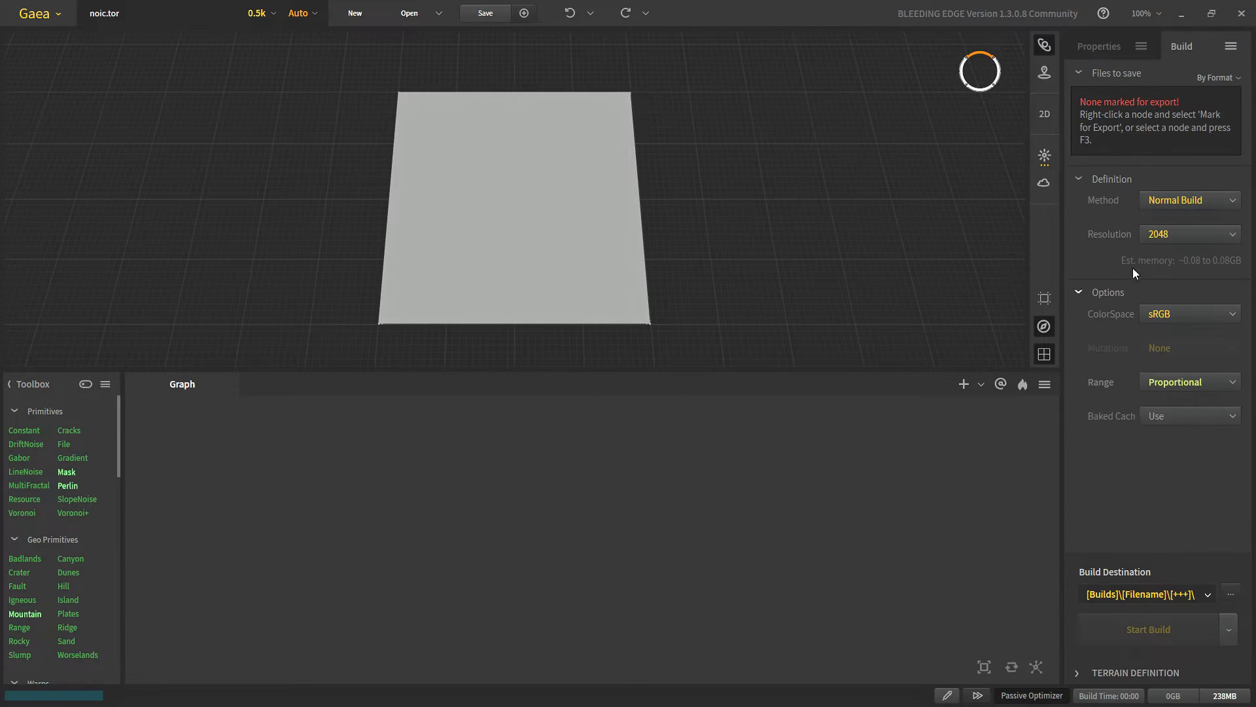
pyautogui.click(1189, 200)
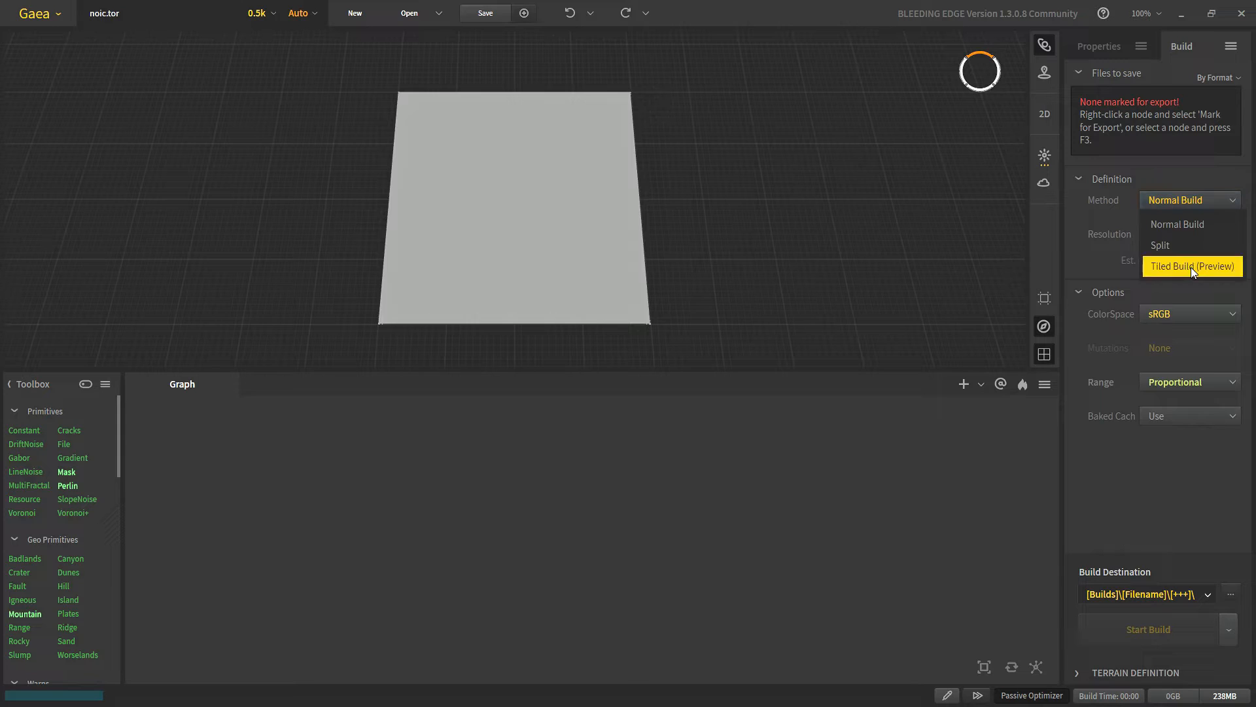
# Switch the build method to Tiled Build (Preview) with 3 tiles and 25% blending
pyautogui.click(1191, 265)
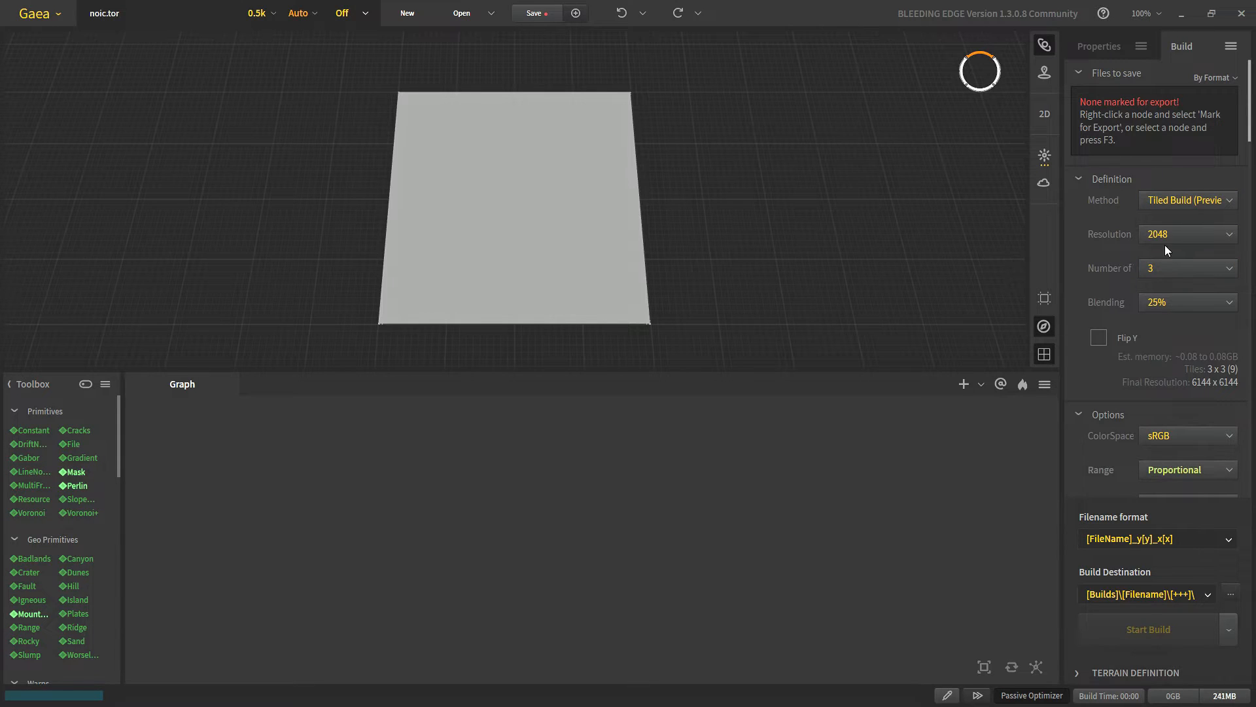
pyautogui.moveTo(1145, 286)
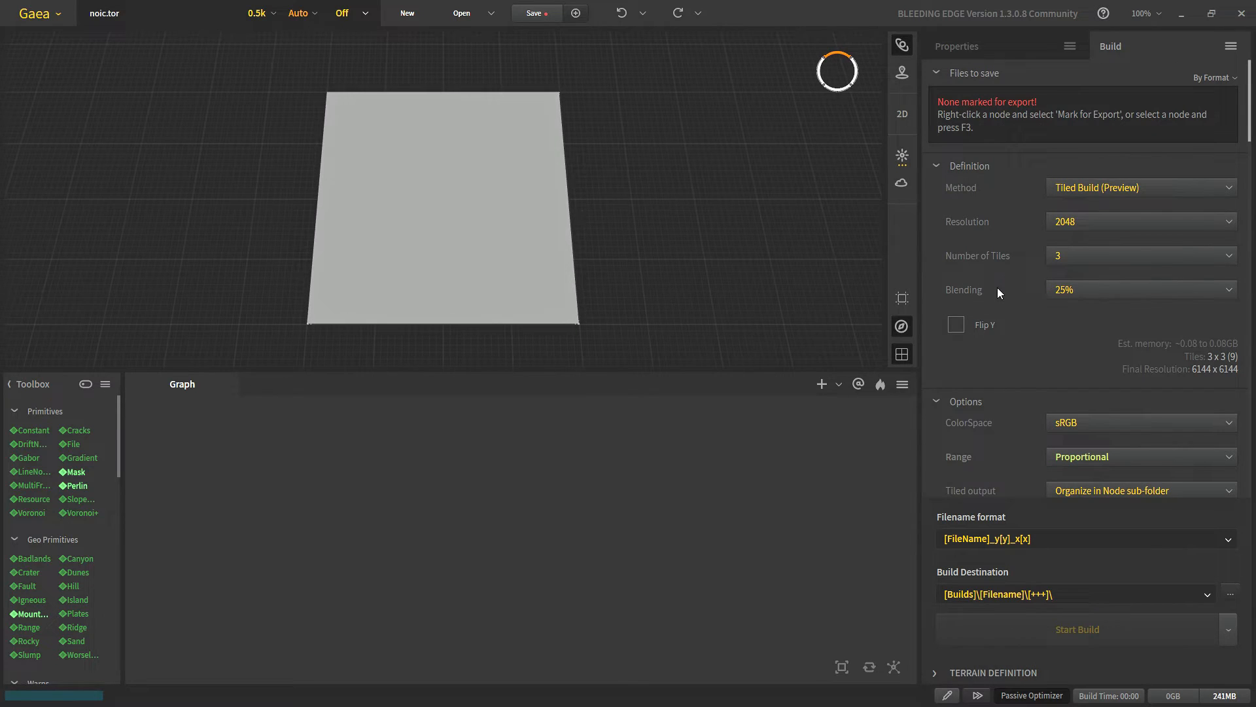
pyautogui.click(1138, 254)
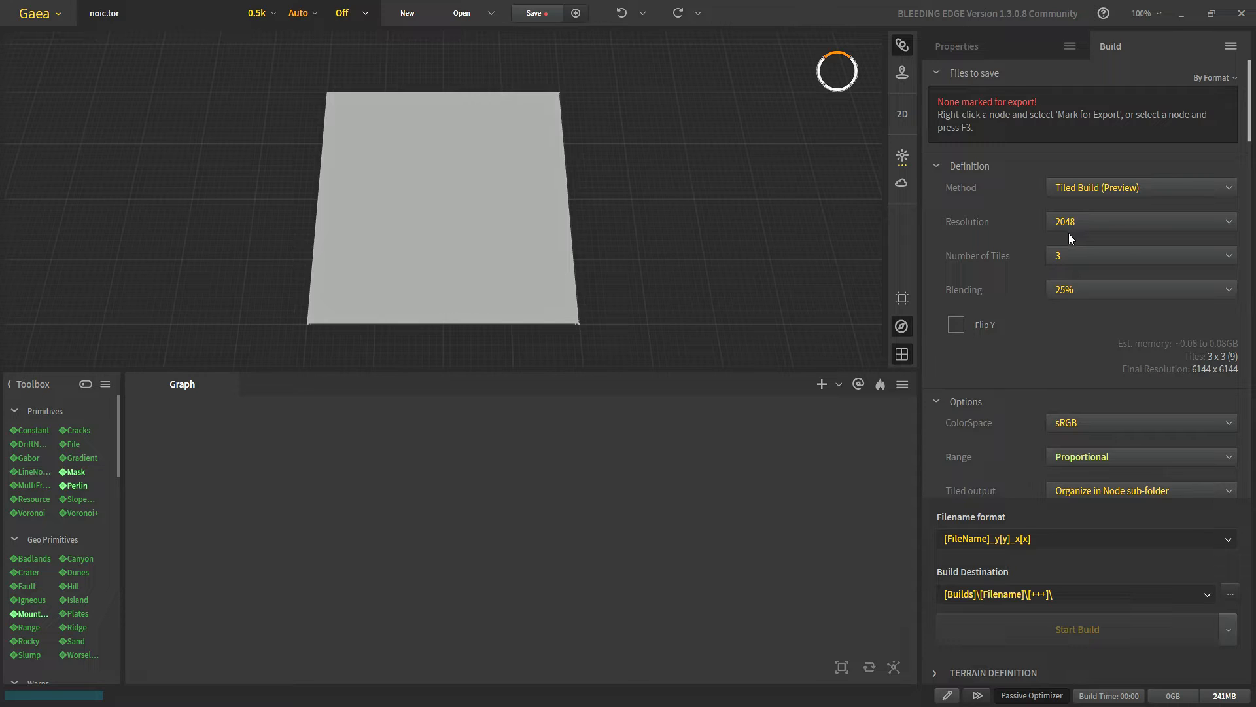
pyautogui.moveTo(950, 251)
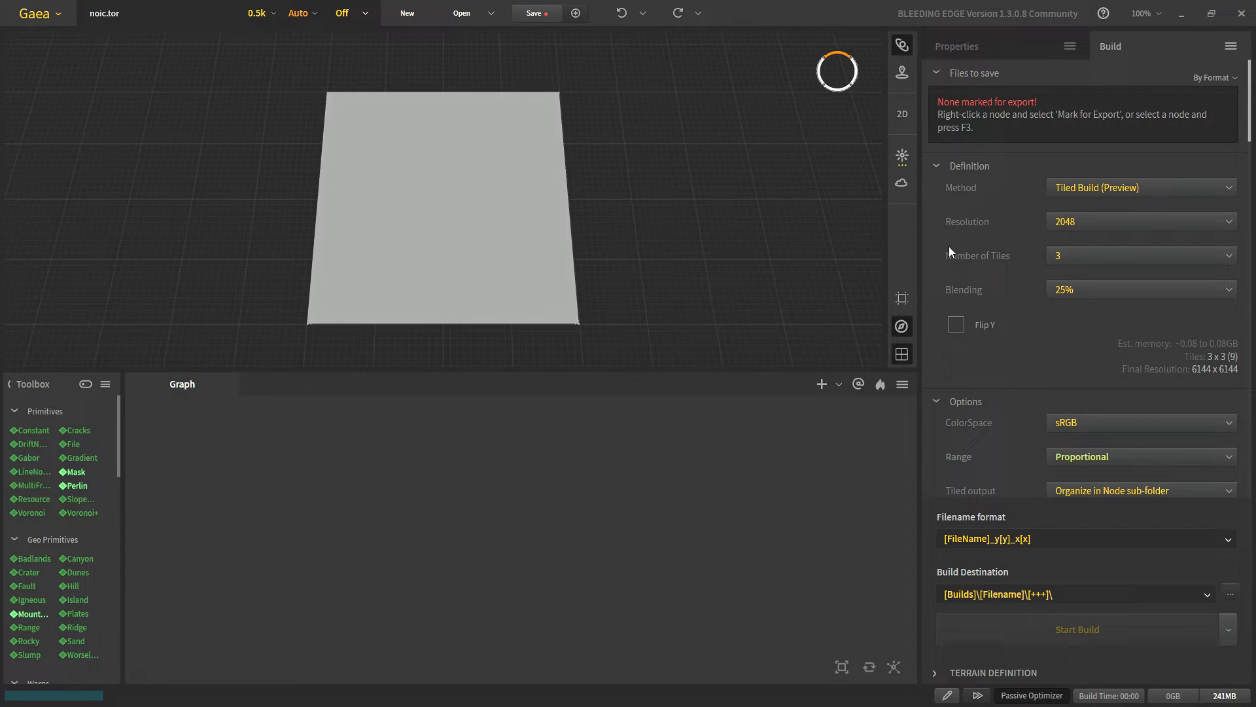
pyautogui.click(1138, 289)
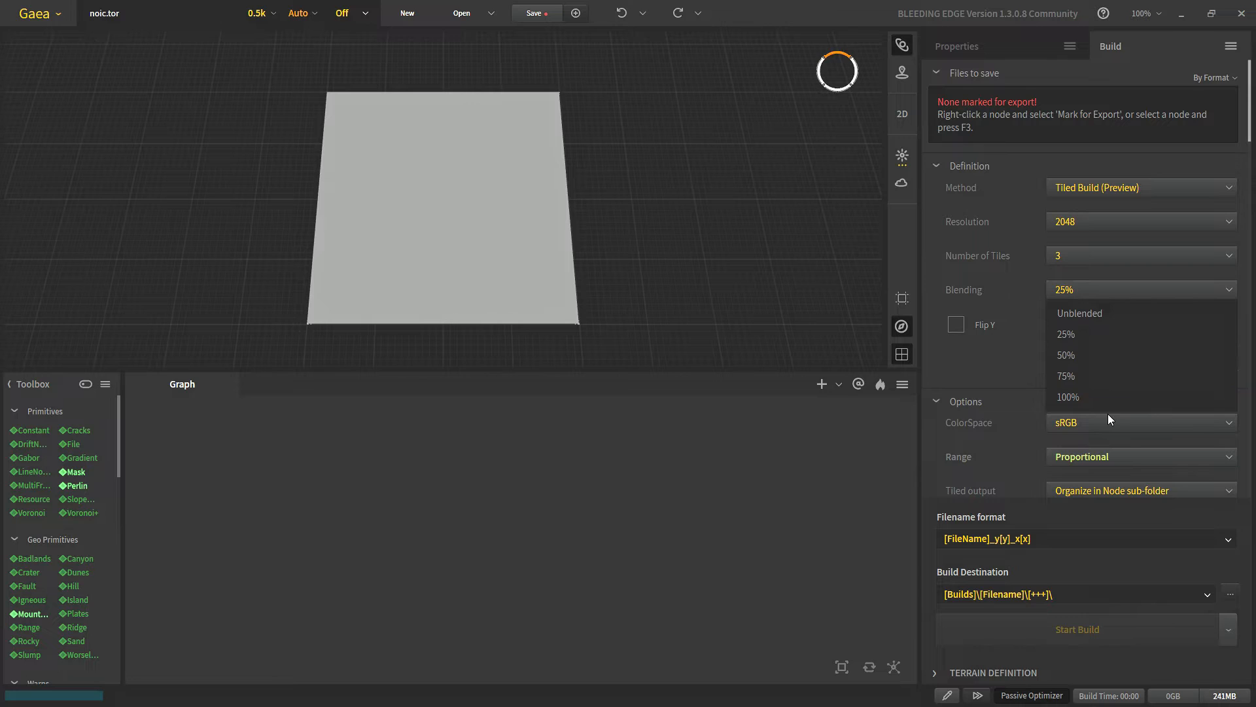
pyautogui.moveTo(1113, 303)
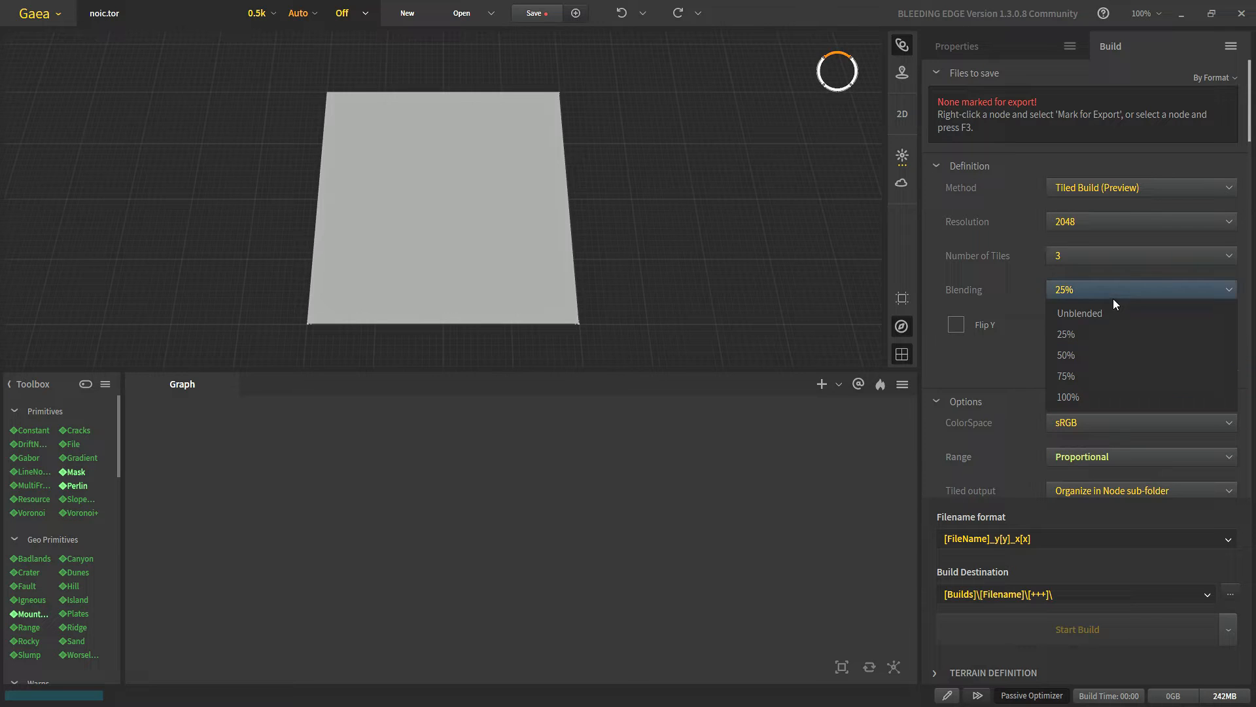
pyautogui.moveTo(1102, 335)
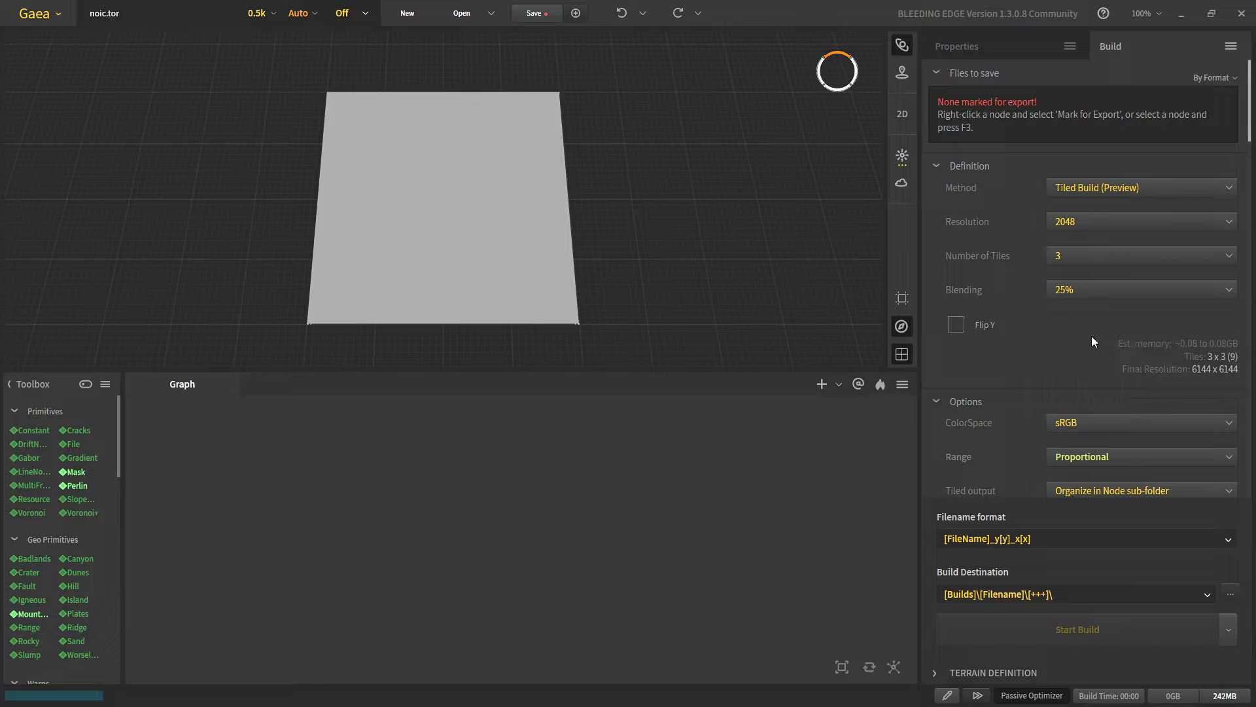
pyautogui.click(1138, 289)
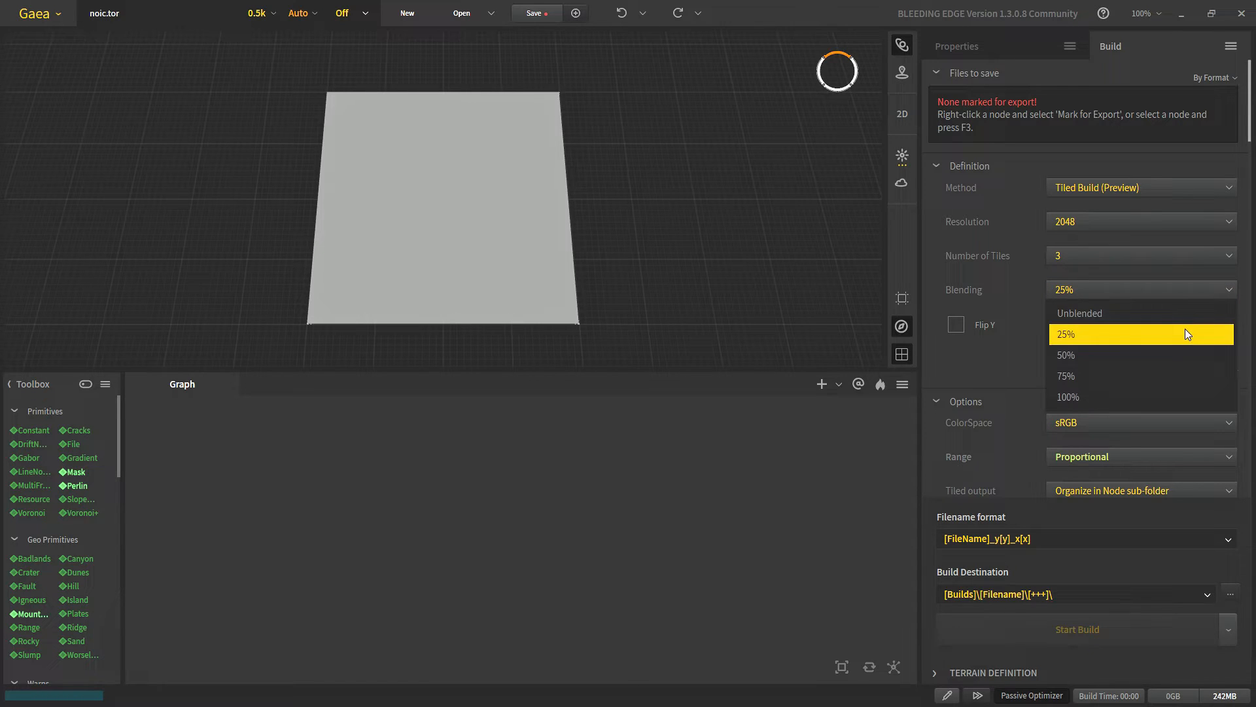
pyautogui.moveTo(1162, 340)
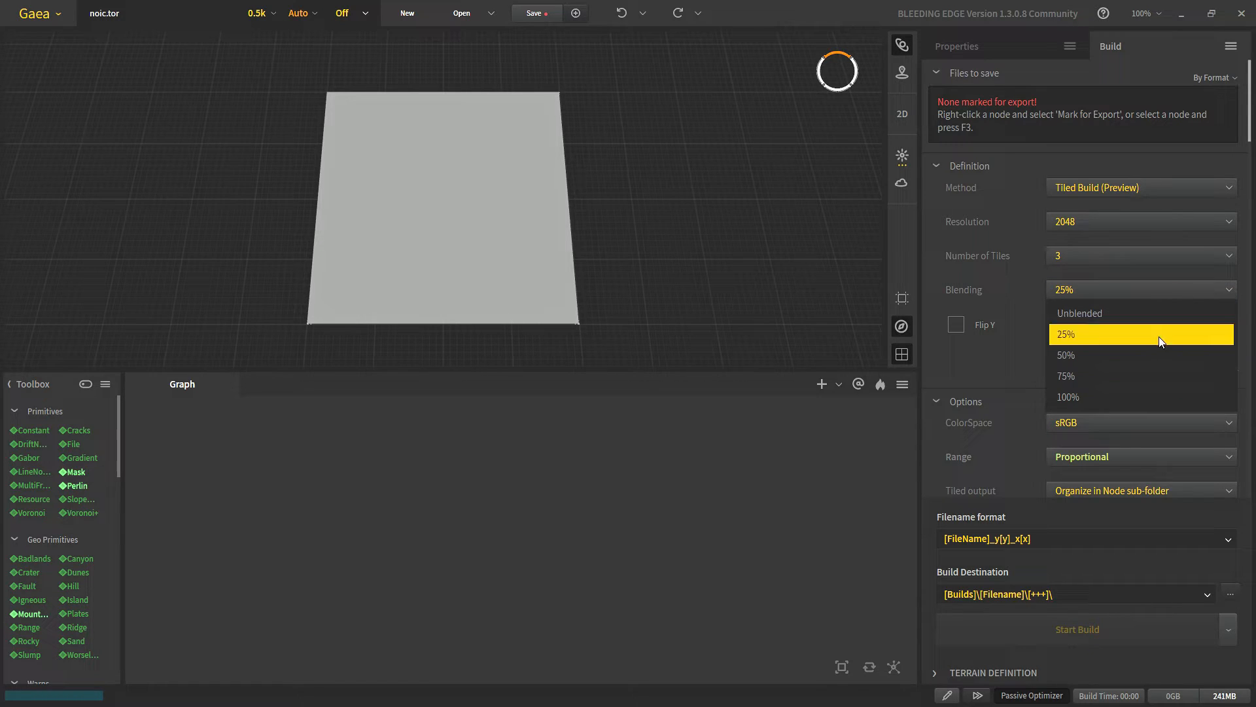
pyautogui.moveTo(1154, 335)
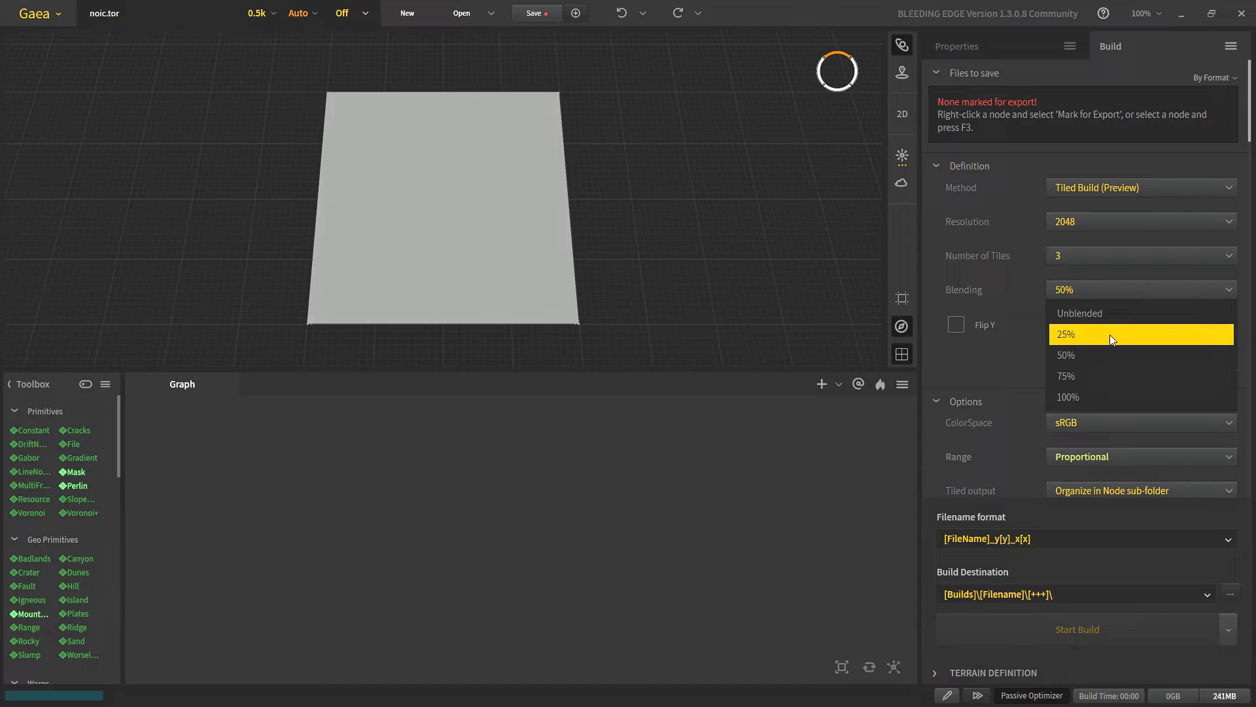
pyautogui.click(1067, 335)
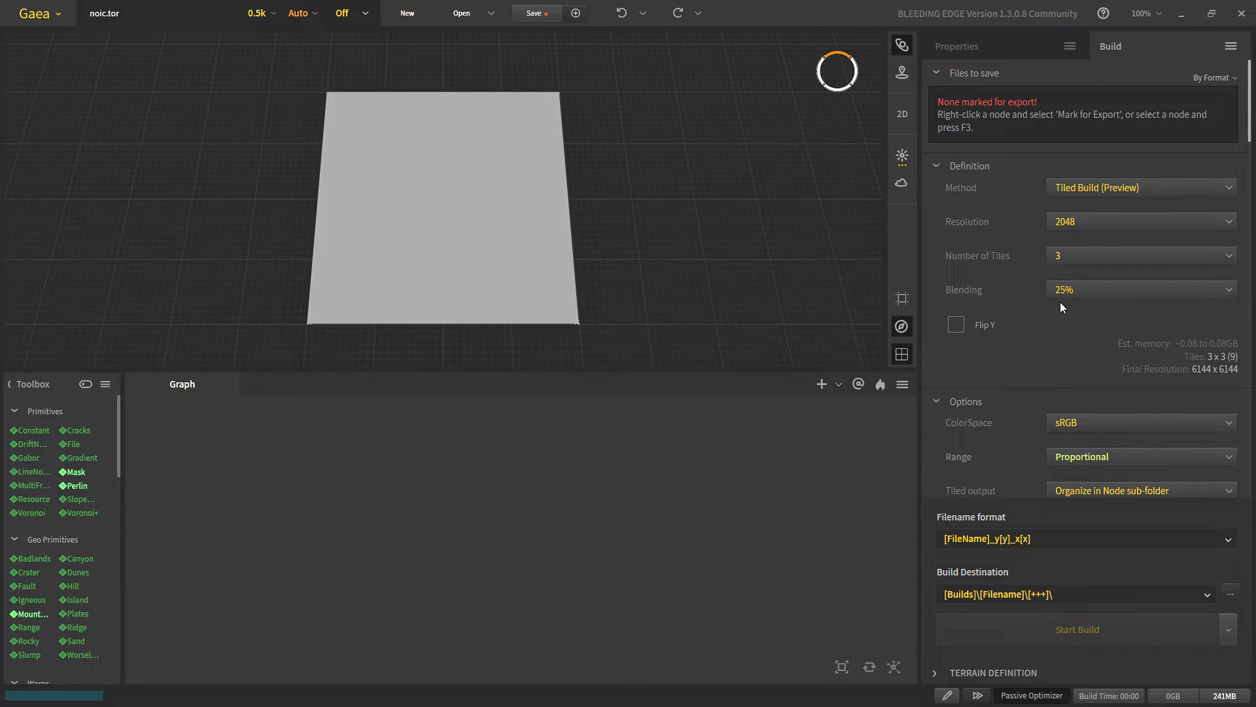
pyautogui.moveTo(1152, 357)
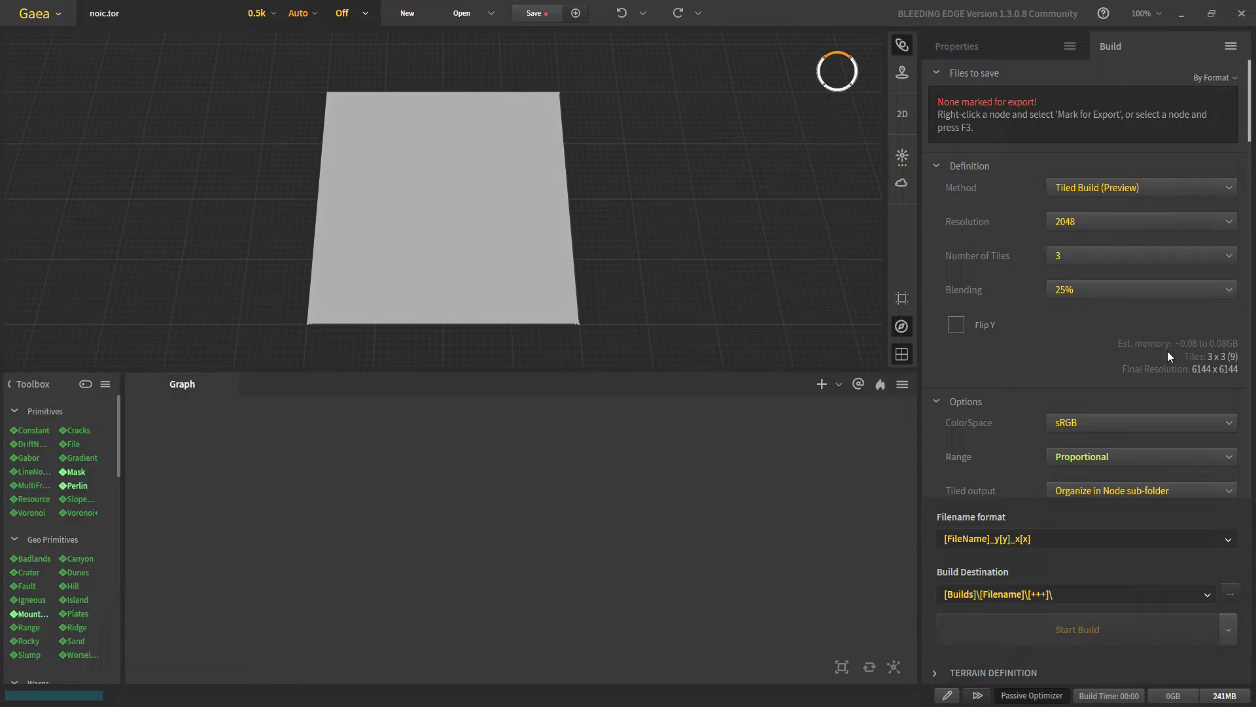
pyautogui.moveTo(1125, 373)
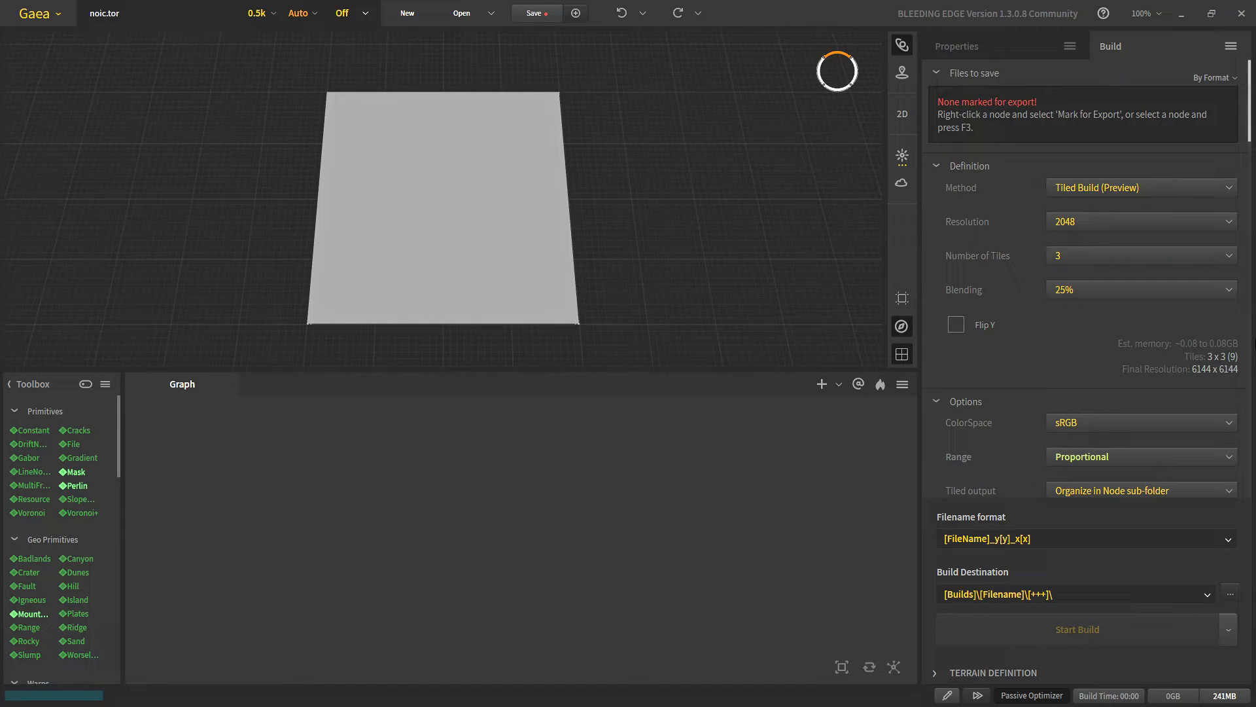
pyautogui.moveTo(1020, 335)
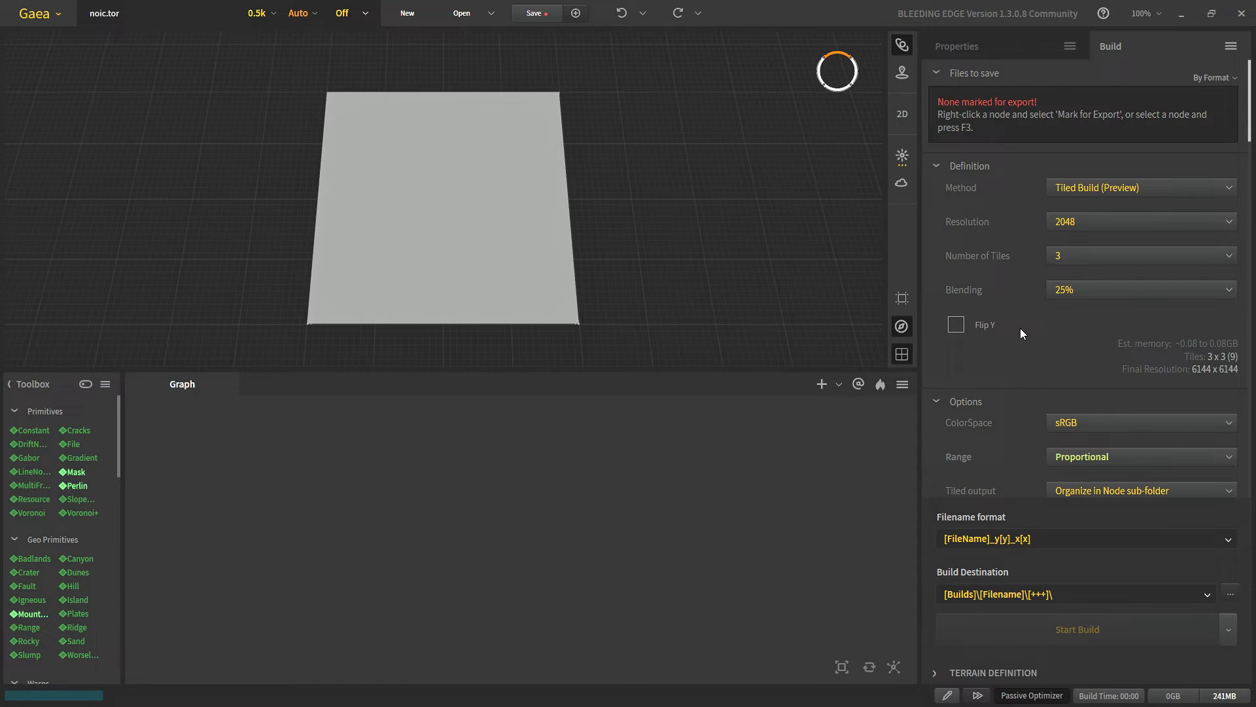
pyautogui.moveTo(1217, 369)
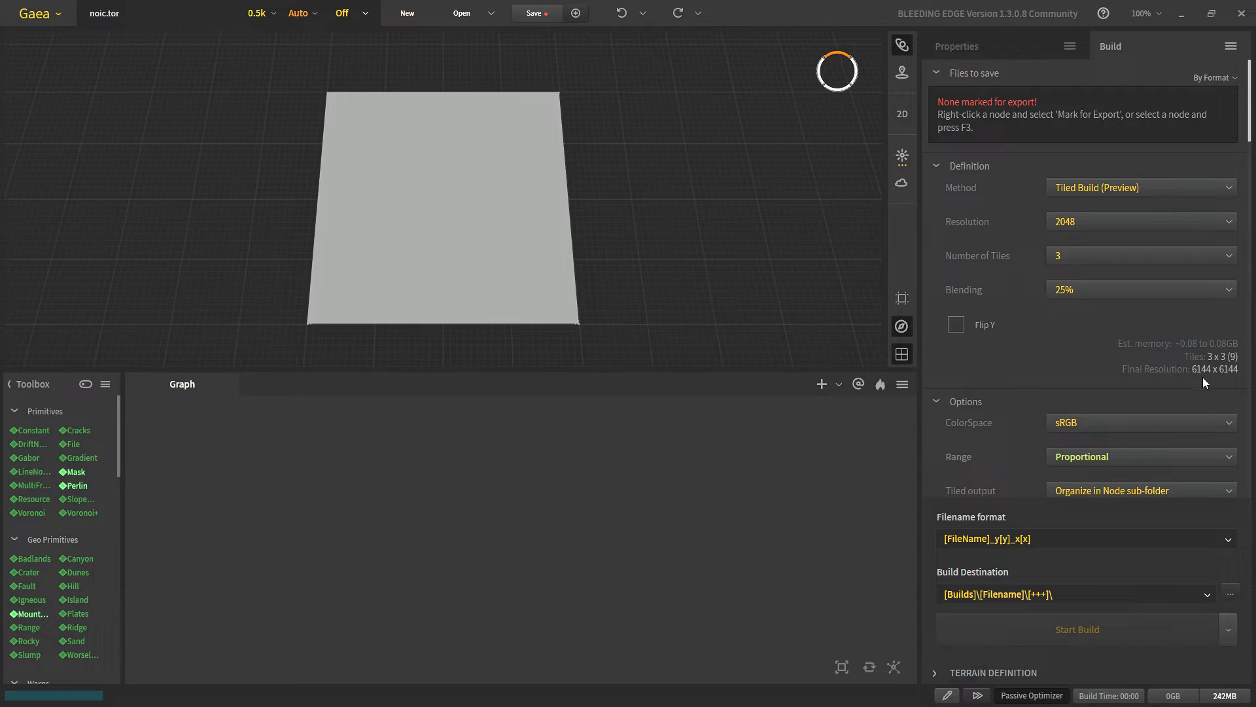
# Set the per-tile build resolution to 4096, giving 12288×12288 output
pyautogui.click(1139, 222)
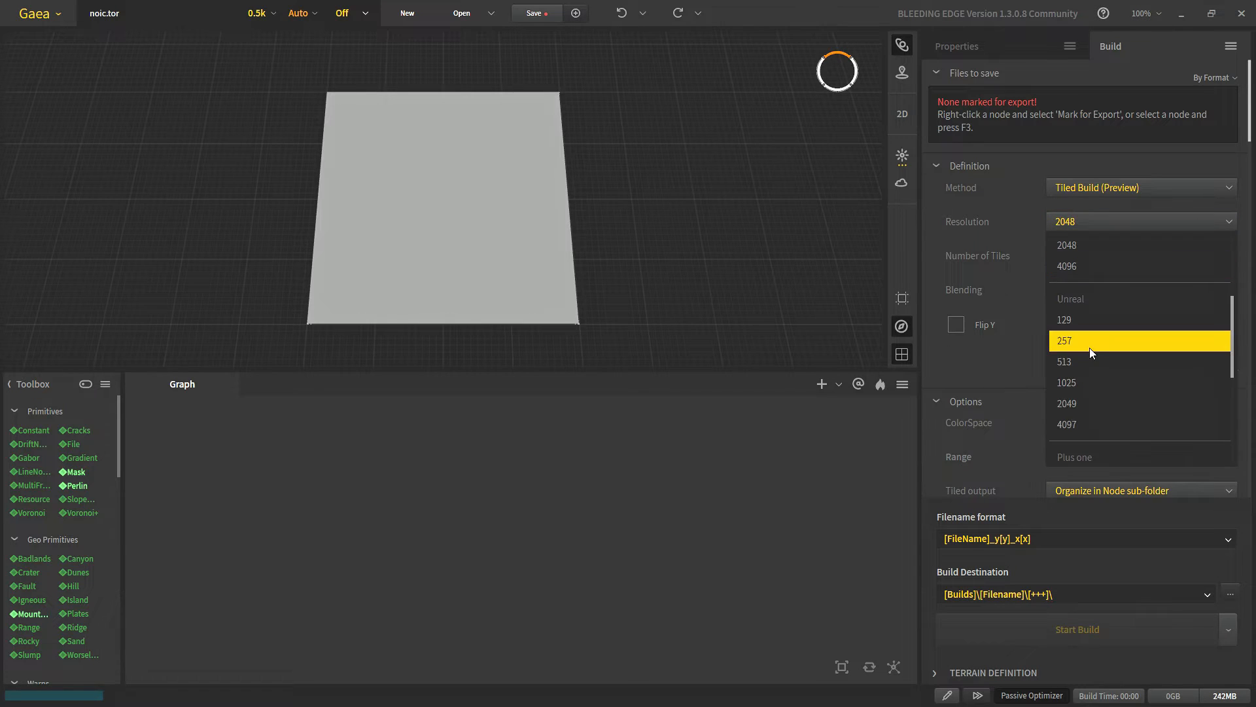
pyautogui.click(1066, 266)
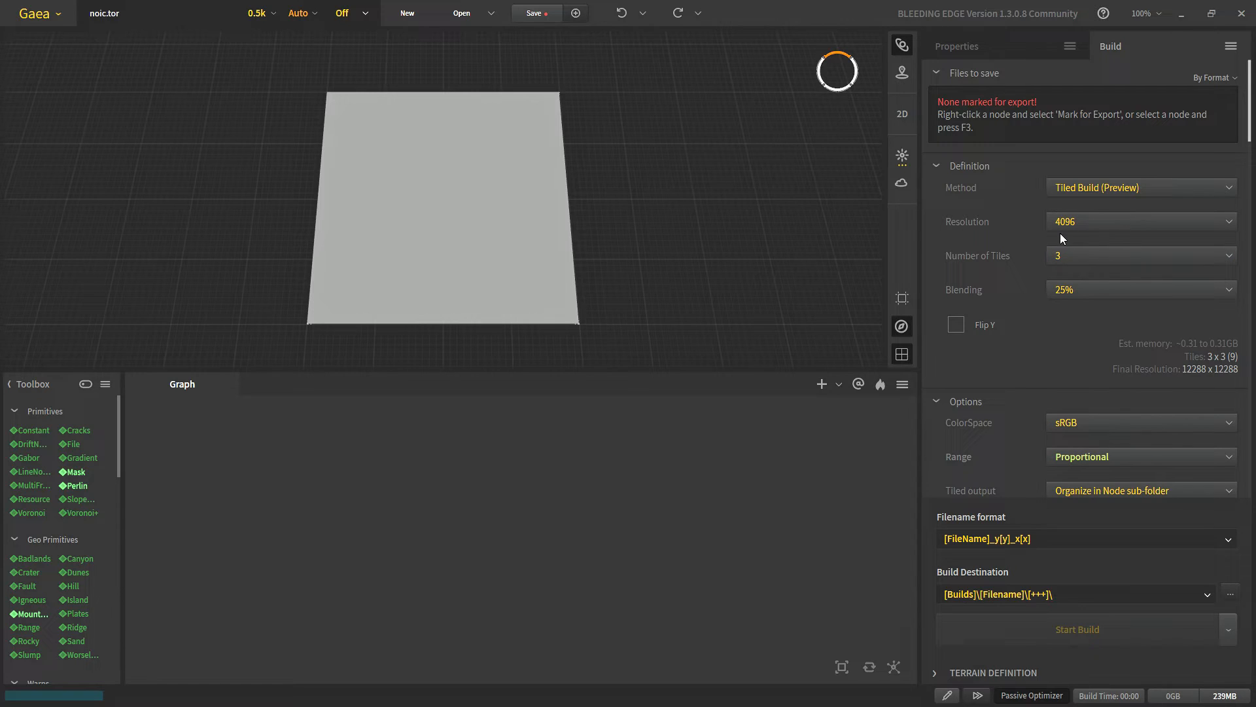
pyautogui.moveTo(1213, 382)
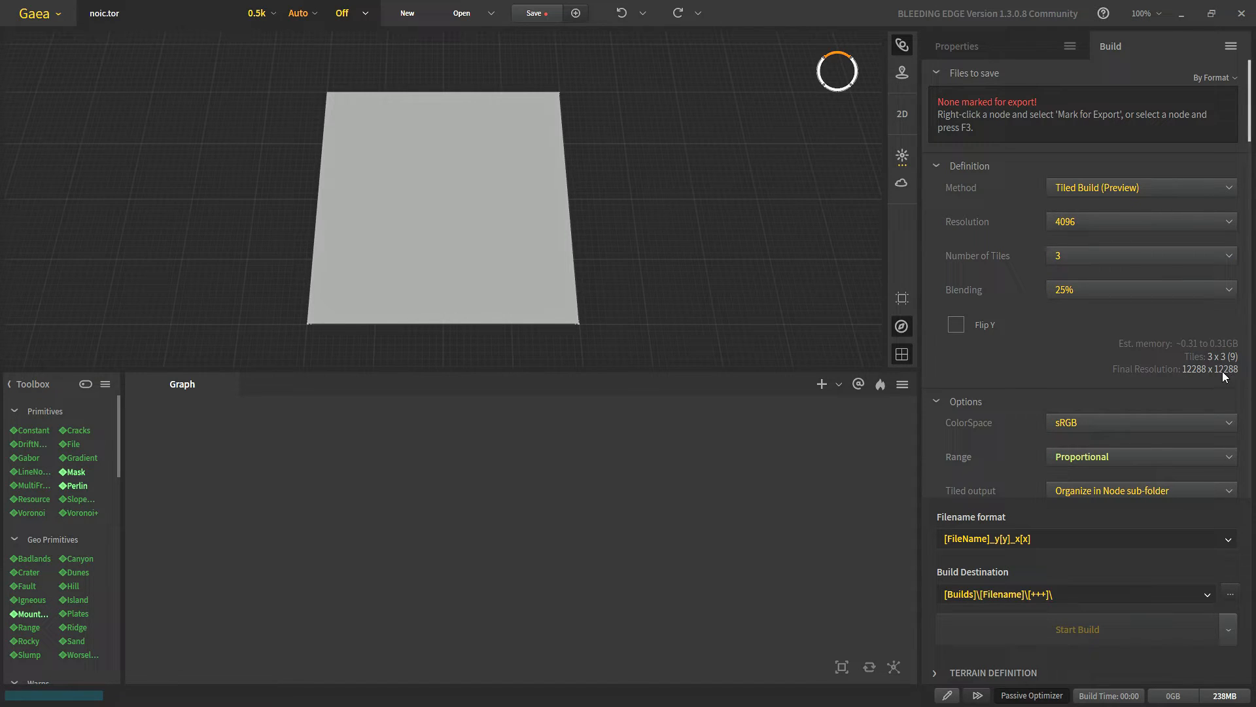
pyautogui.moveTo(1166, 385)
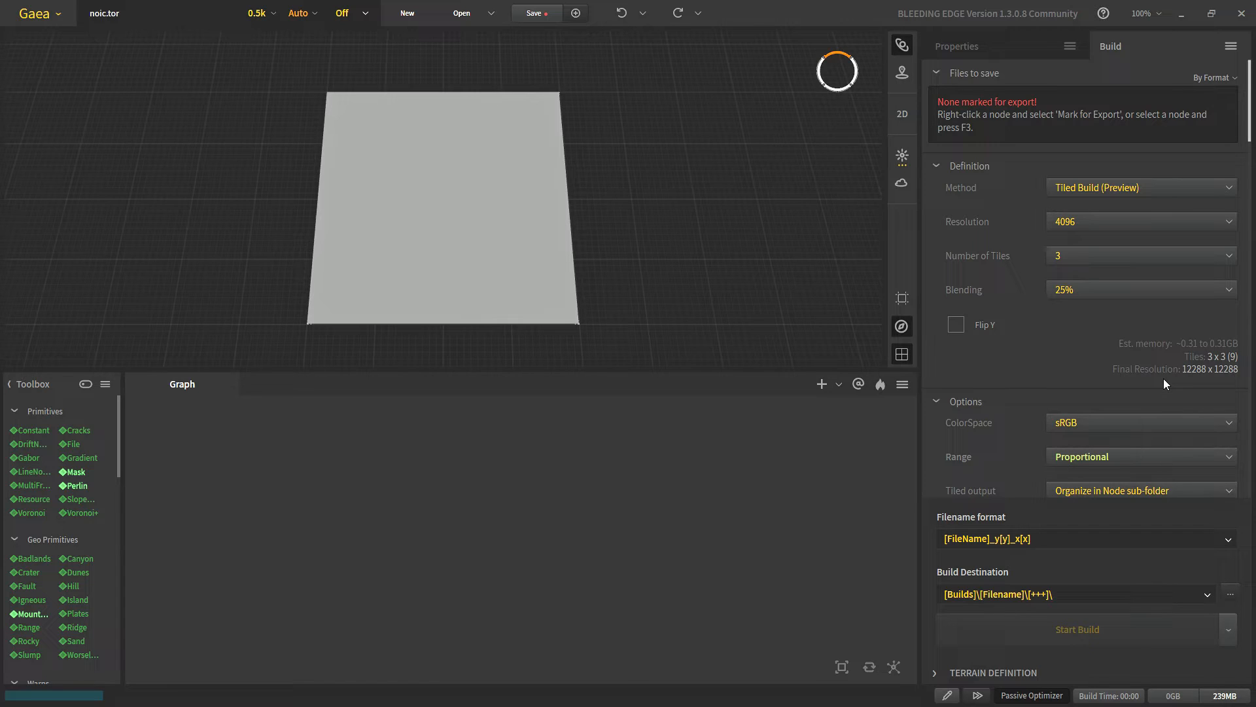
pyautogui.moveTo(1244, 385)
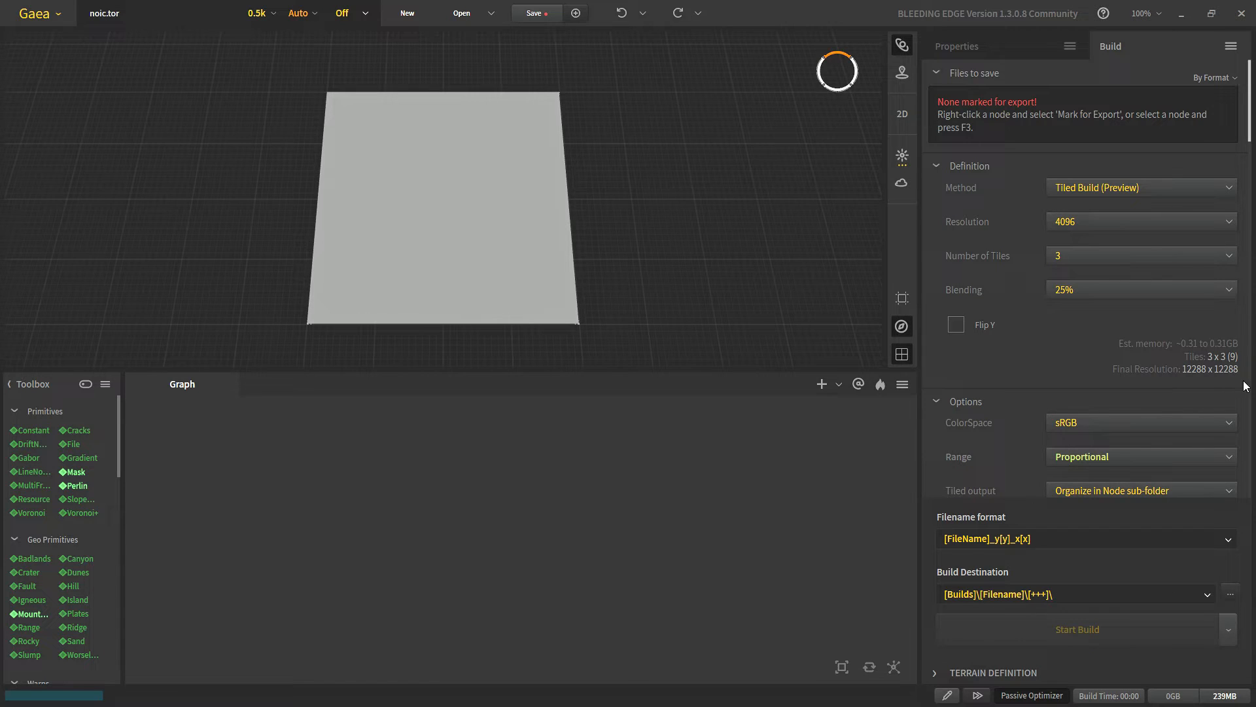
pyautogui.moveTo(953, 614)
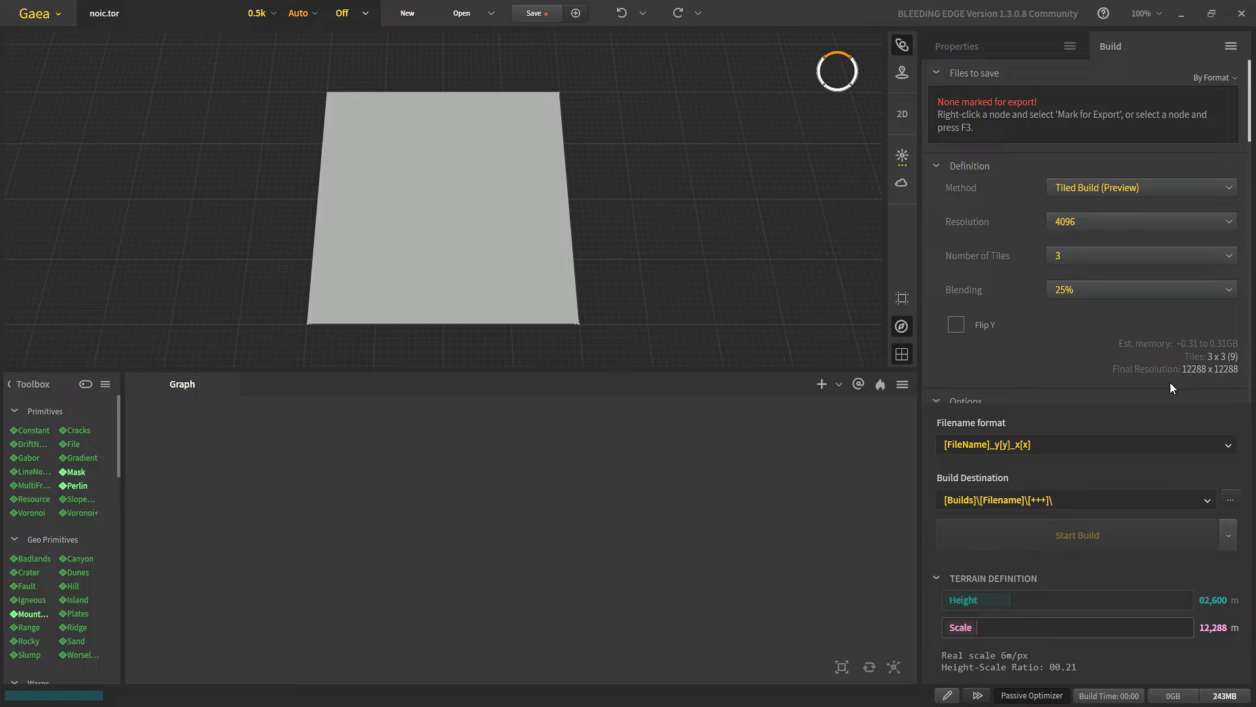
pyautogui.moveTo(349, 555)
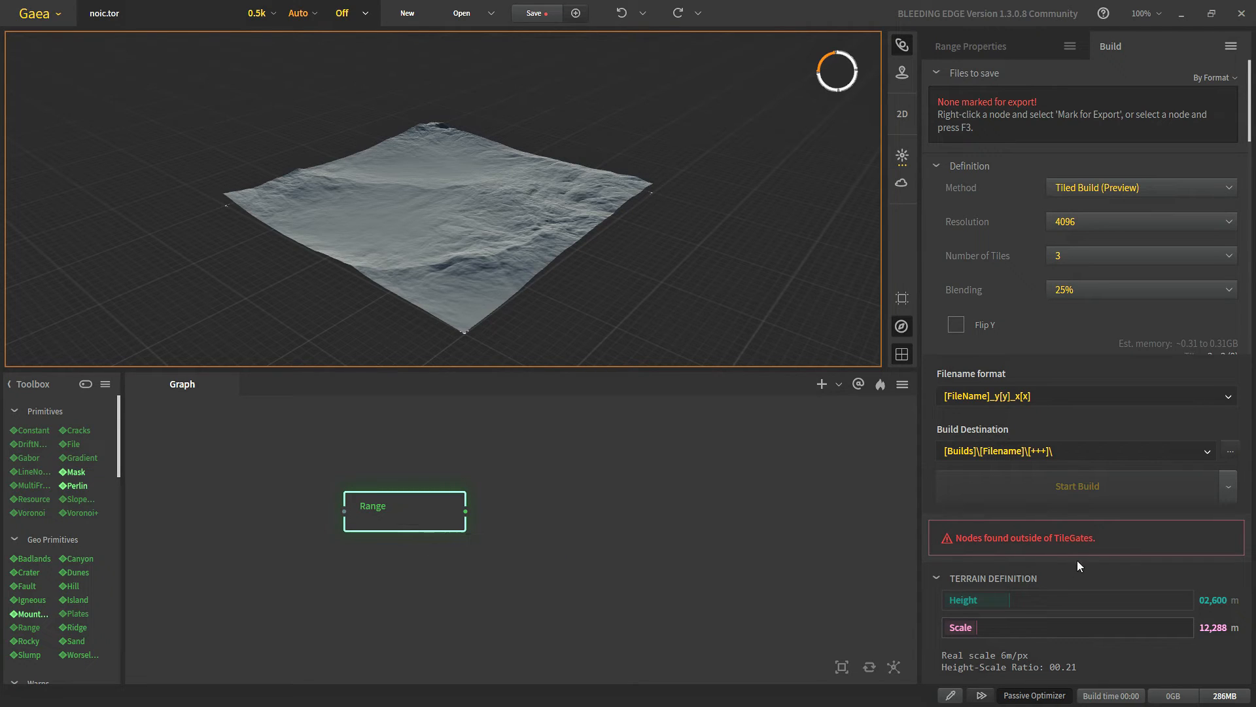
pyautogui.moveTo(969, 556)
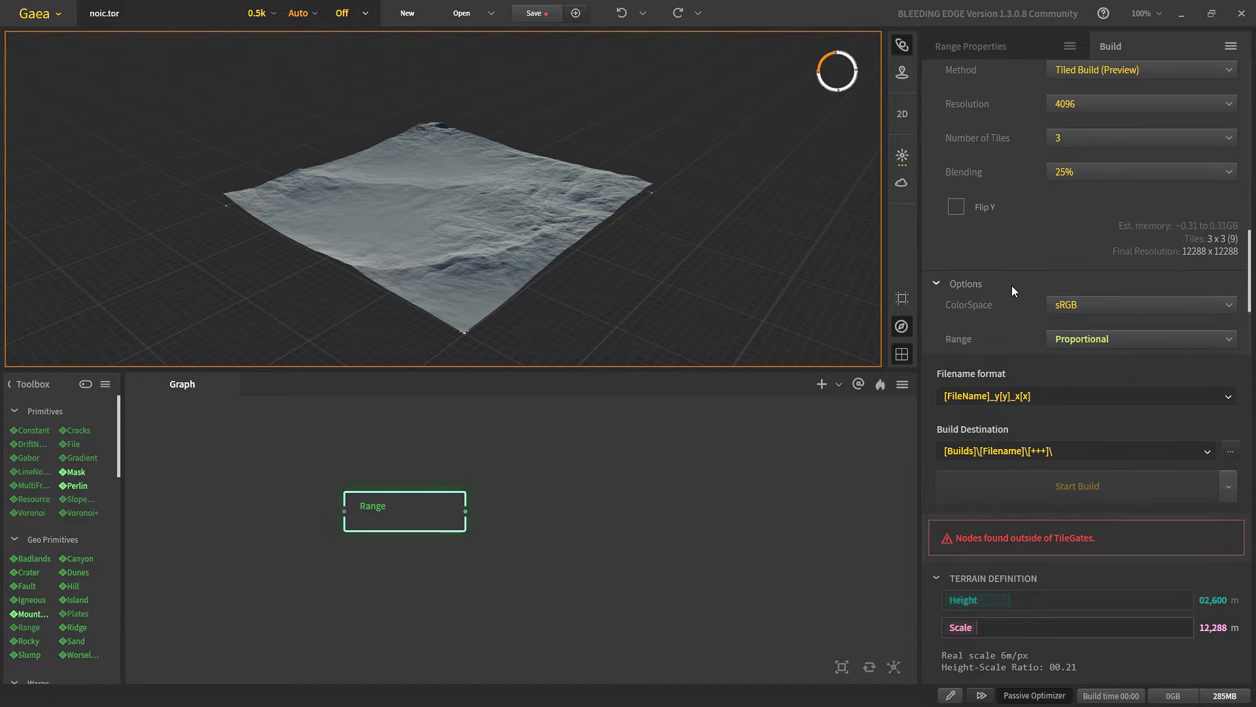
# Use Normalized range, node sub-folder tile output, and filename format [FileName]_x[x]_y[y]
pyautogui.scroll(-3)
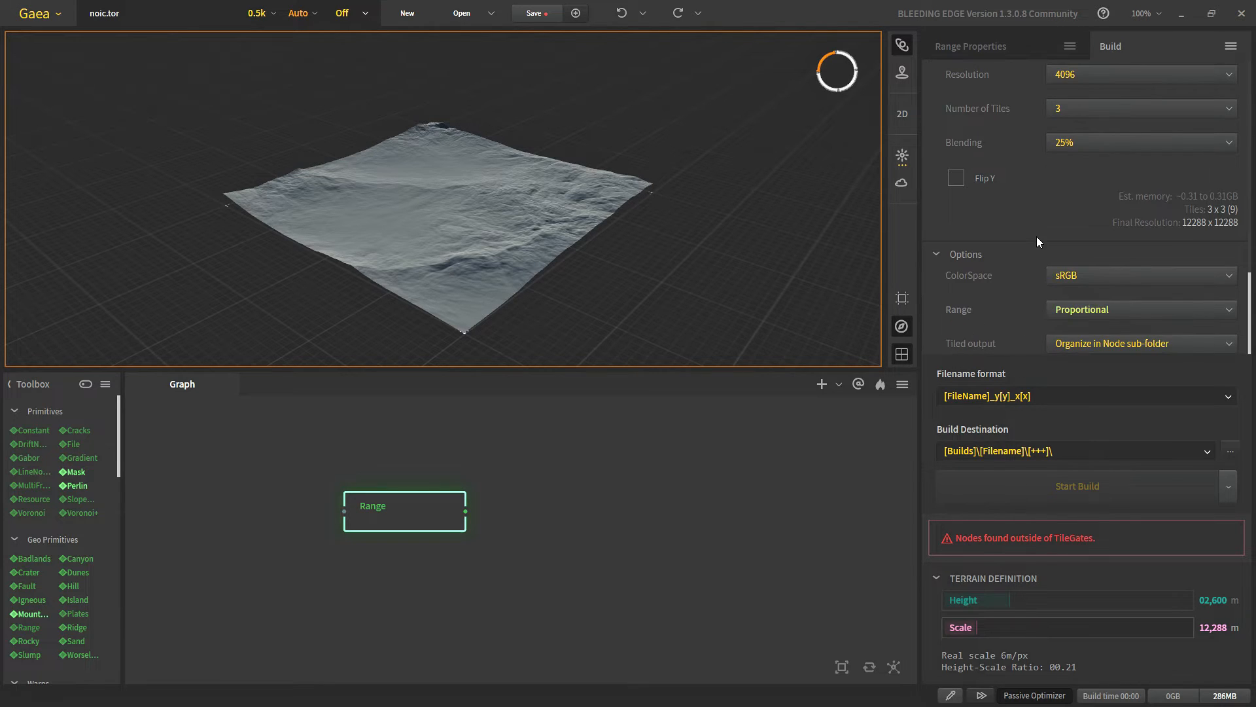
pyautogui.click(1139, 310)
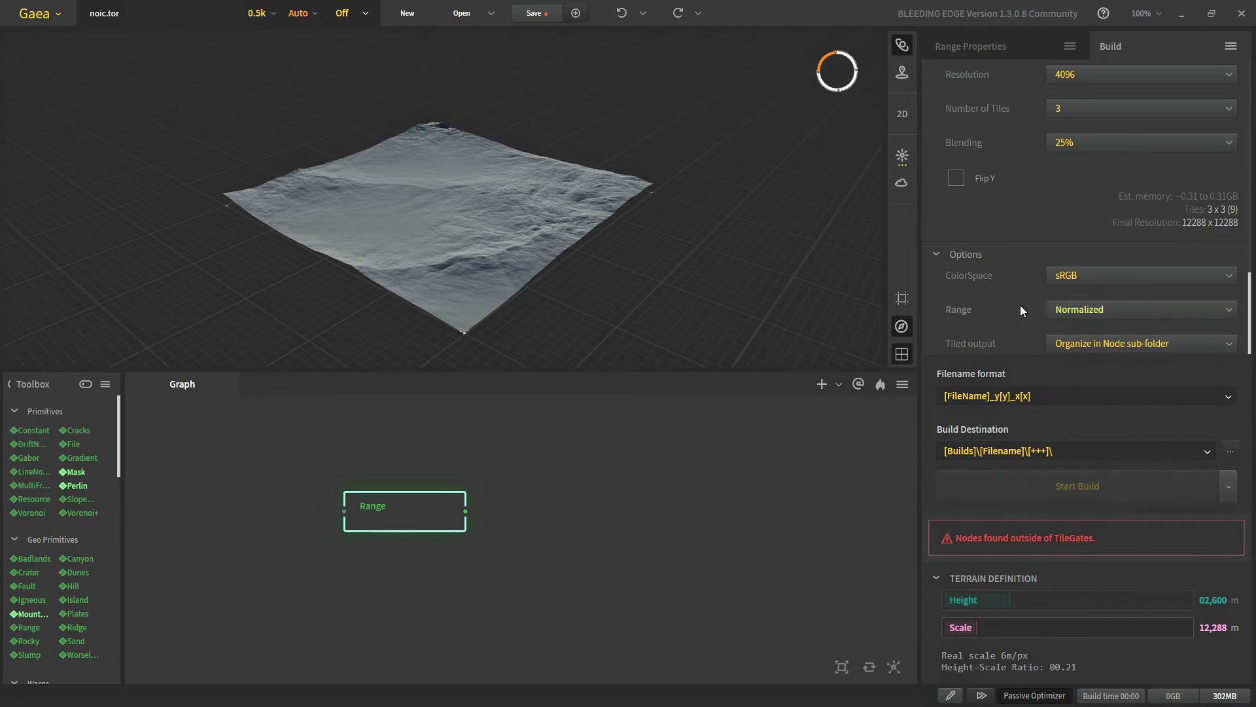
pyautogui.moveTo(1021, 349)
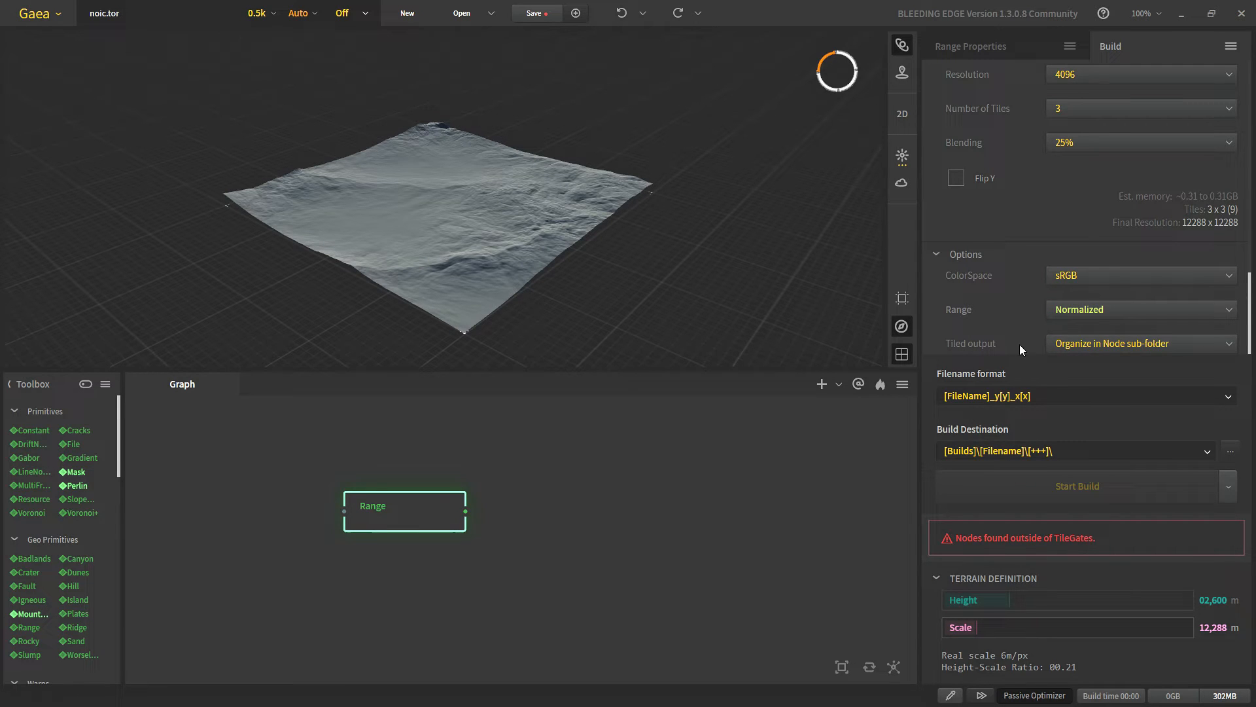
pyautogui.click(1138, 343)
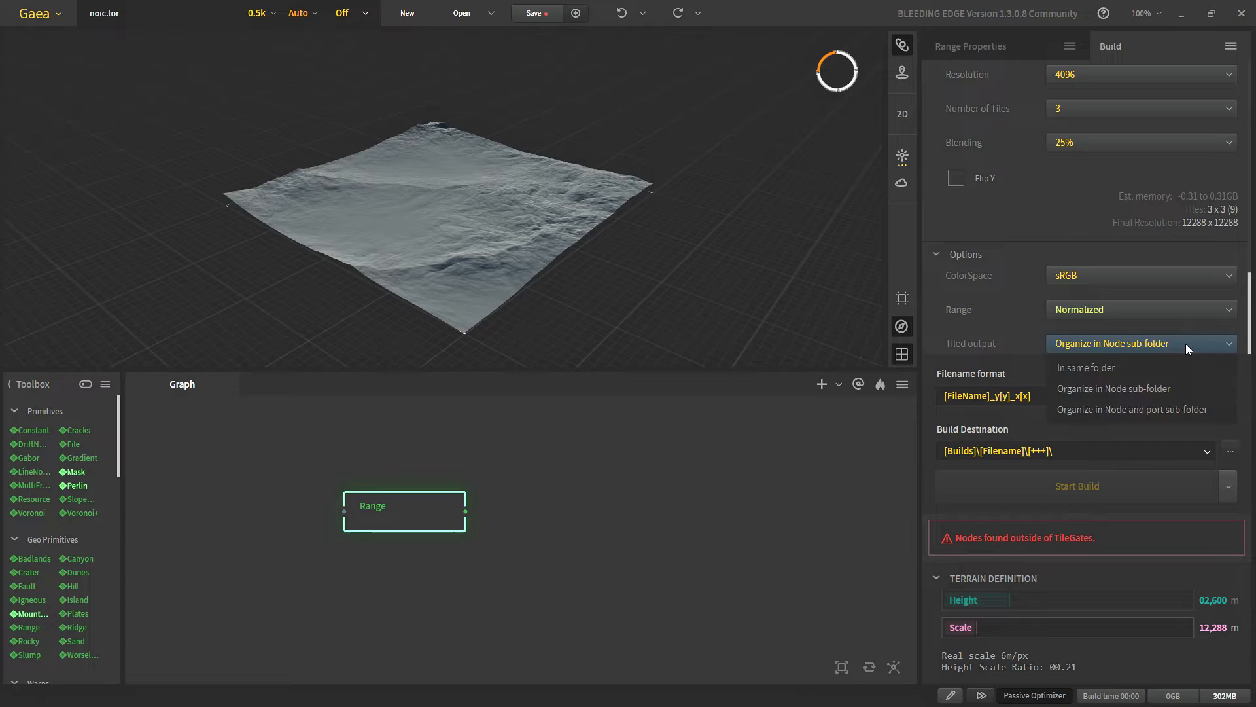
pyautogui.click(1113, 388)
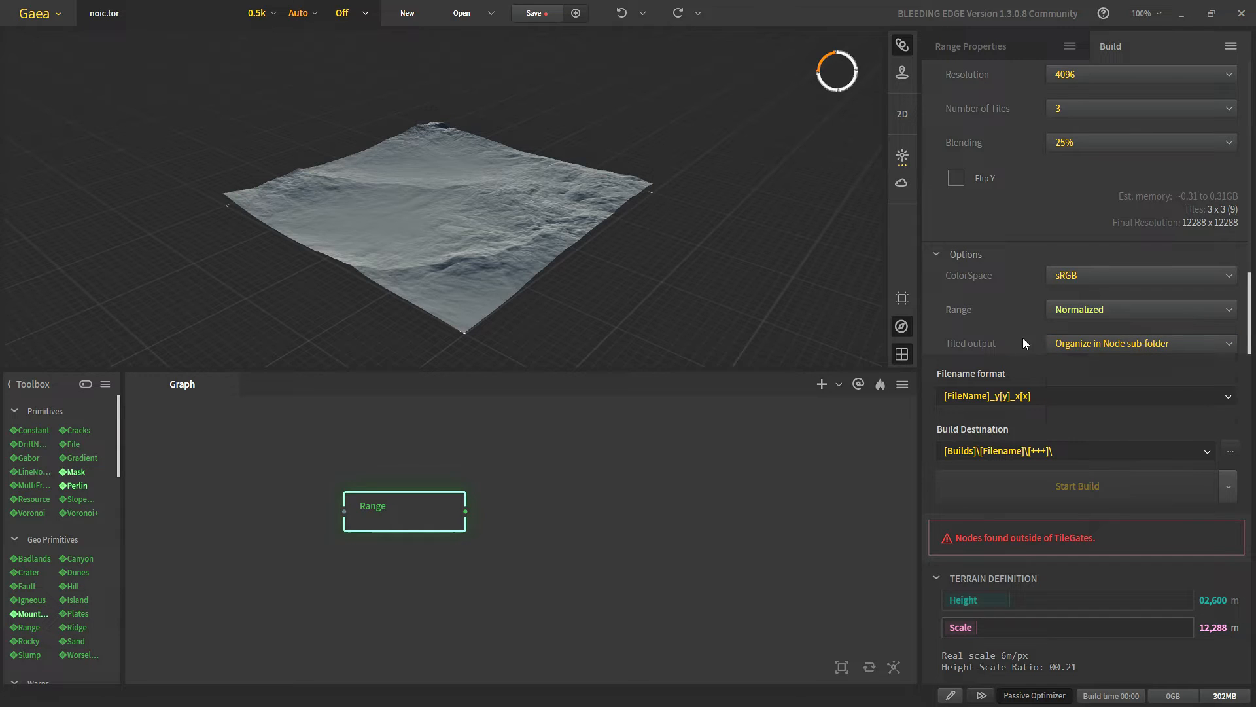
pyautogui.moveTo(1028, 386)
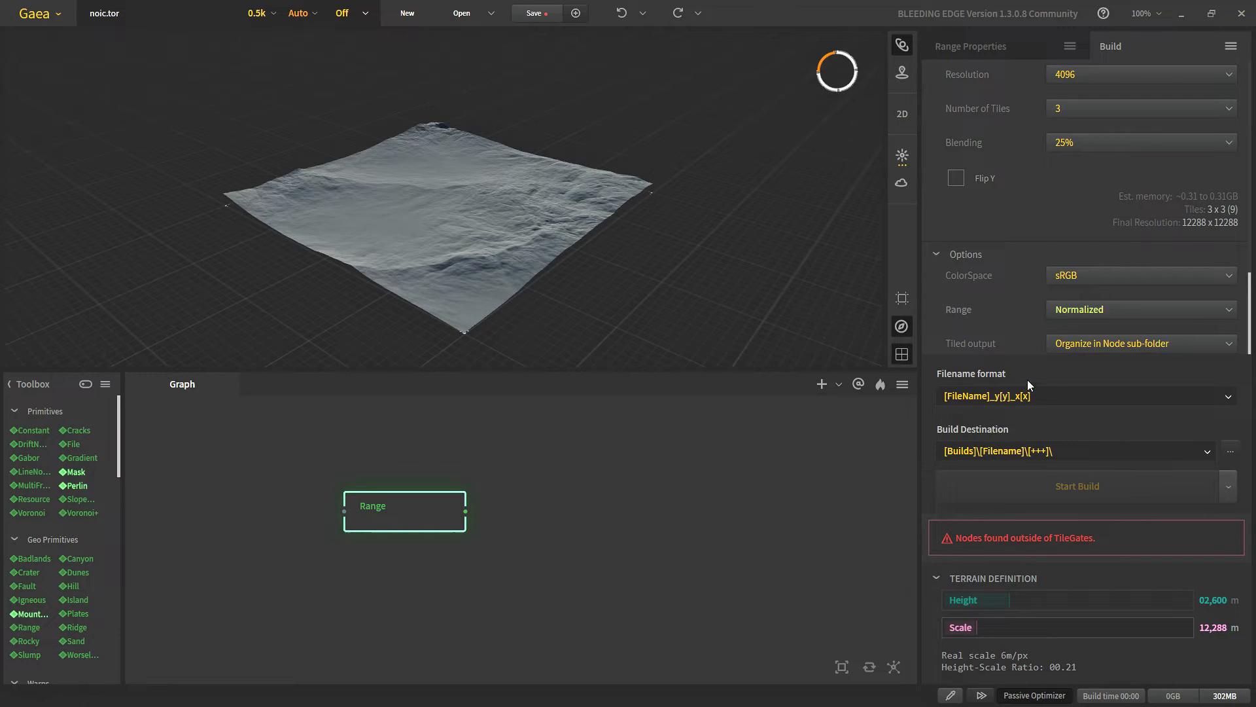
pyautogui.moveTo(965, 417)
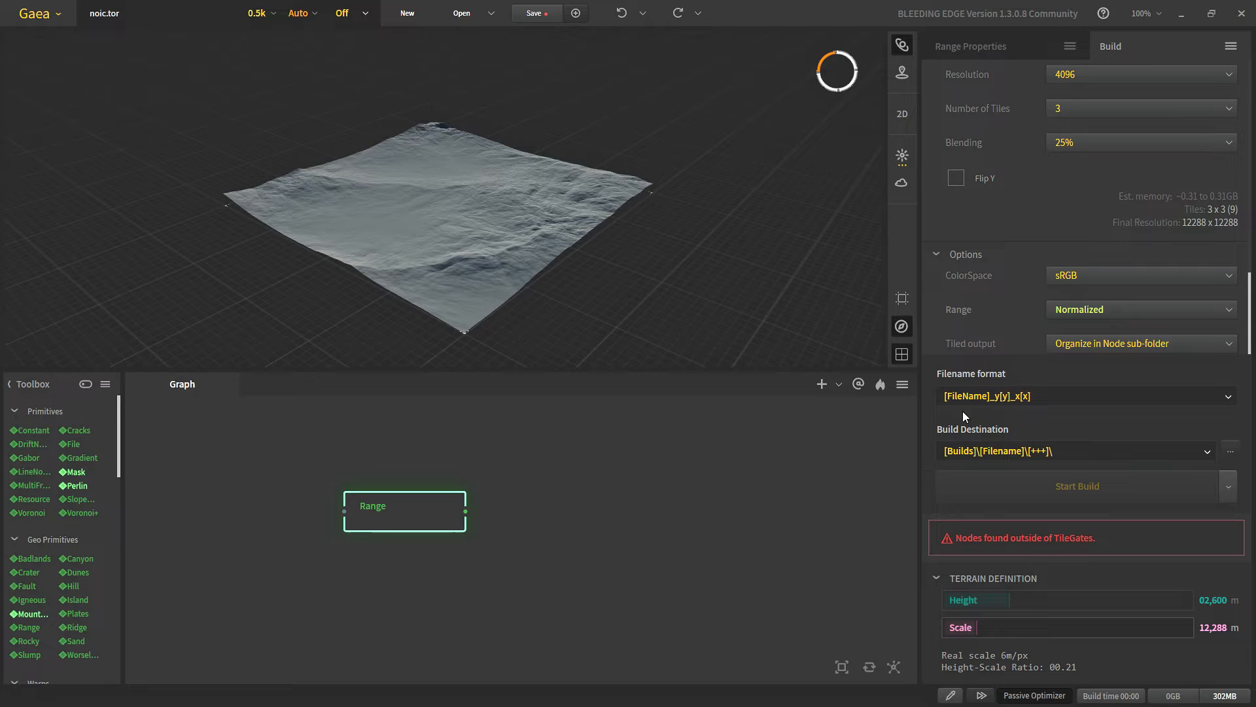
pyautogui.moveTo(1031, 410)
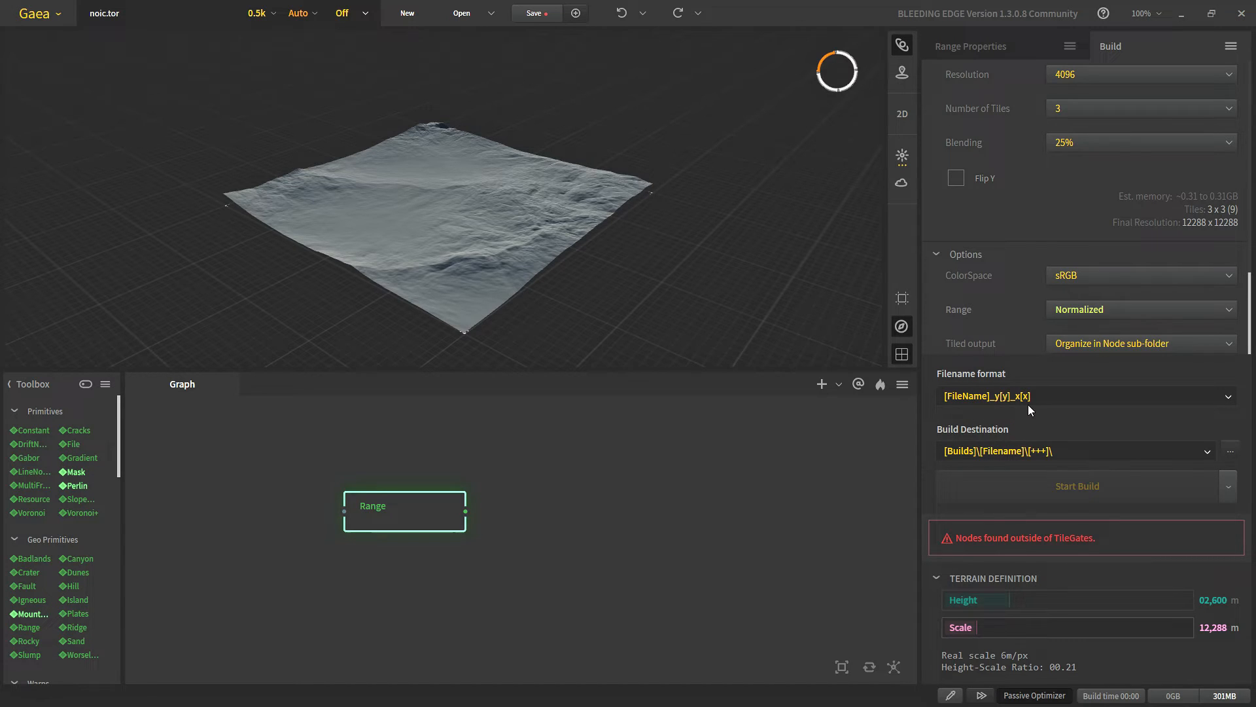
pyautogui.moveTo(1056, 409)
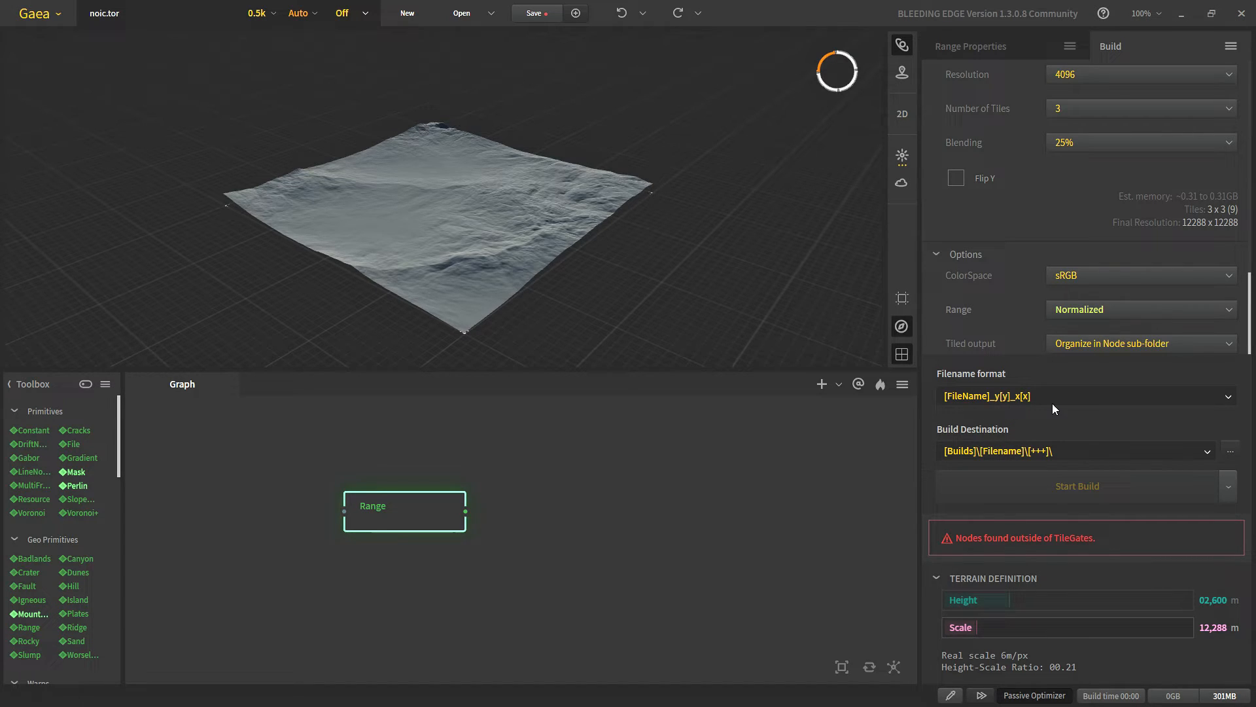
pyautogui.moveTo(1085, 398)
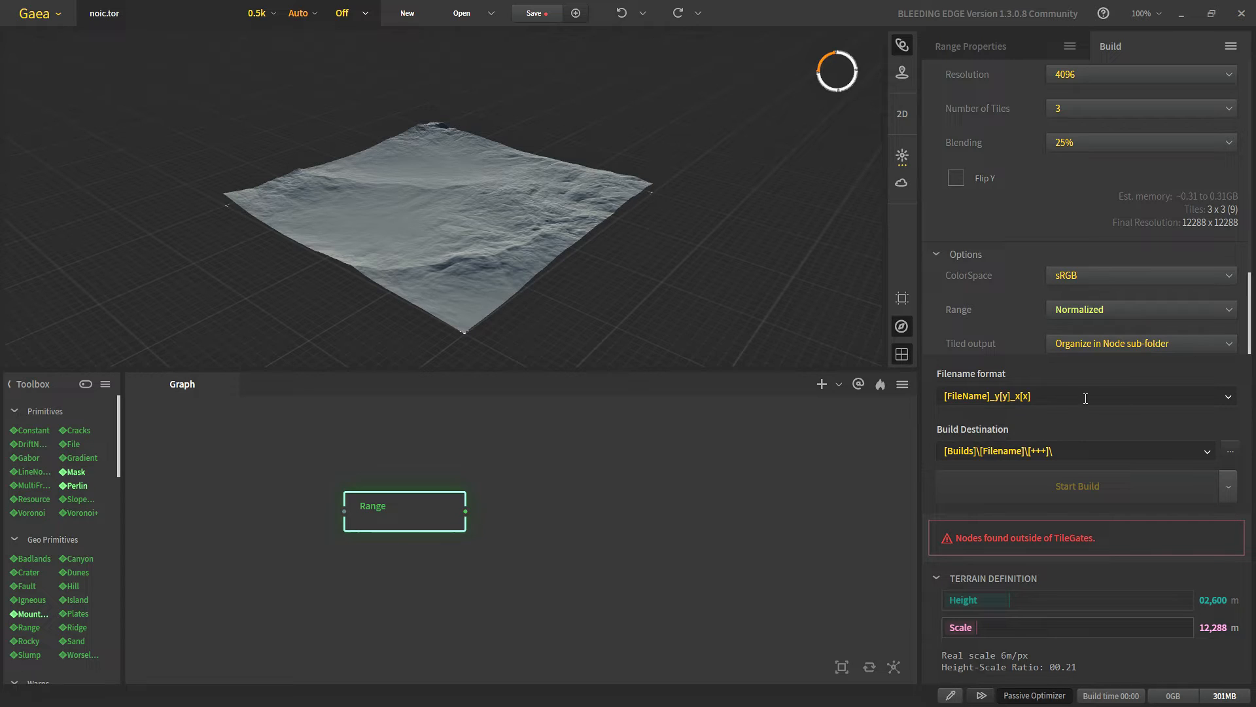
pyautogui.click(1228, 396)
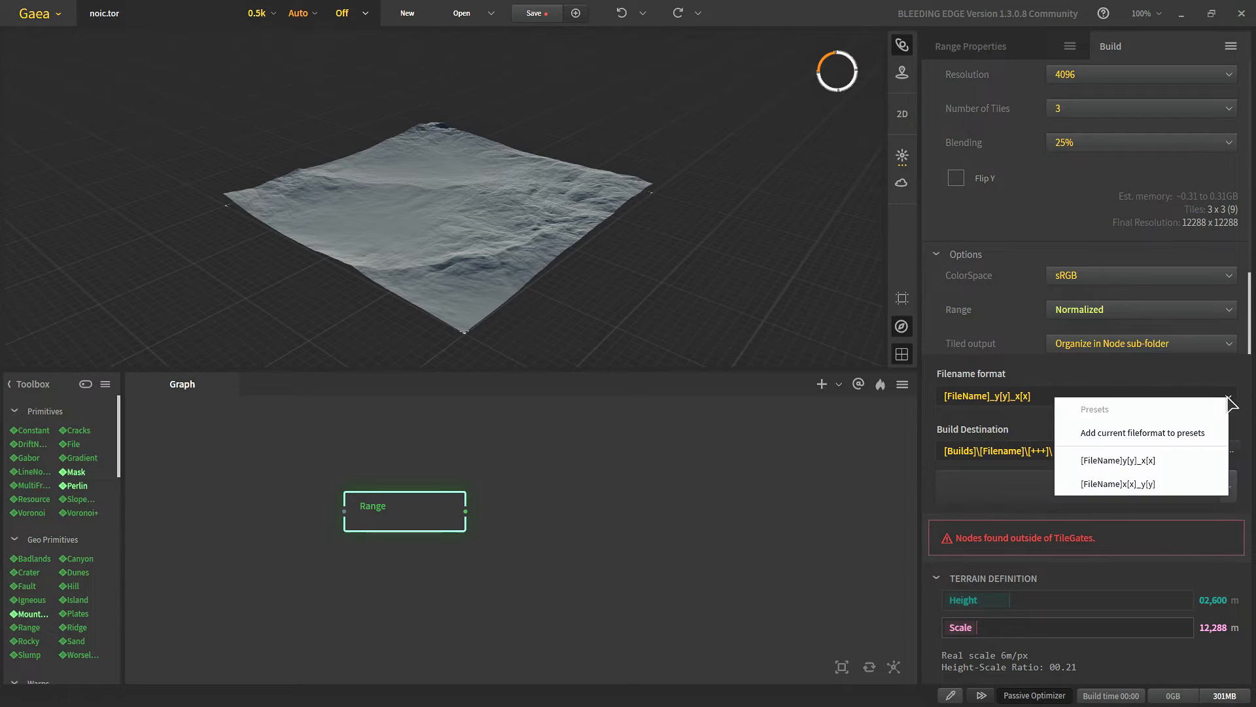
pyautogui.click(1116, 483)
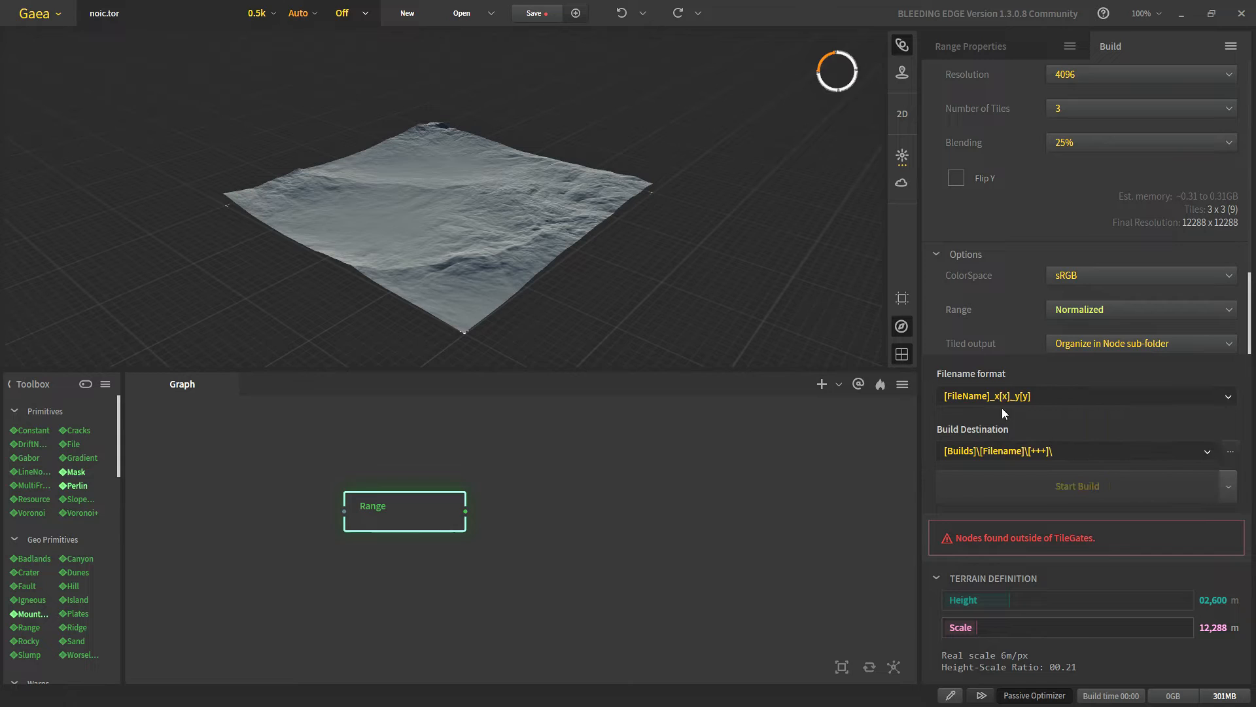
pyautogui.moveTo(1024, 410)
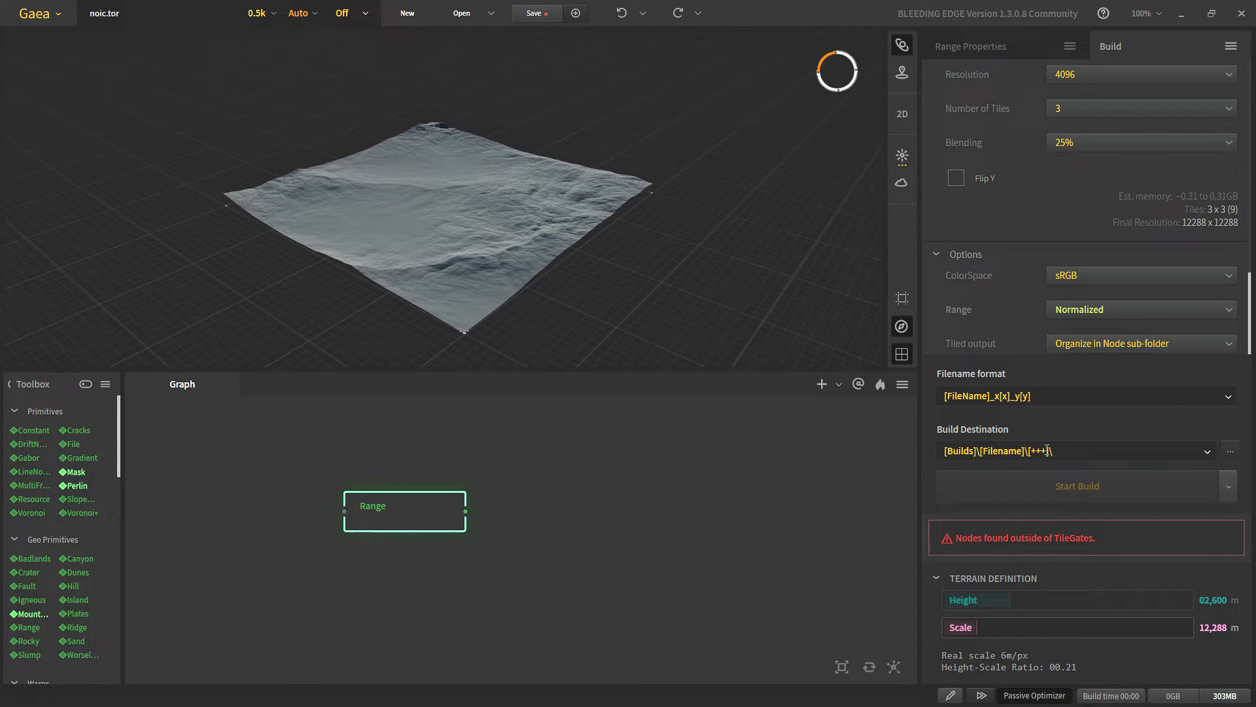
# Expand the Toolbox and browse node categories from Primitives and Erosion to Color
pyautogui.scroll(3)
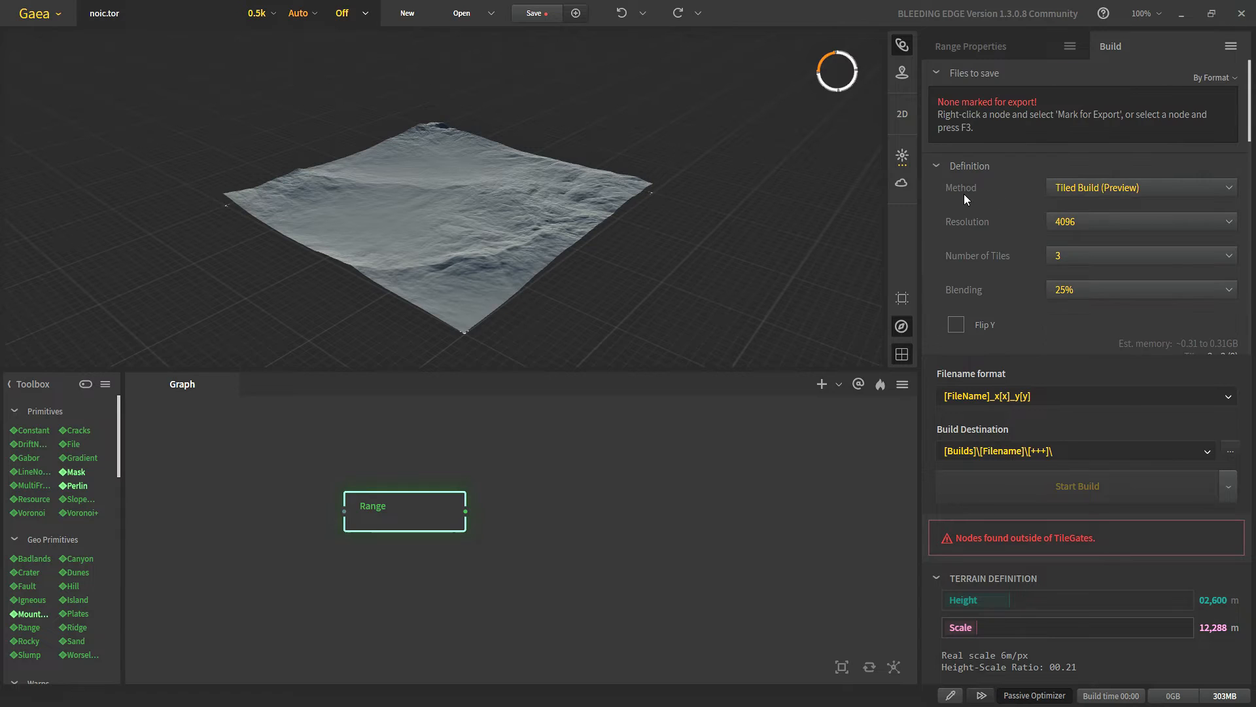
pyautogui.moveTo(1059, 206)
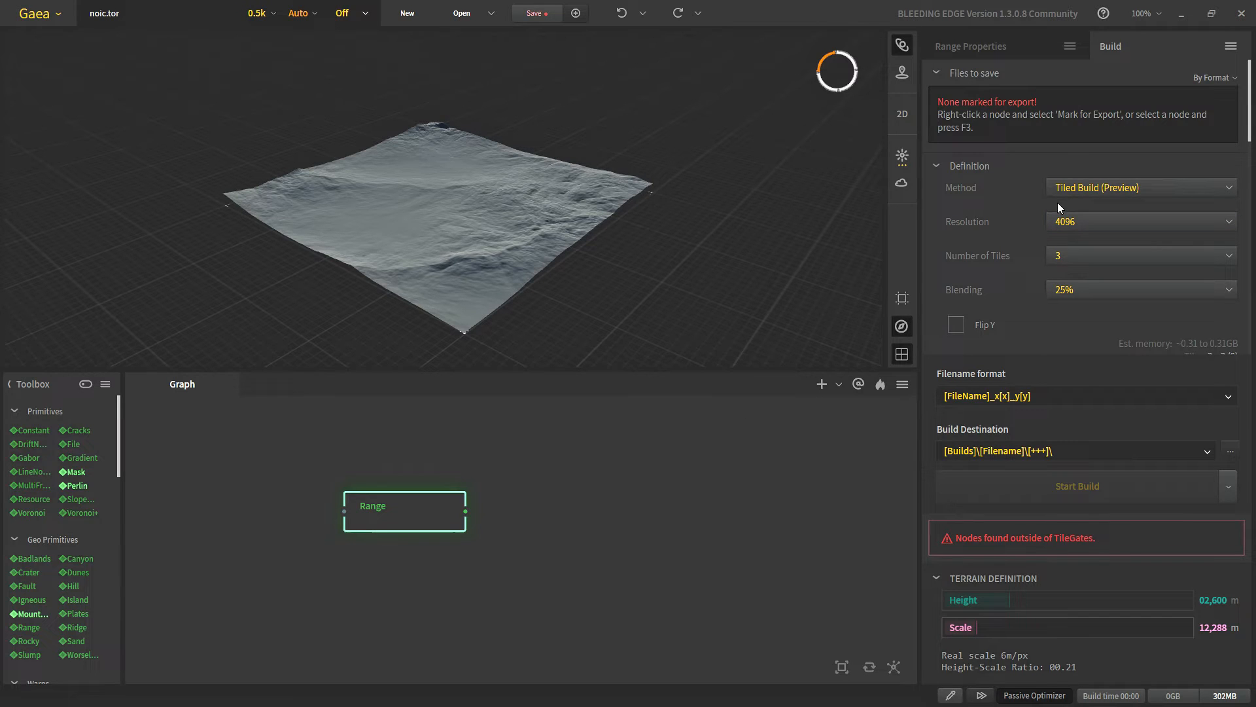
pyautogui.moveTo(74, 466)
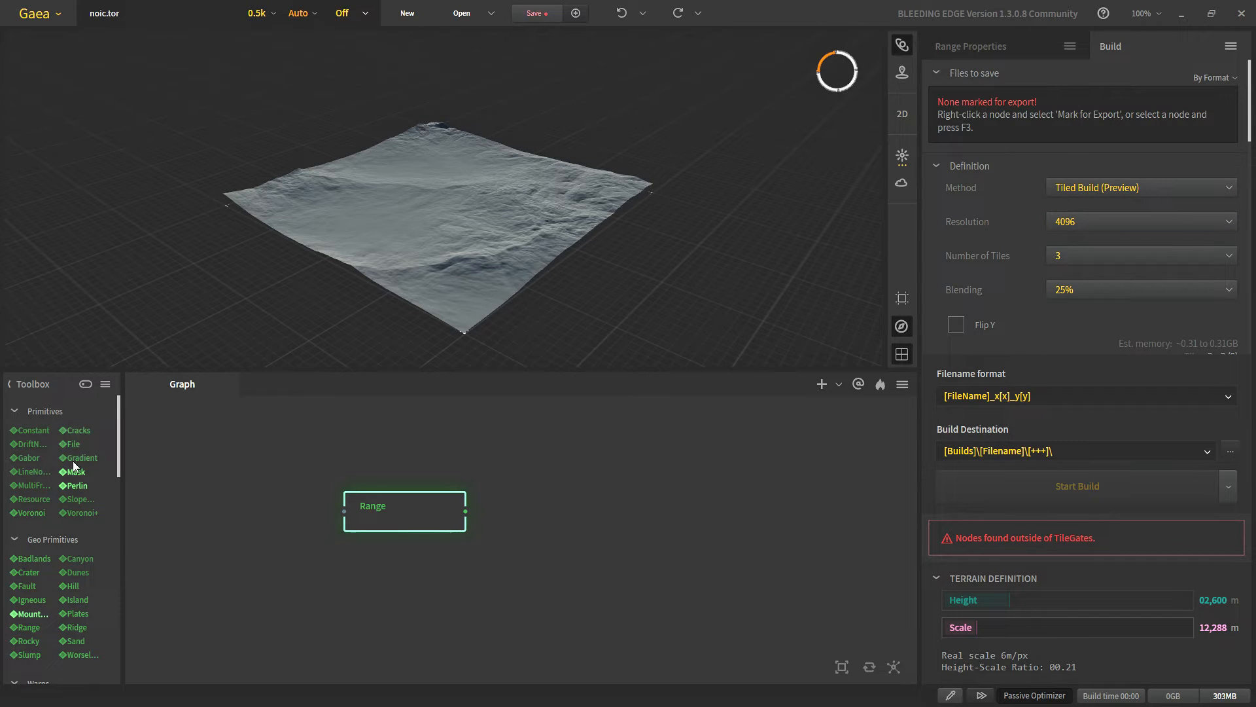
pyautogui.moveTo(66, 526)
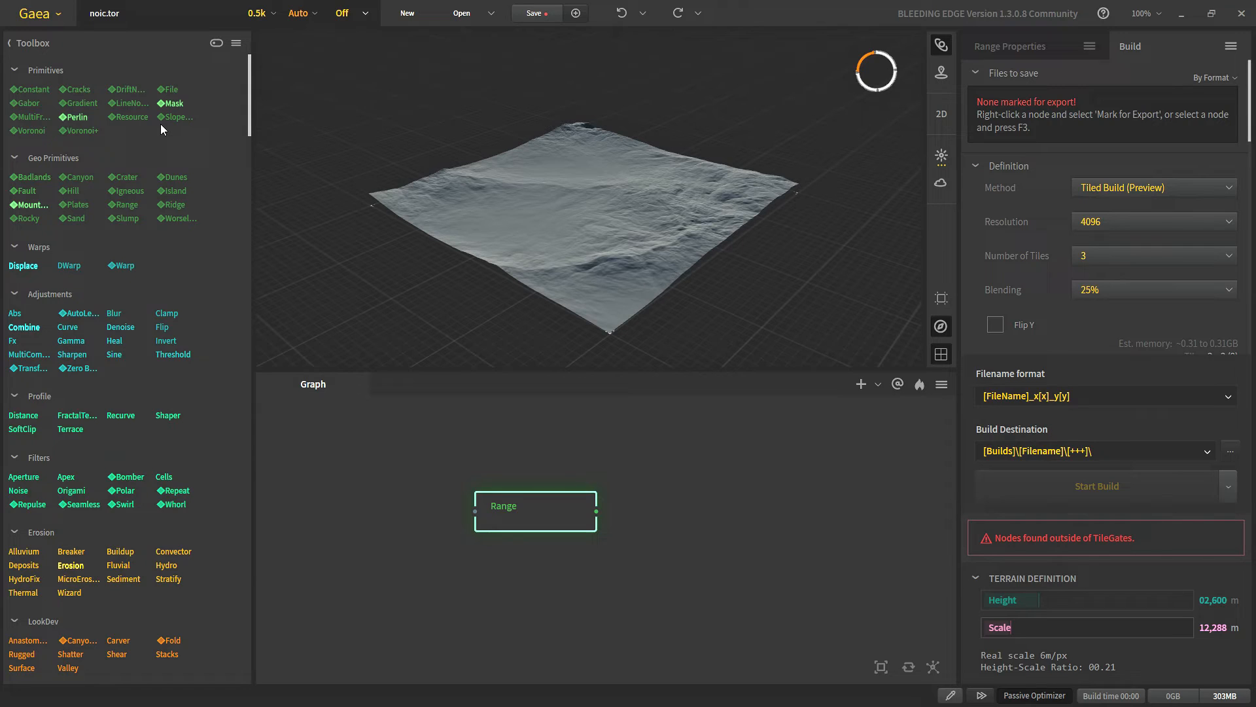
pyautogui.click(533, 13)
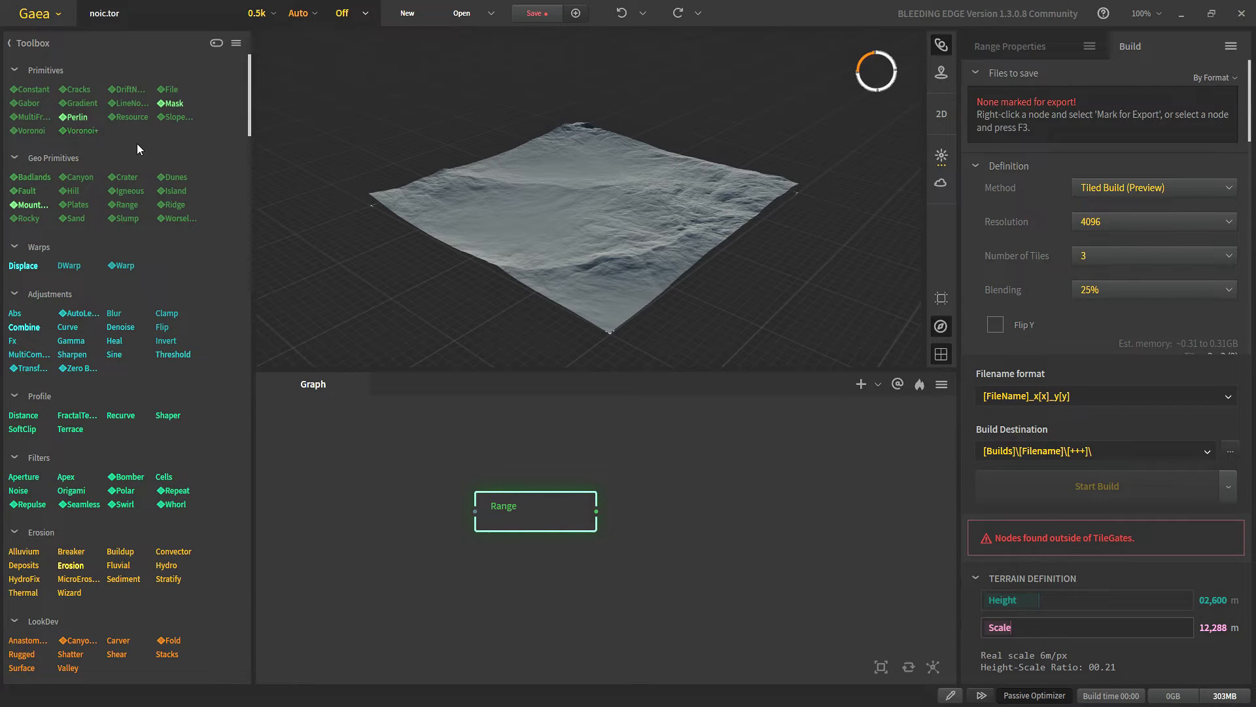
pyautogui.scroll(-3)
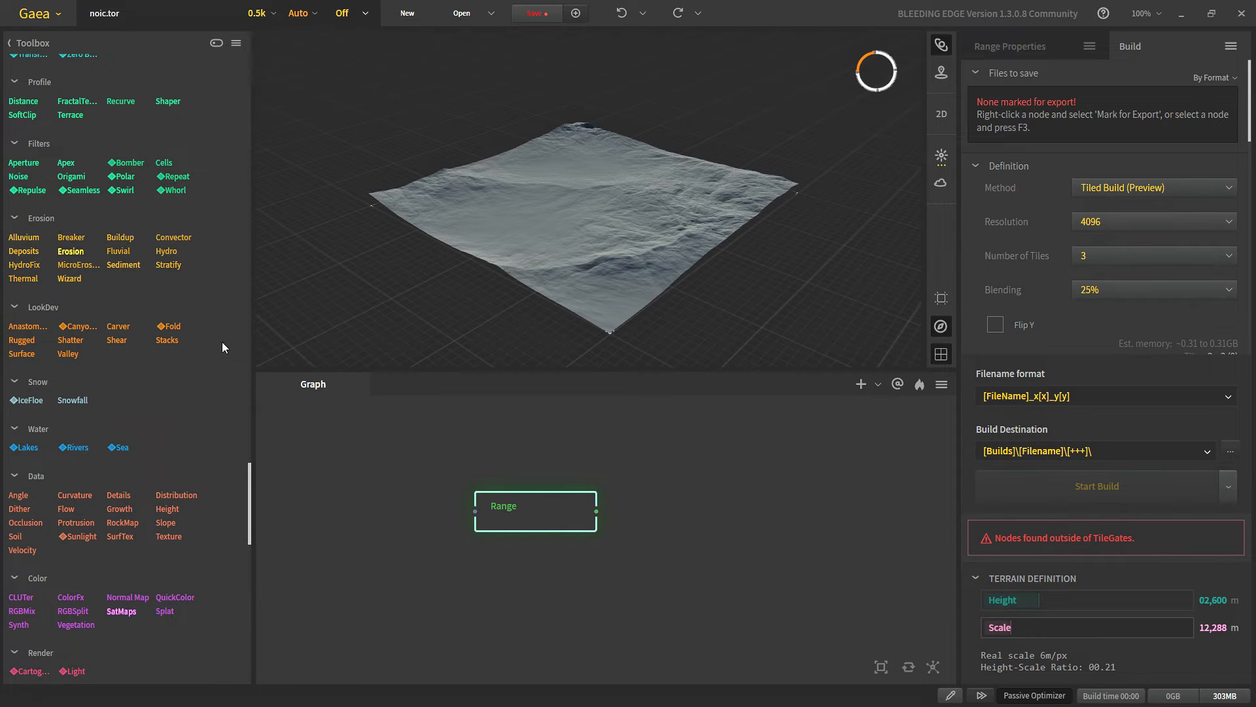
pyautogui.scroll(3)
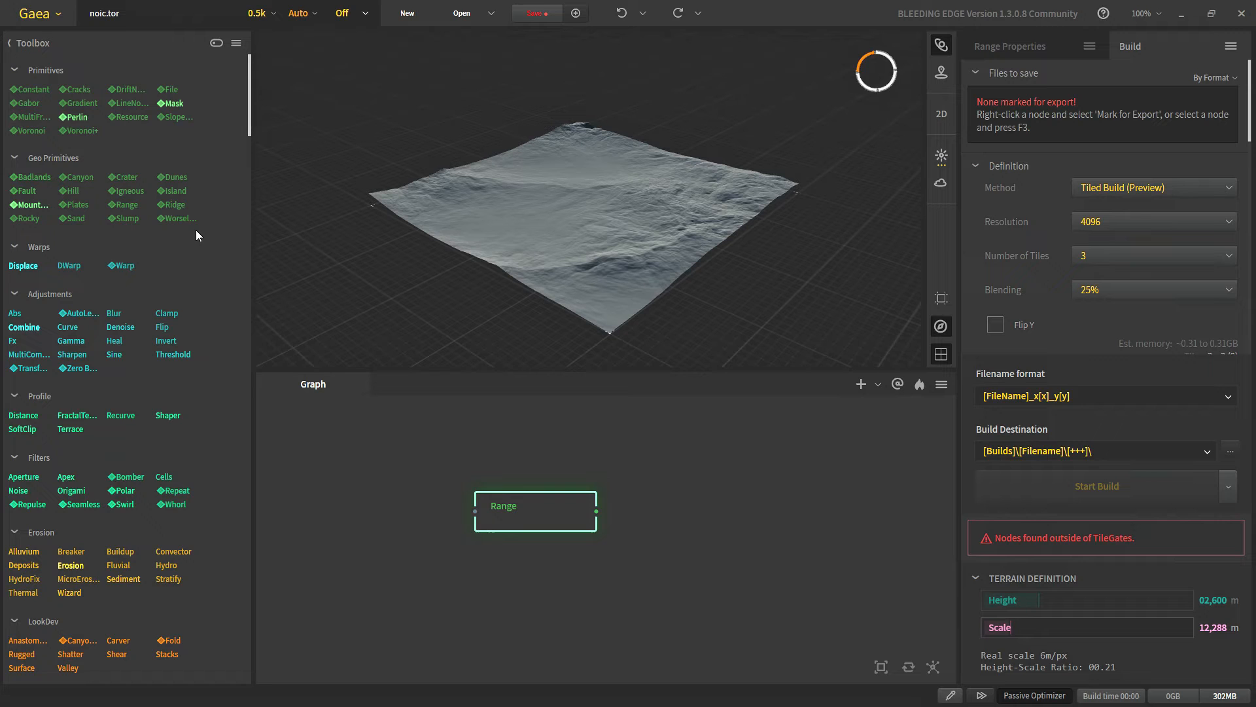
pyautogui.scroll(-3)
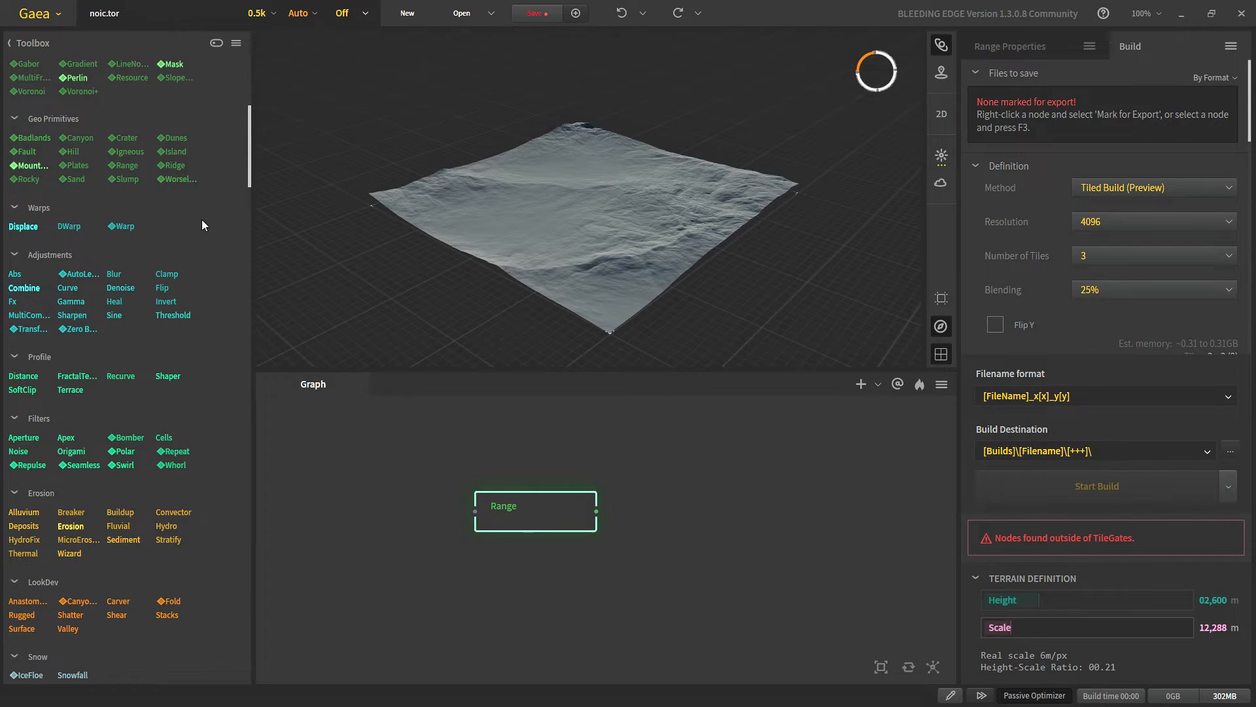
pyautogui.scroll(-3)
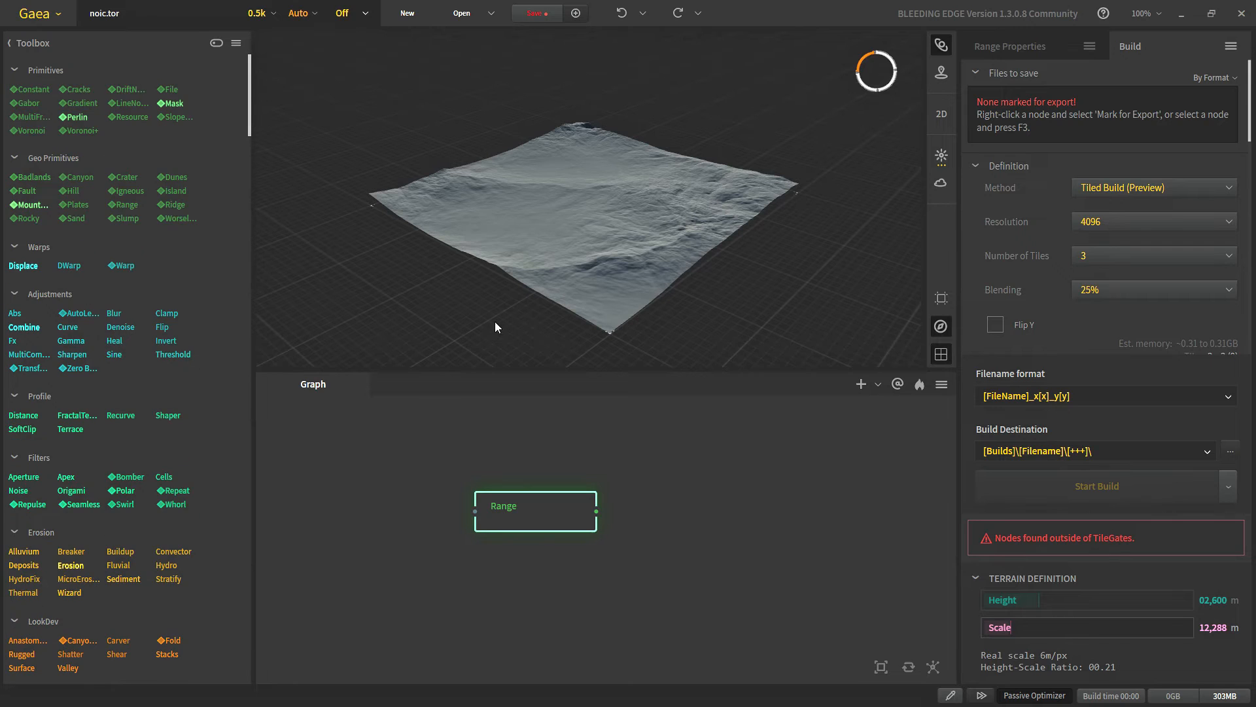
pyautogui.moveTo(100, 190)
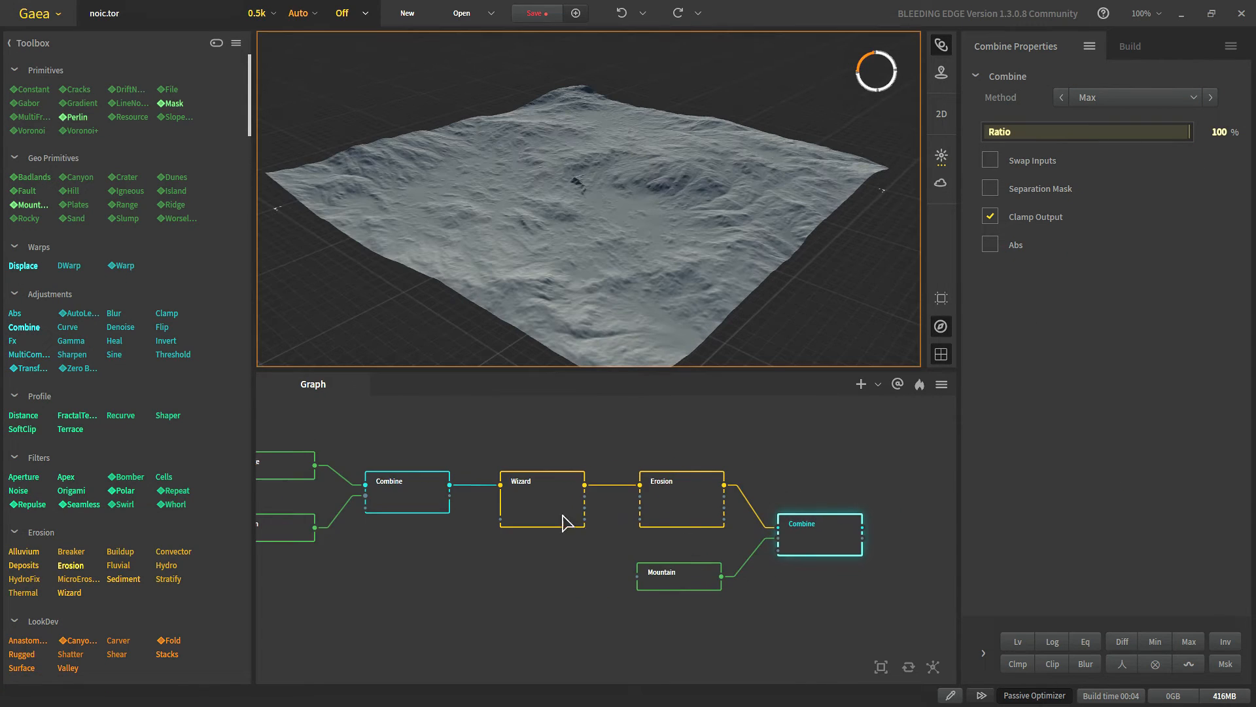
# Select the Wizard node in the Range, Perlin, Erosion and Mountain graph
pyautogui.click(1131, 45)
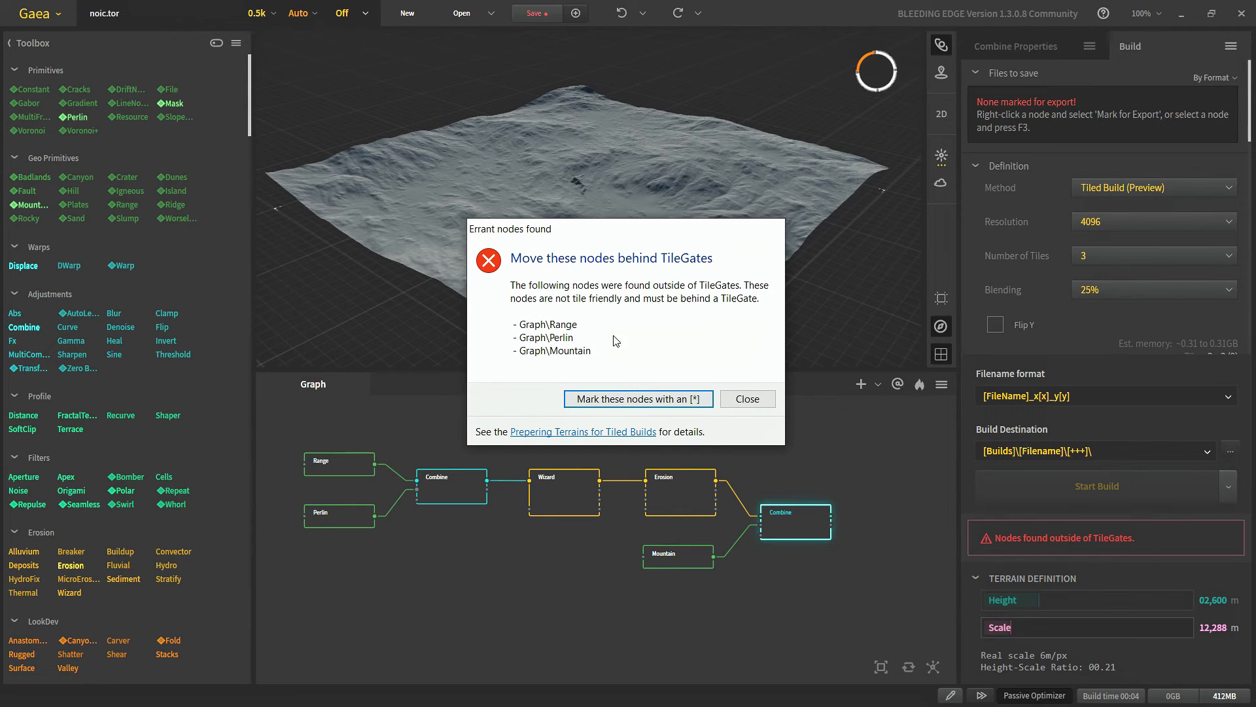
pyautogui.moveTo(653, 411)
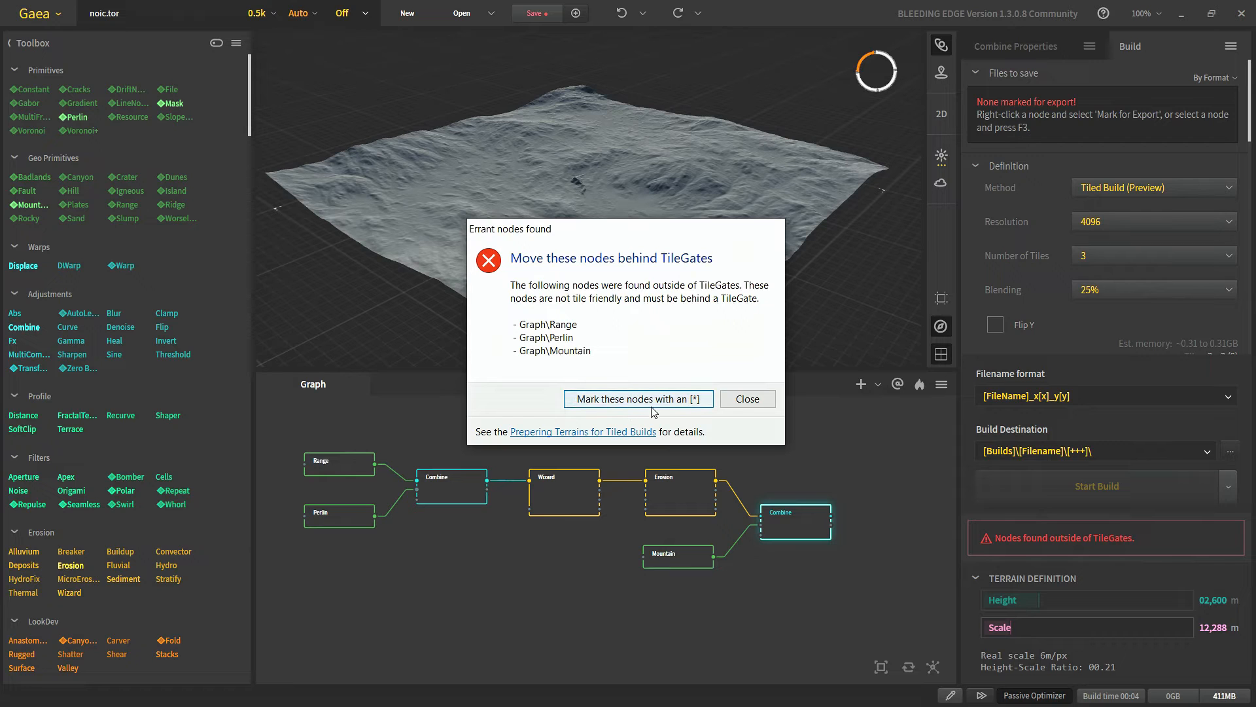
# Mark the errant Range, Perlin and Mountain nodes with an asterisk
pyautogui.click(638, 399)
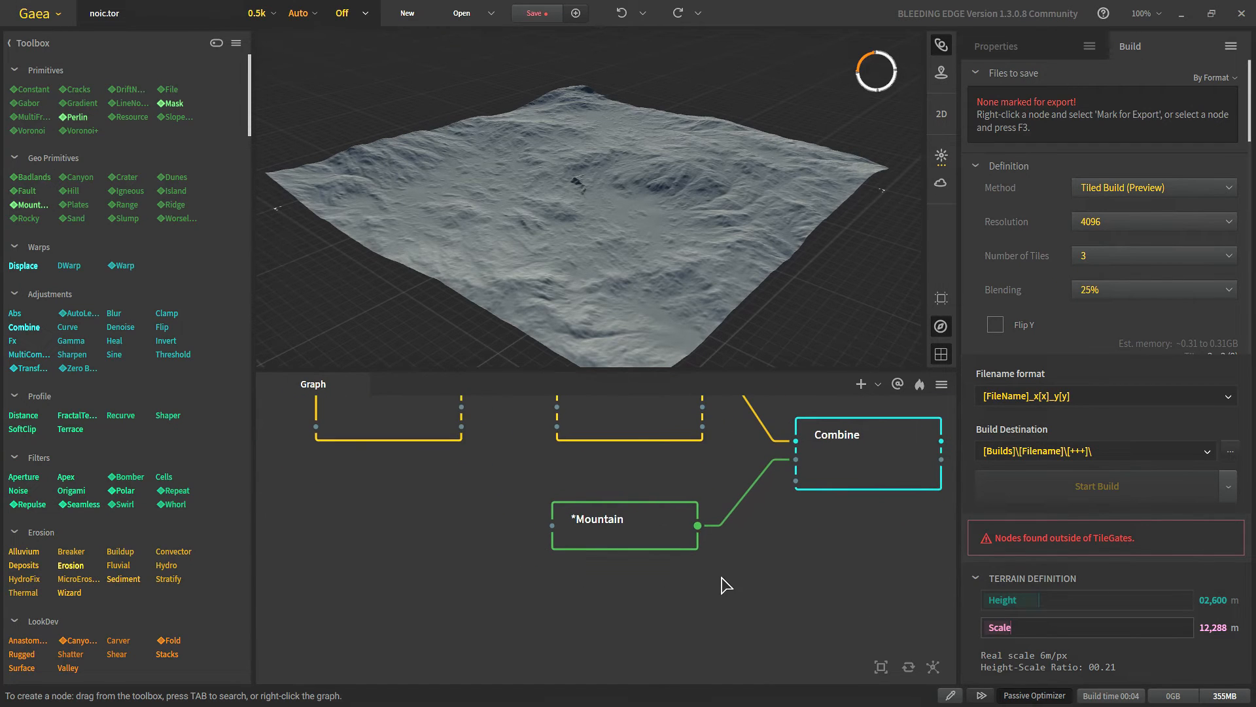
pyautogui.moveTo(792, 567)
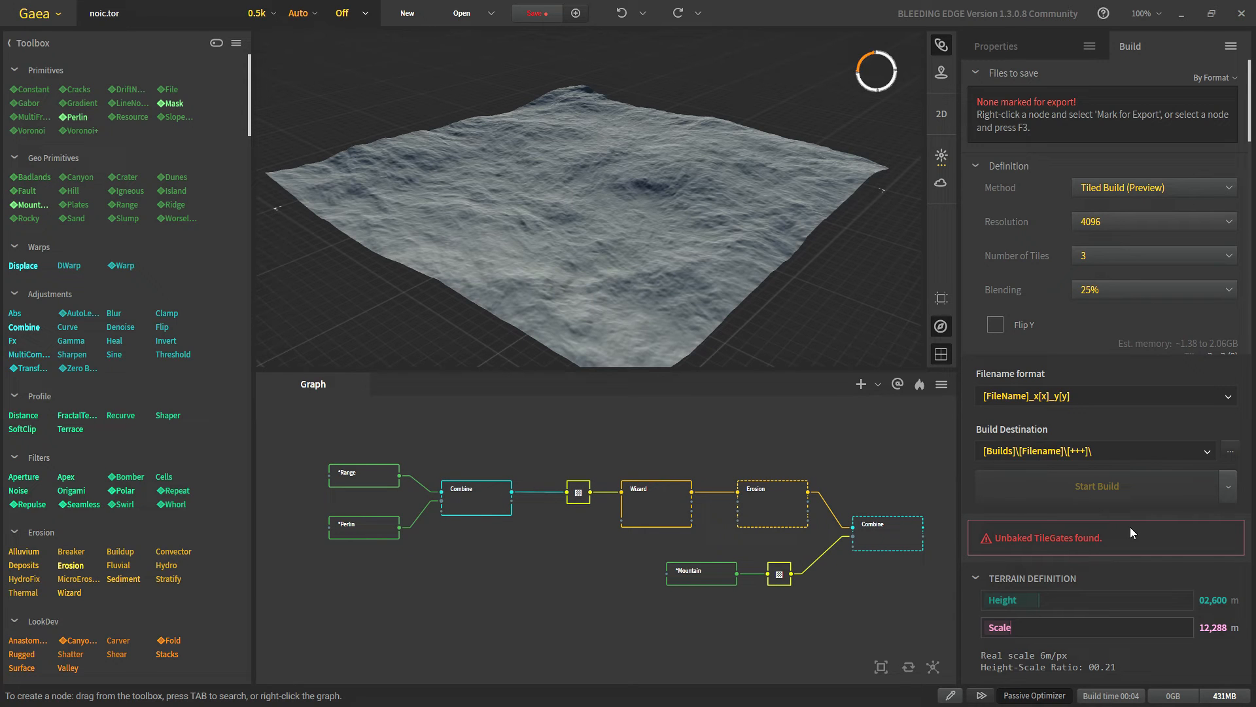
pyautogui.moveTo(1118, 514)
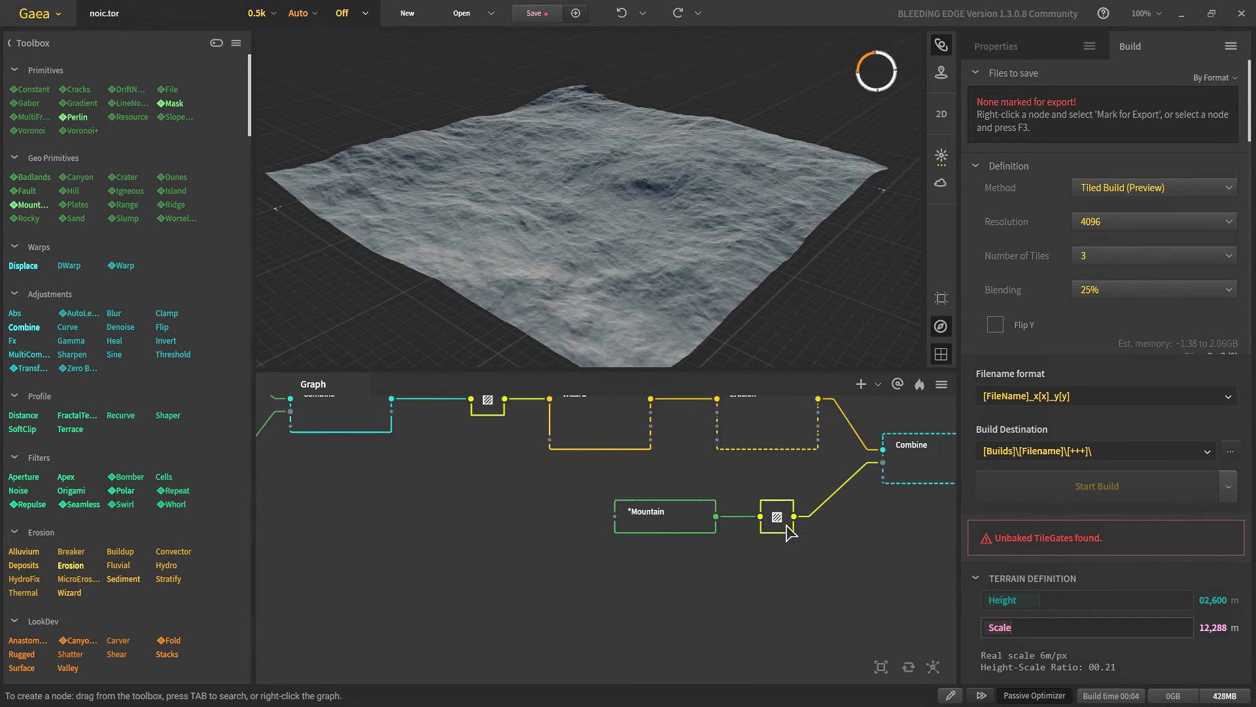
# Preview the Mountain terrain on its own after adding its TileGate
pyautogui.click(641, 551)
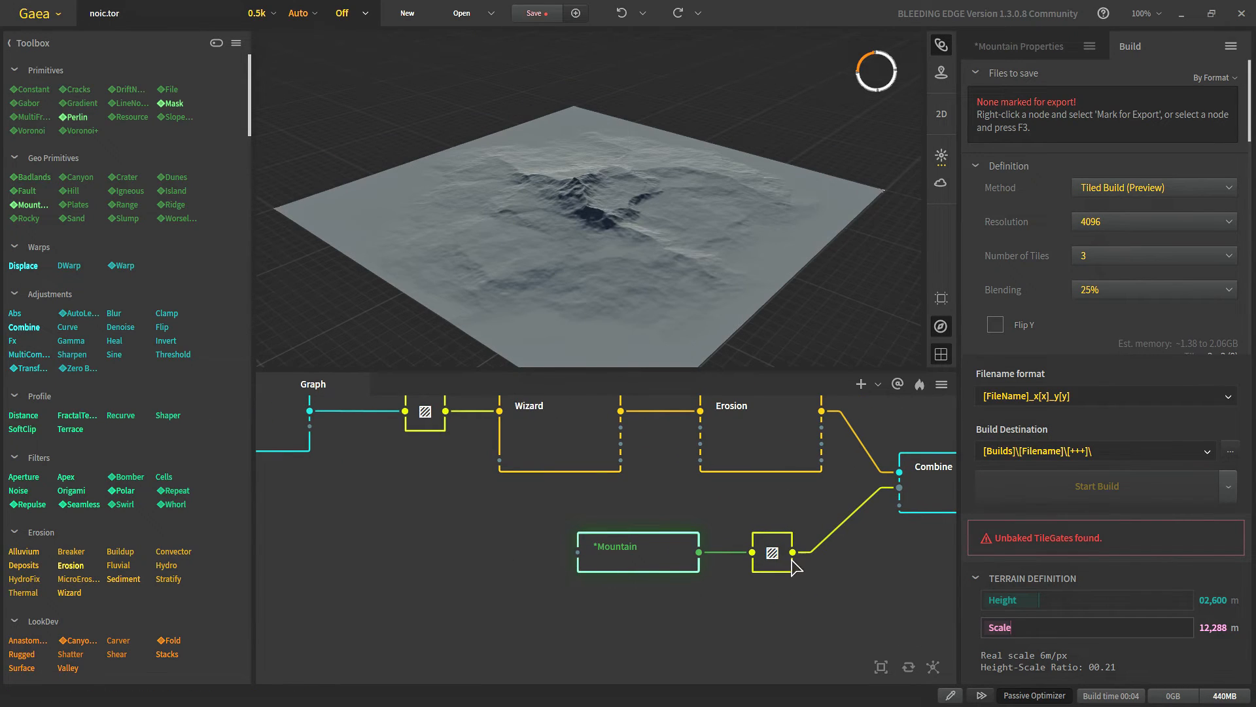
pyautogui.moveTo(768, 578)
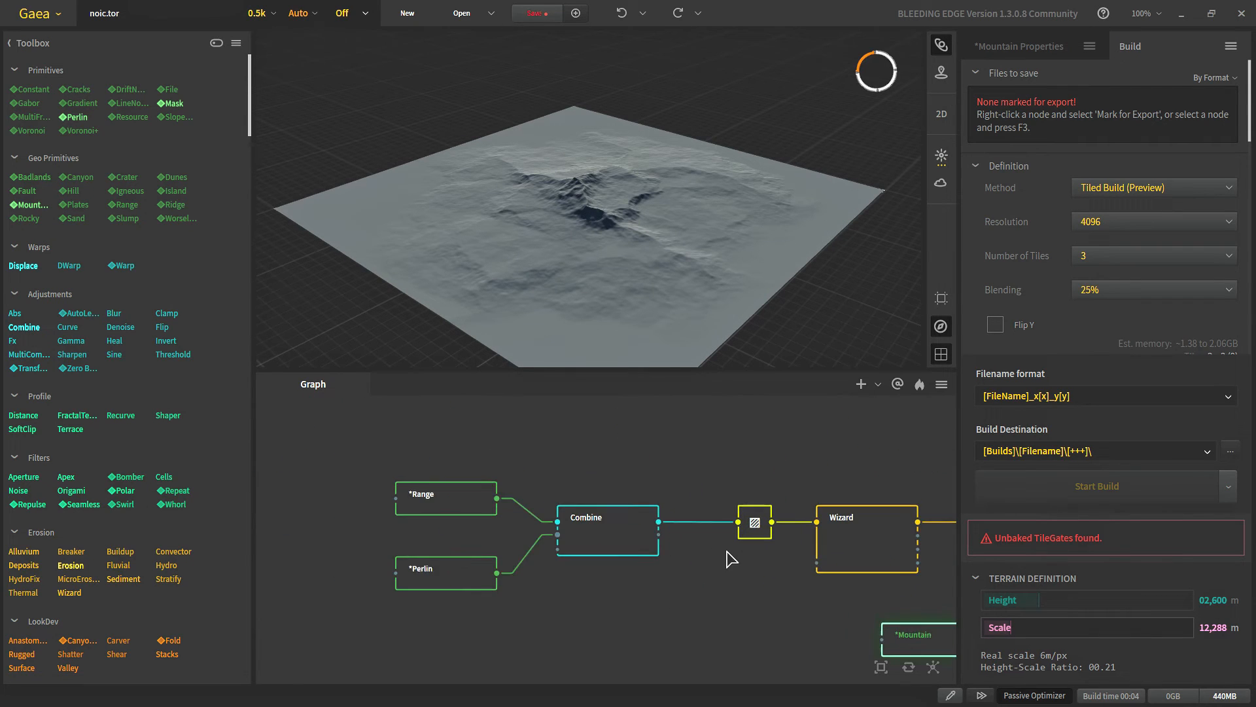
pyautogui.moveTo(440, 593)
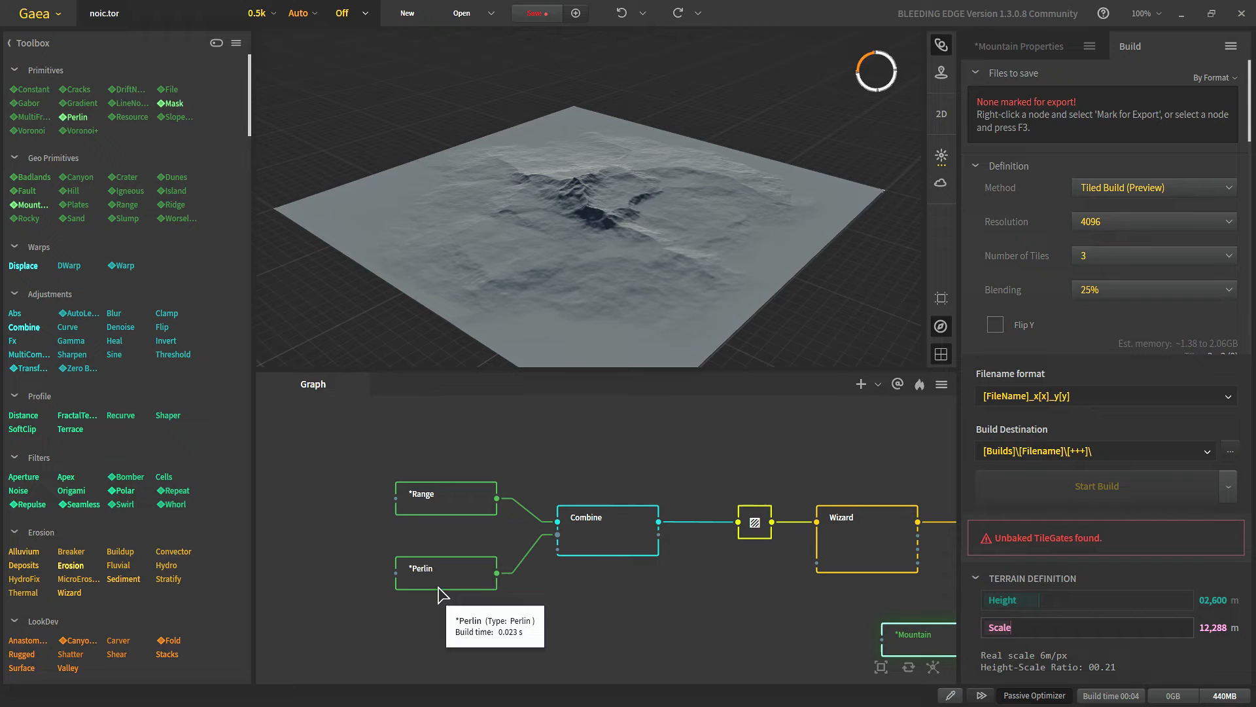
pyautogui.moveTo(728, 564)
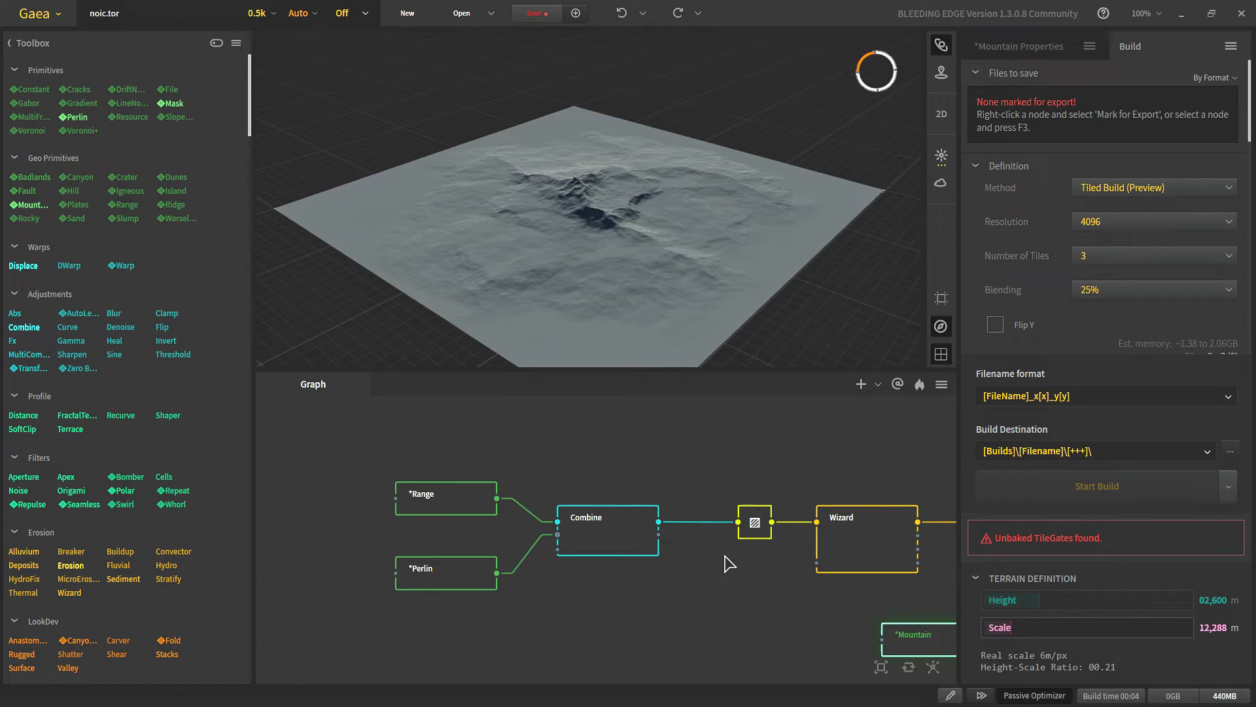
pyautogui.moveTo(760, 555)
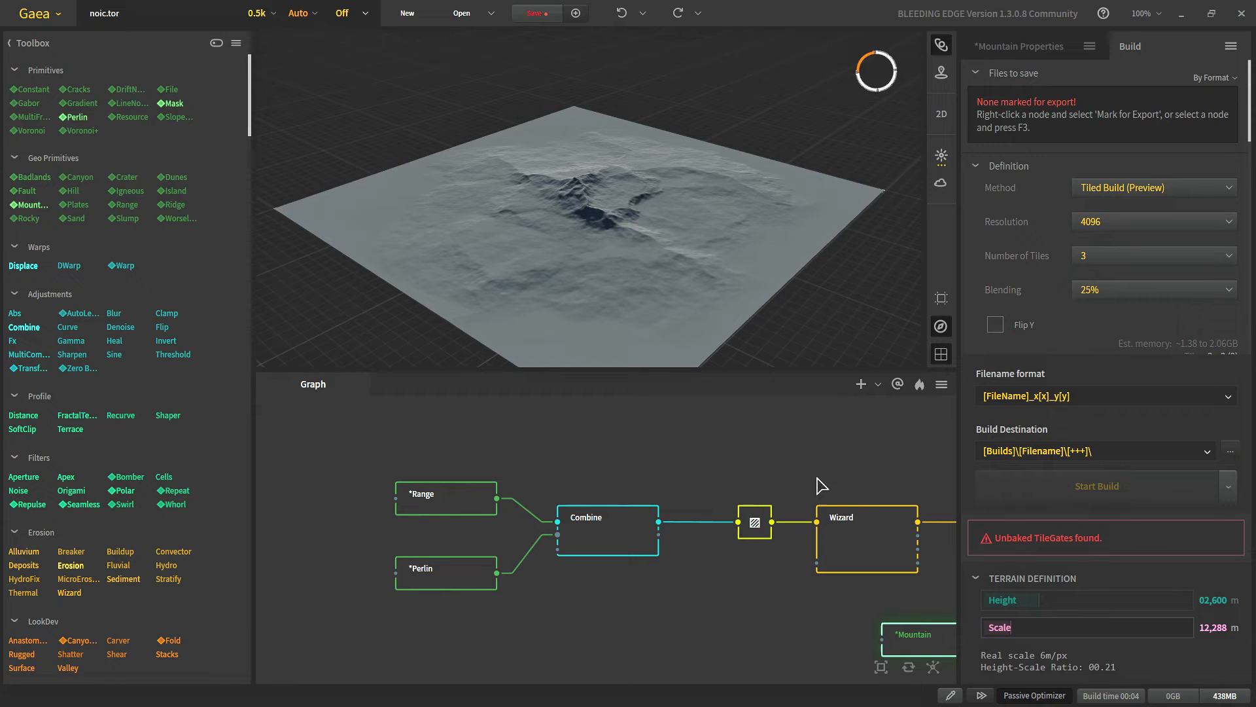
pyautogui.moveTo(756, 548)
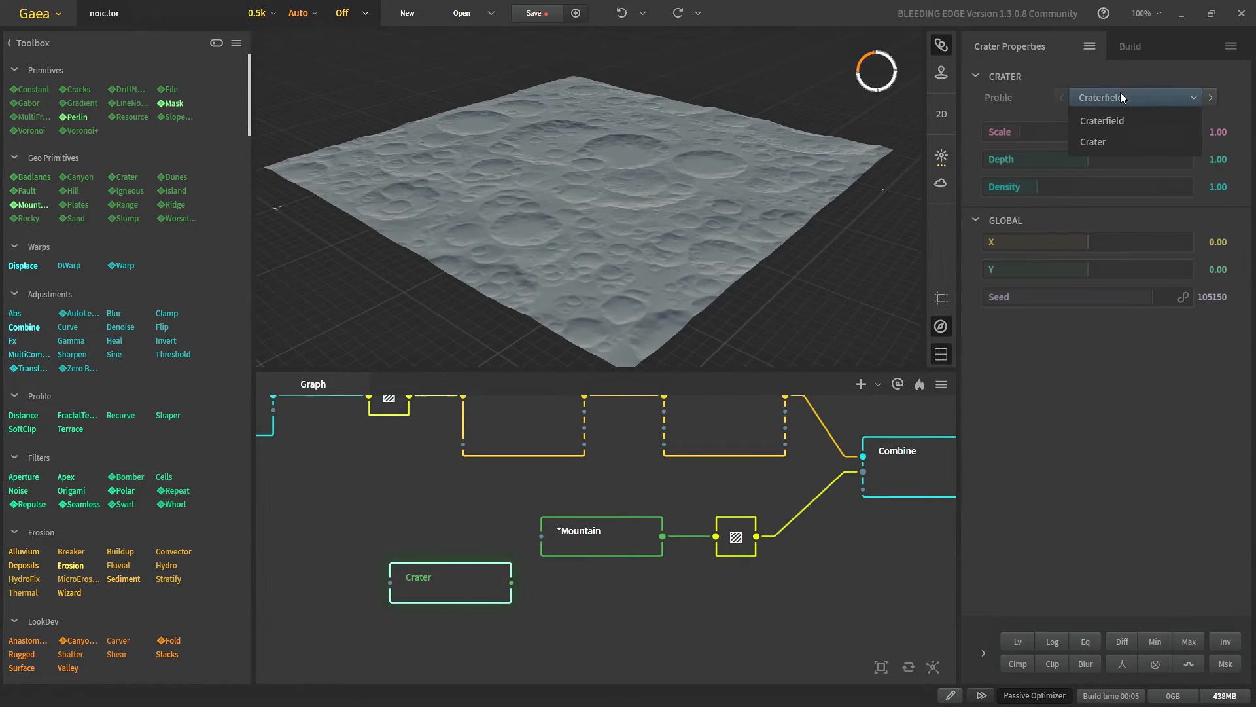
# Set the Crater node's profile to a single crater, then preview the Mountain TileGate
pyautogui.click(1092, 142)
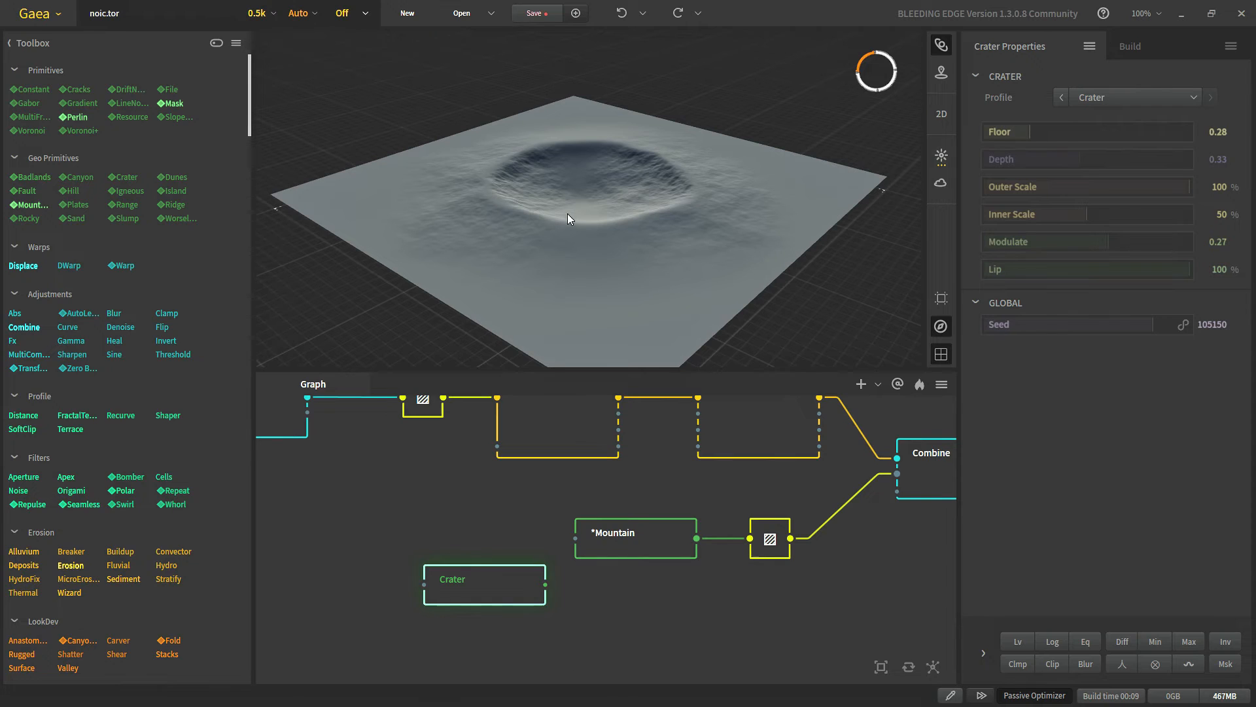
pyautogui.moveTo(535, 283)
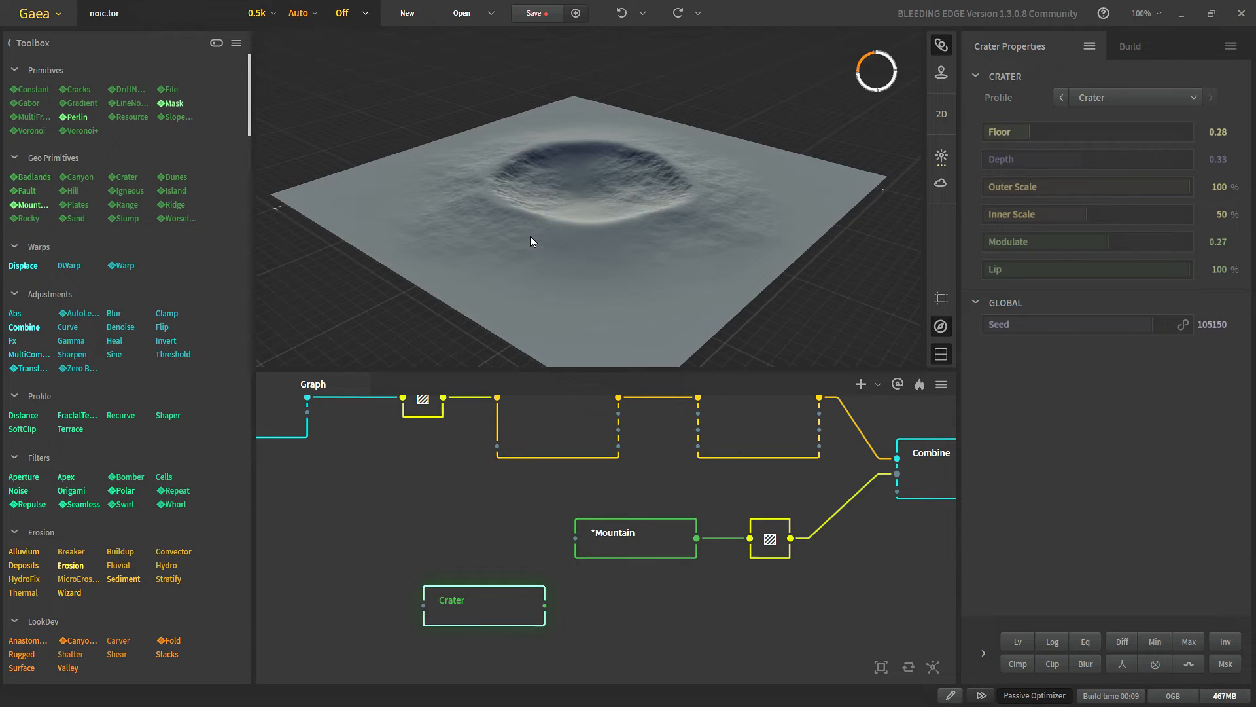
pyautogui.moveTo(590, 225)
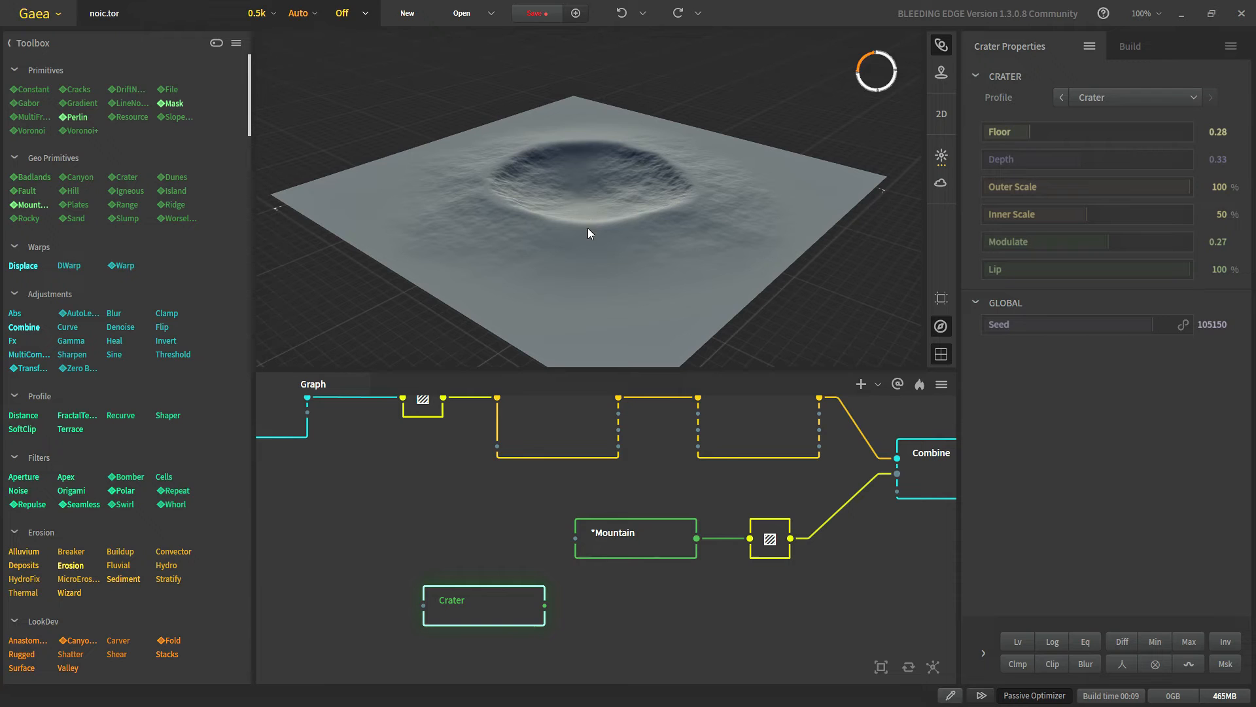
pyautogui.click(769, 539)
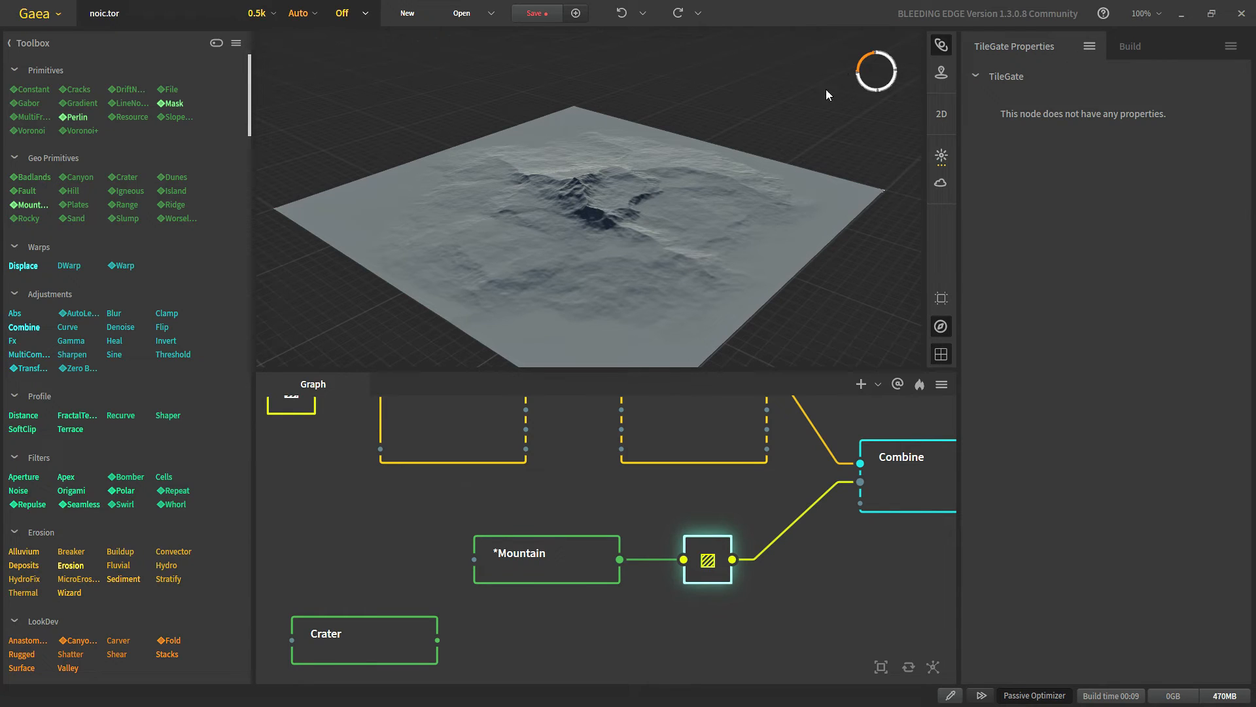
pyautogui.moveTo(511, 38)
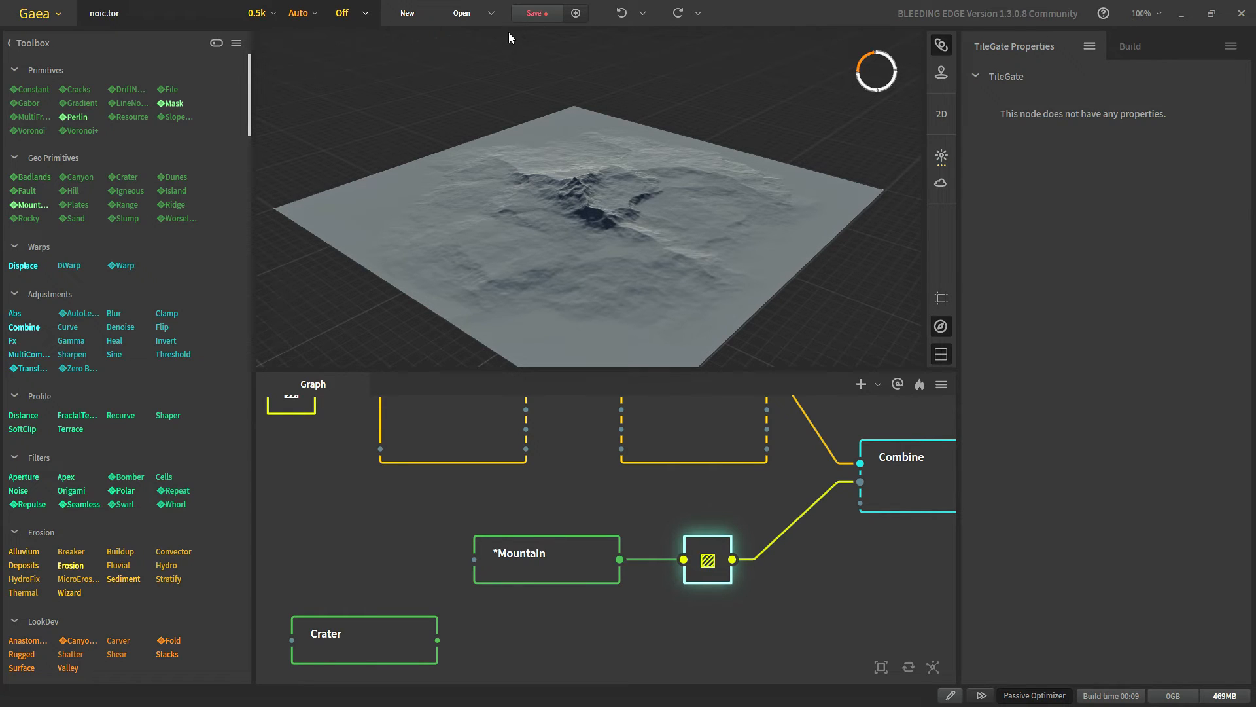
pyautogui.moveTo(369, 173)
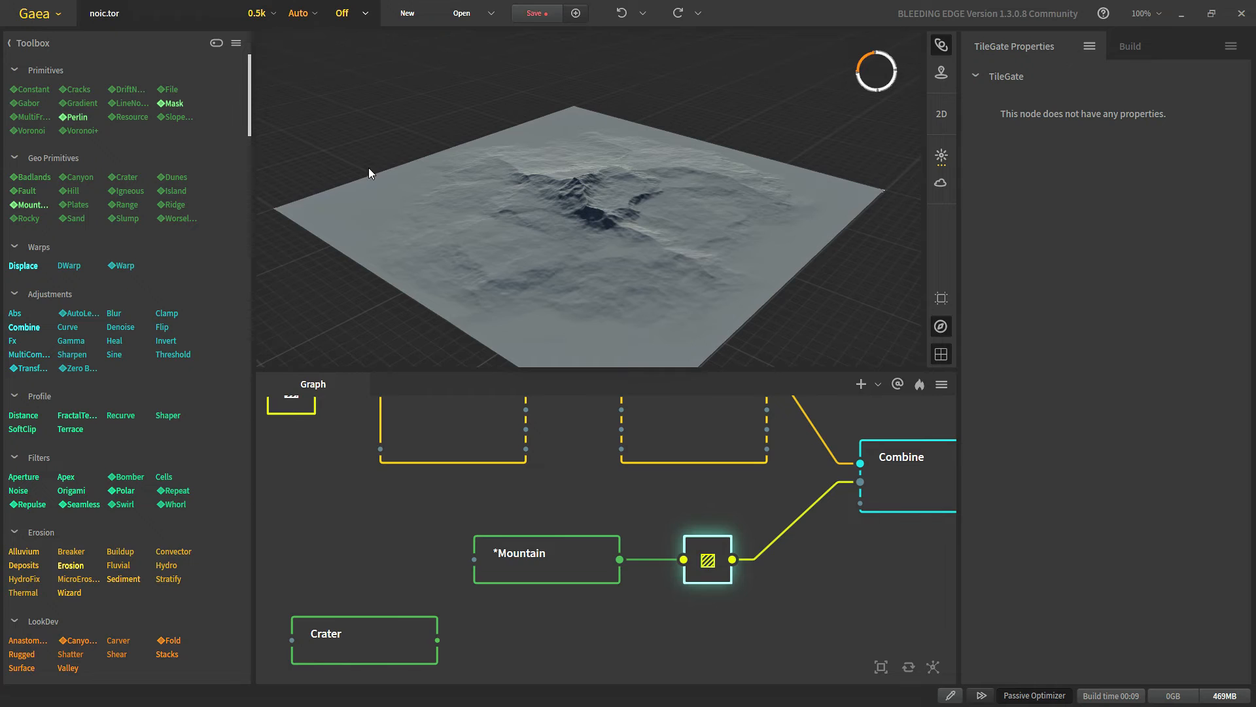
pyautogui.moveTo(725, 610)
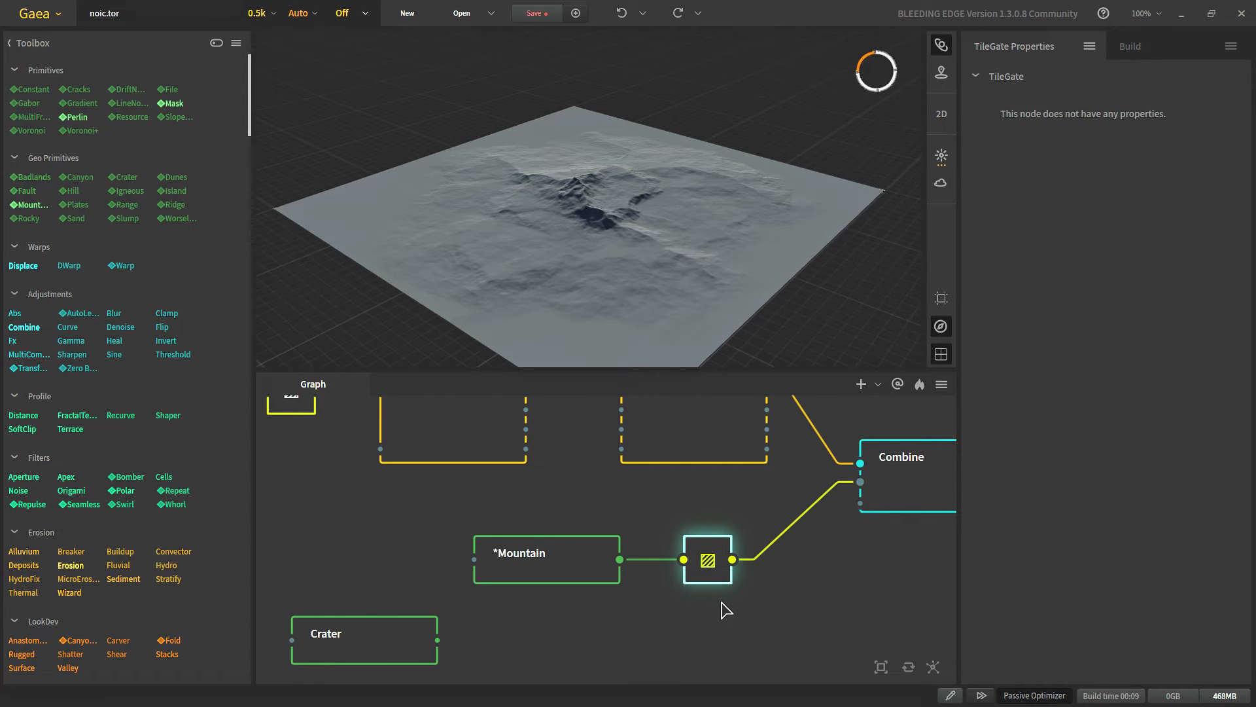
pyautogui.moveTo(709, 610)
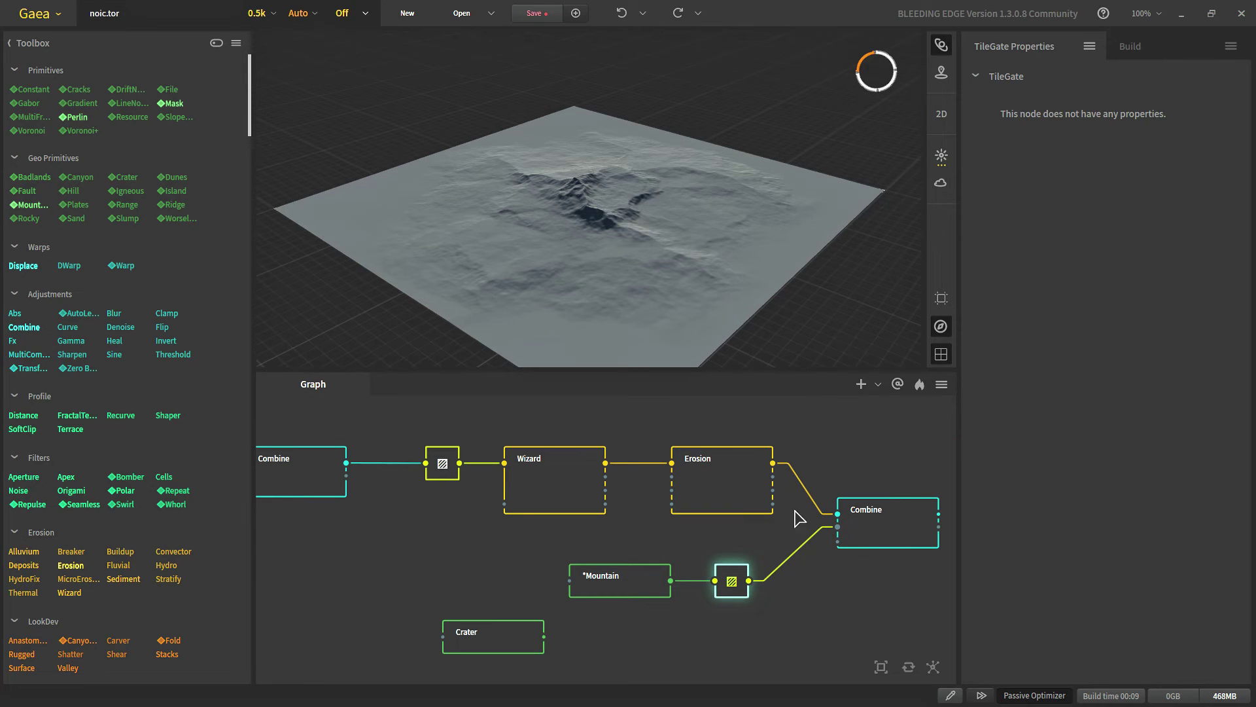
# Select the stray Crater node in the graph for removal
pyautogui.click(1131, 45)
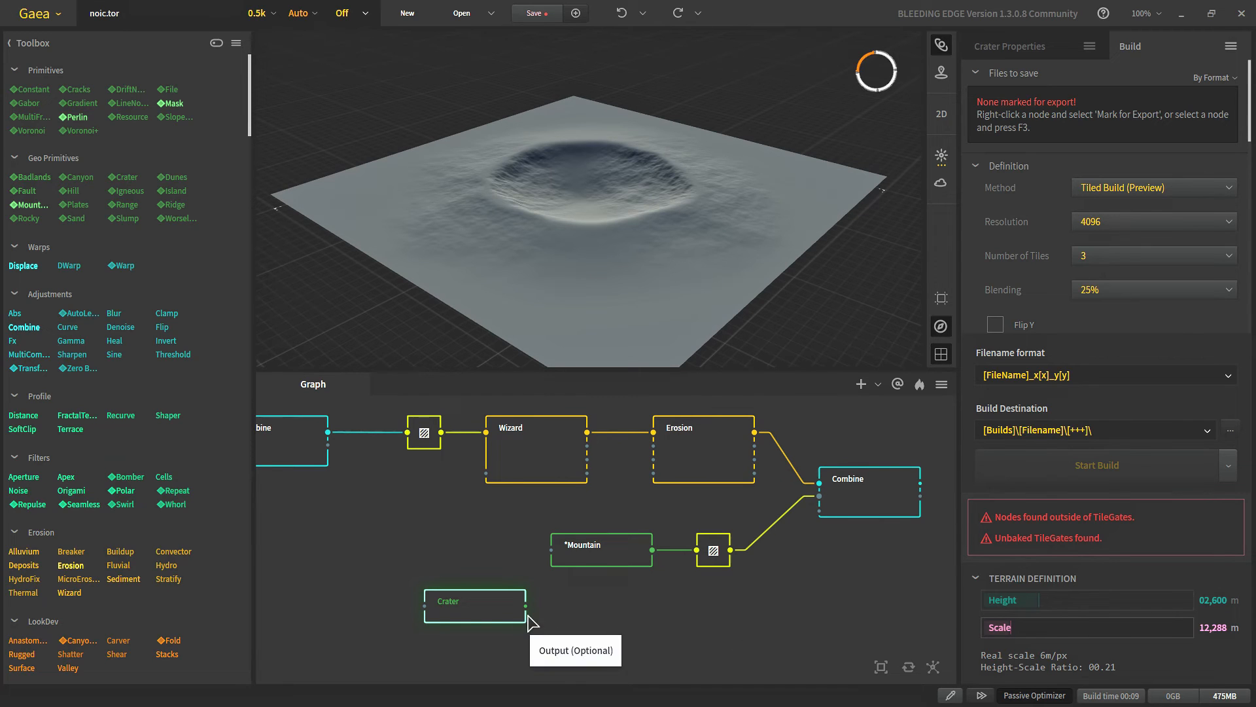
pyautogui.moveTo(1003, 522)
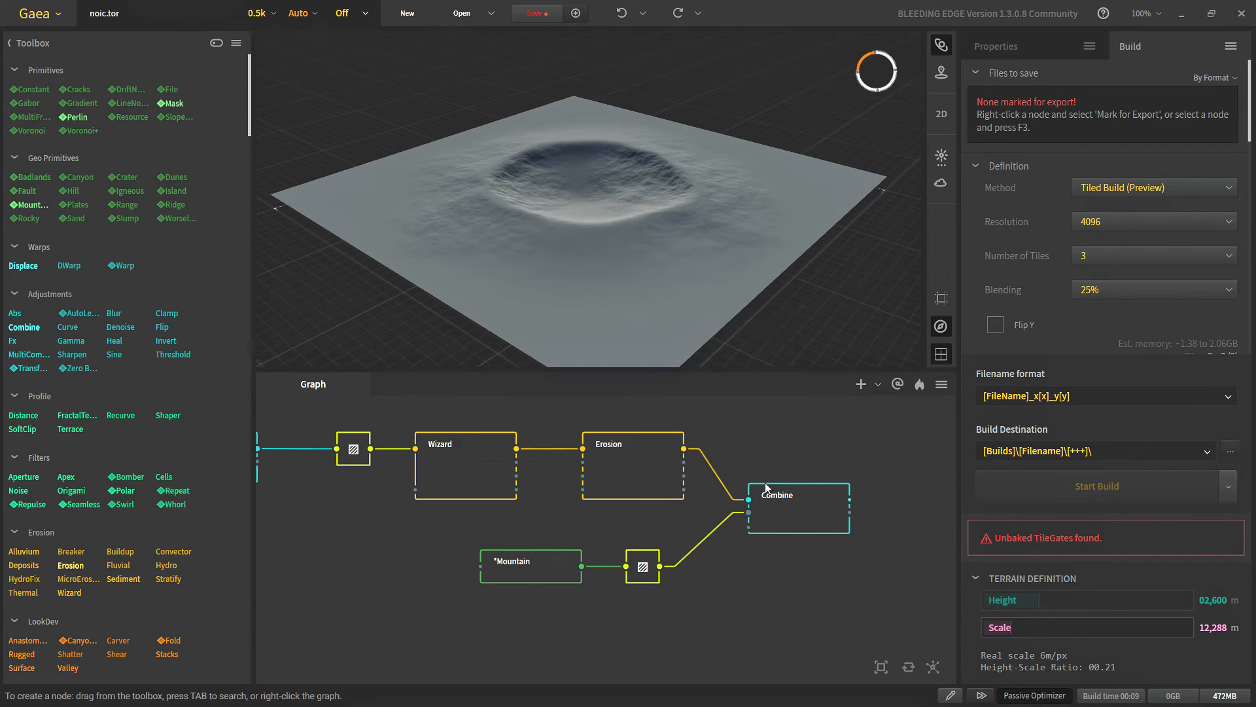
# After the build error, bake the TileGate chain and reselect Tiled Build as the method
pyautogui.click(1096, 486)
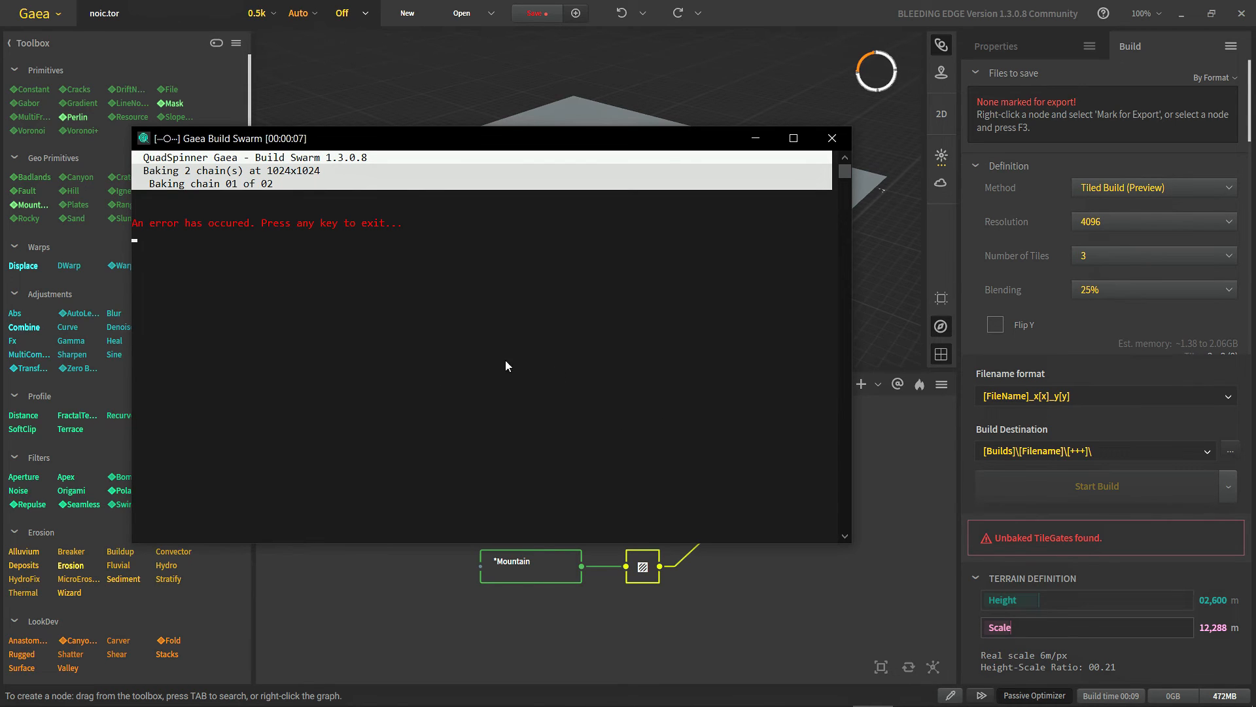
pyautogui.moveTo(405, 256)
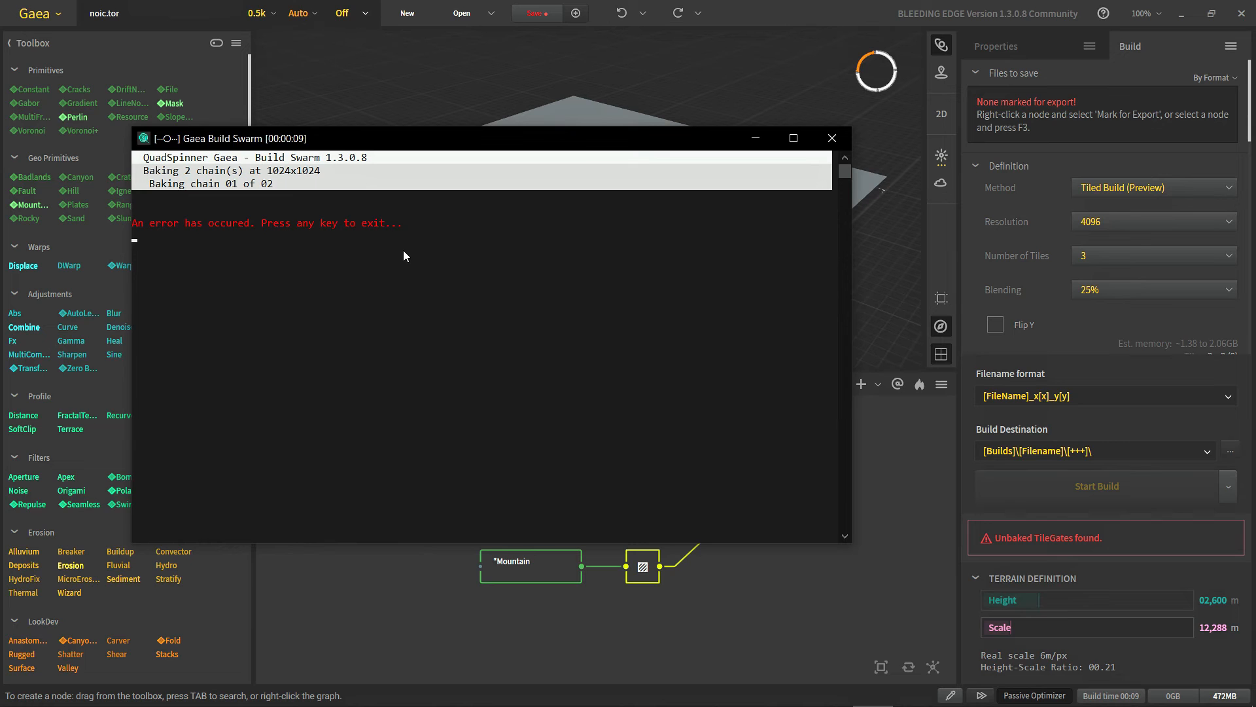
pyautogui.moveTo(432, 260)
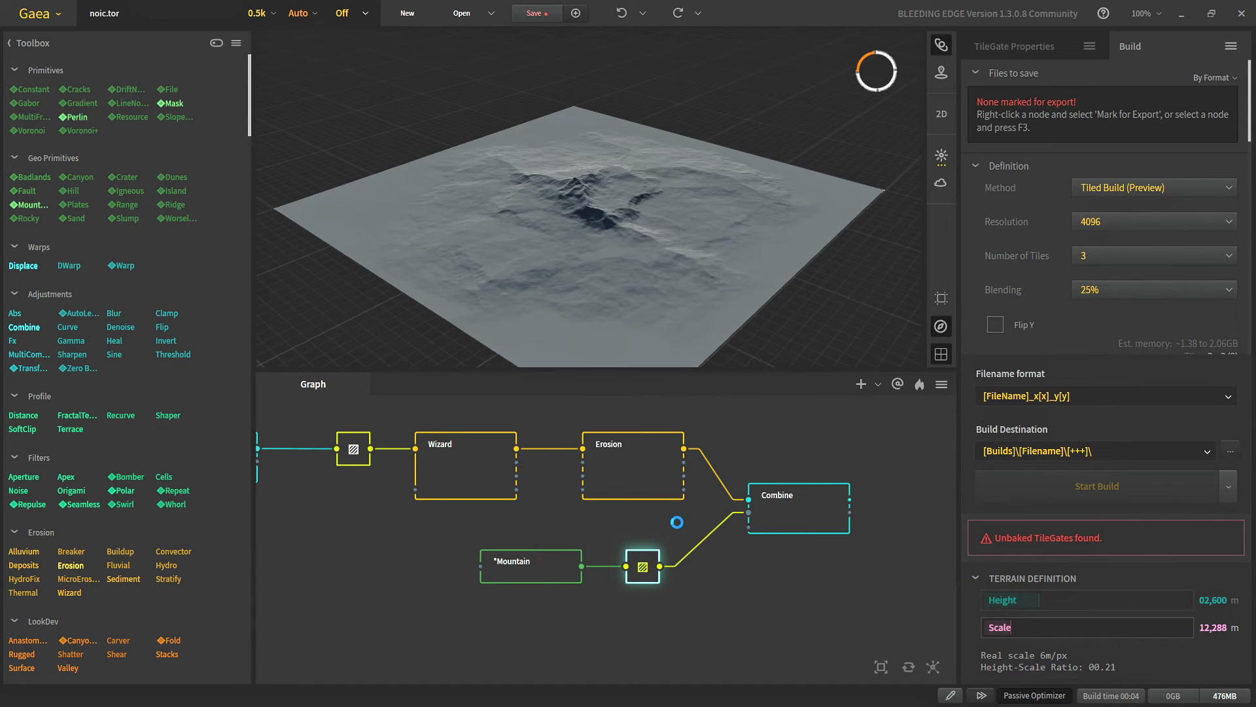
pyautogui.rightClick(353, 448)
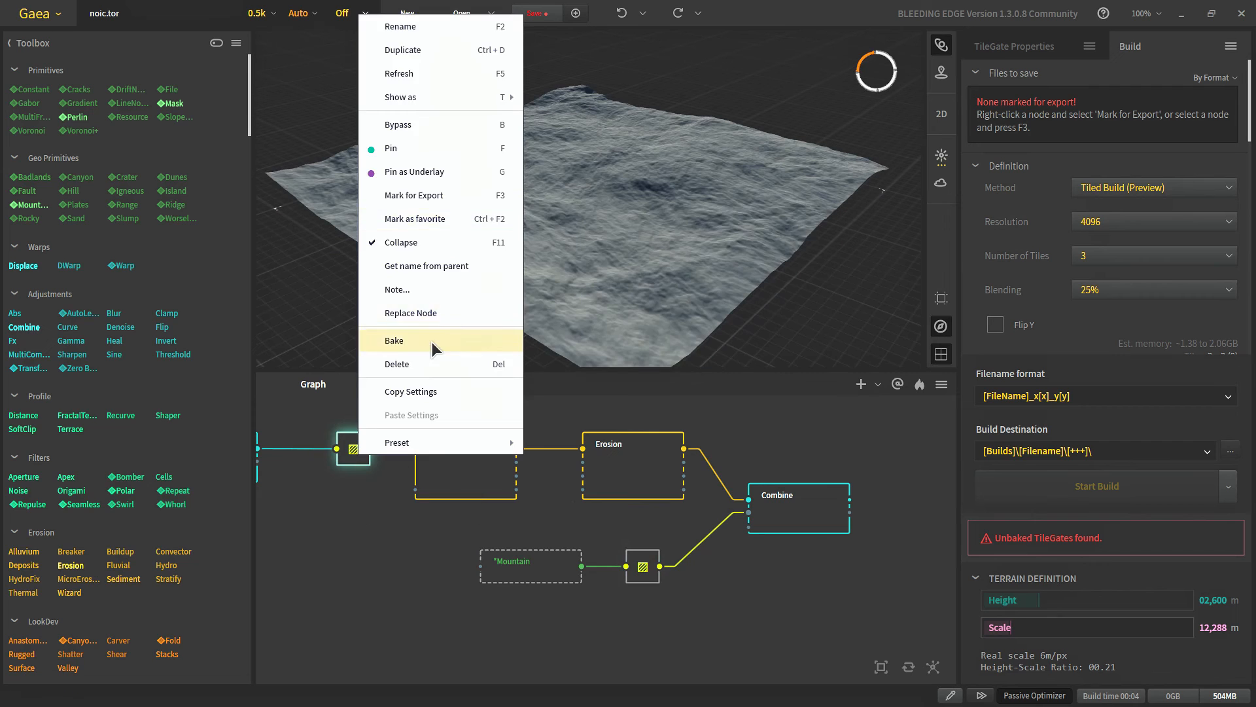
pyautogui.click(394, 340)
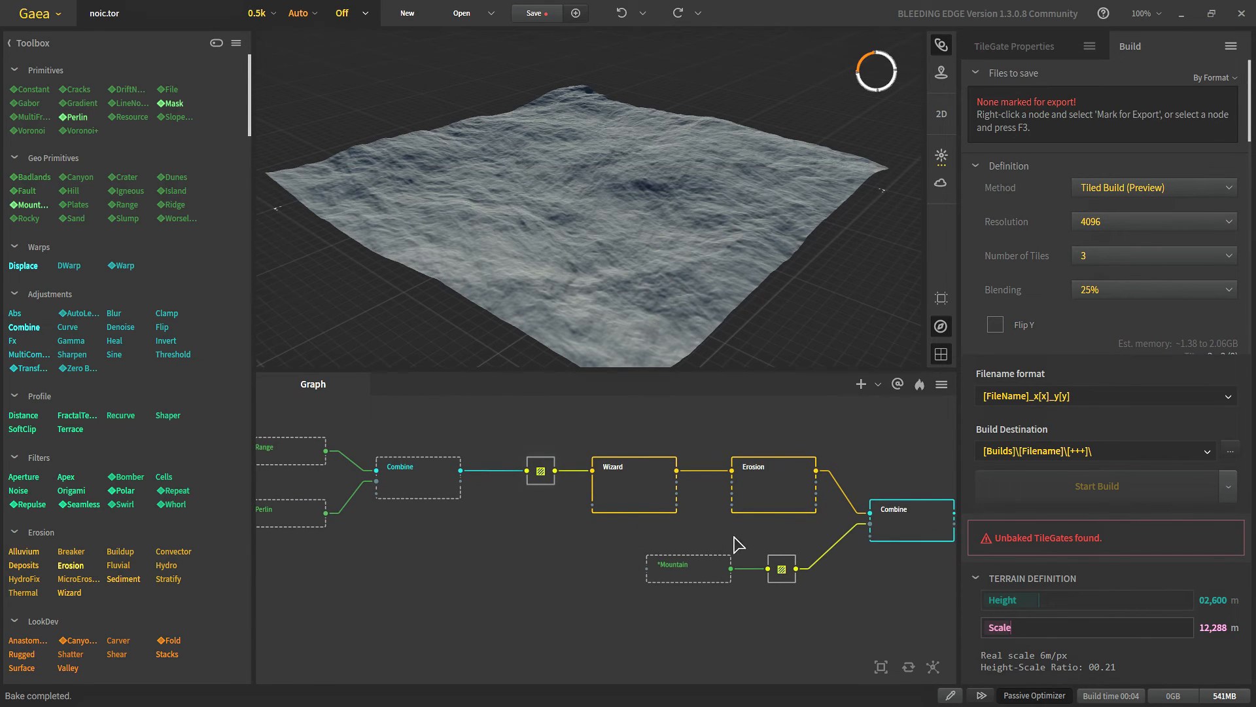
pyautogui.click(911, 519)
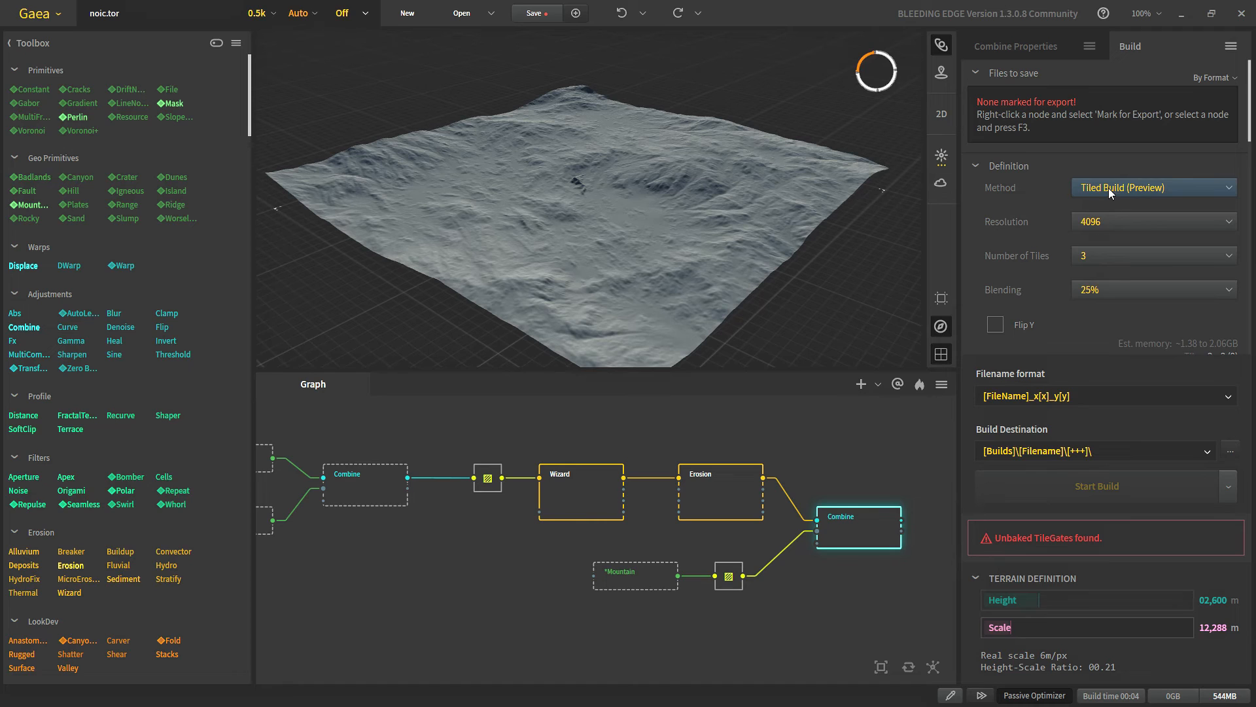
pyautogui.click(1152, 186)
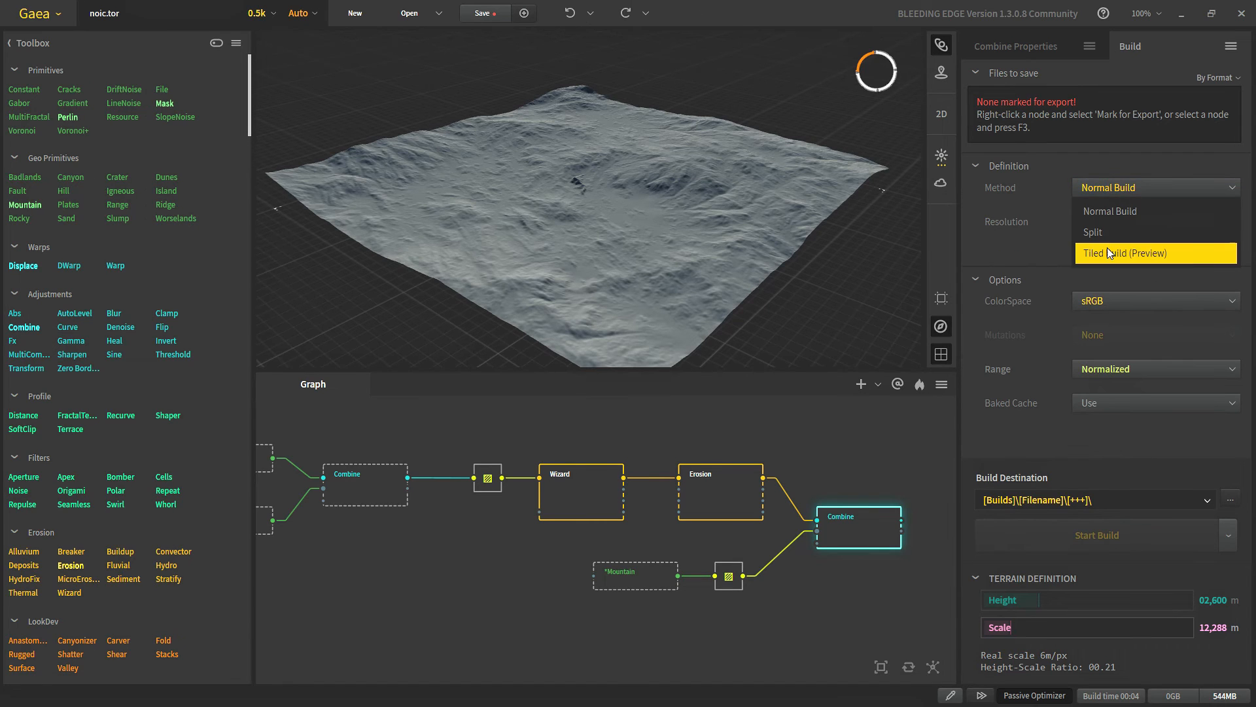
pyautogui.click(1120, 253)
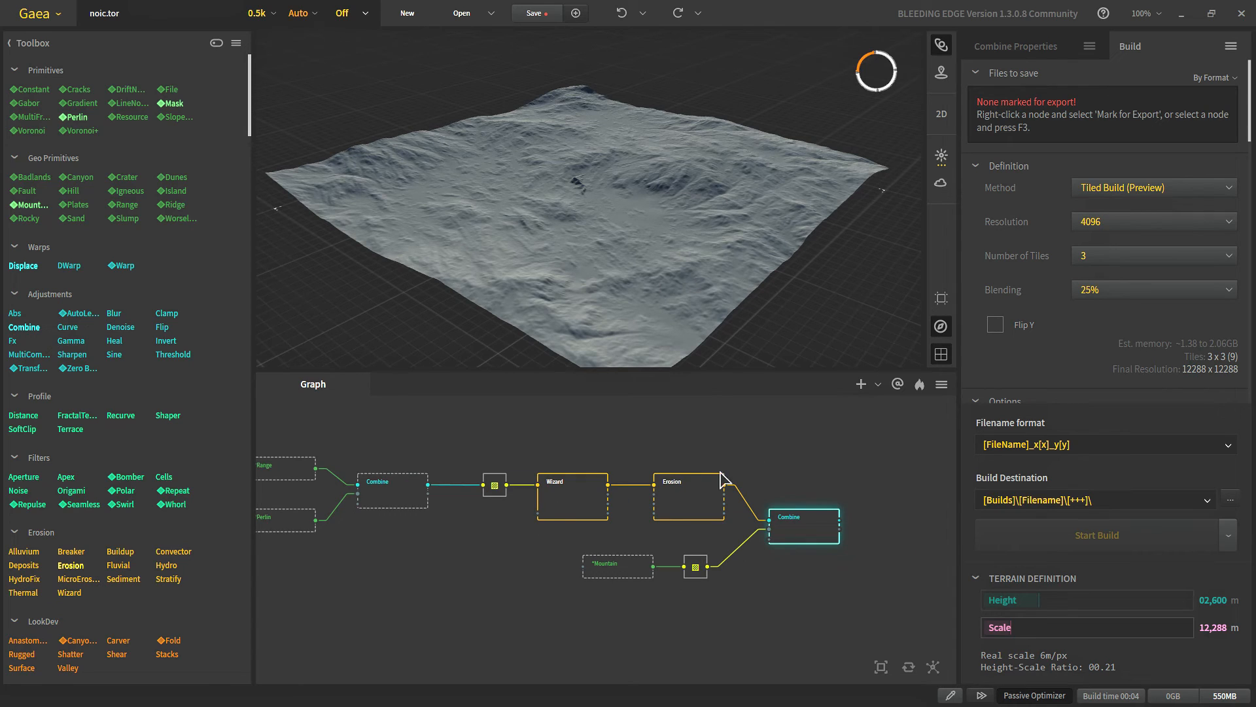
# From the Combine node's properties, move the node library toolbox to the Bottom position
pyautogui.click(803, 515)
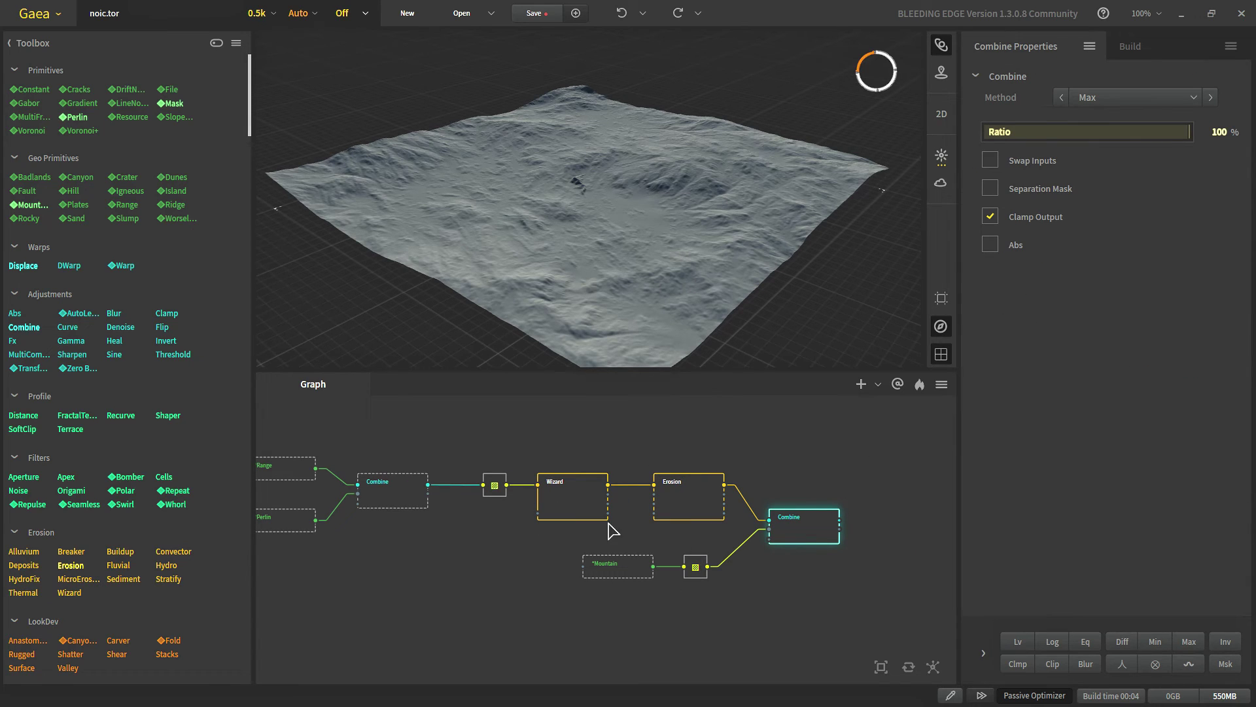
pyautogui.moveTo(639, 443)
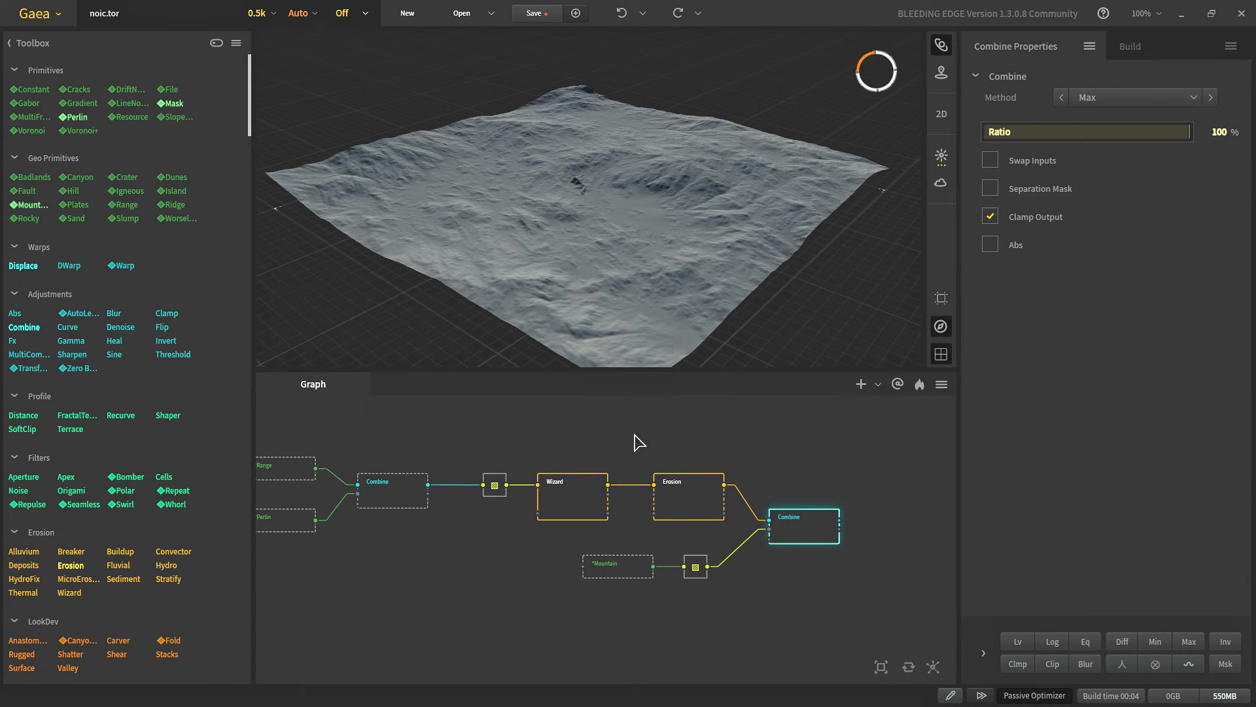
pyautogui.click(236, 42)
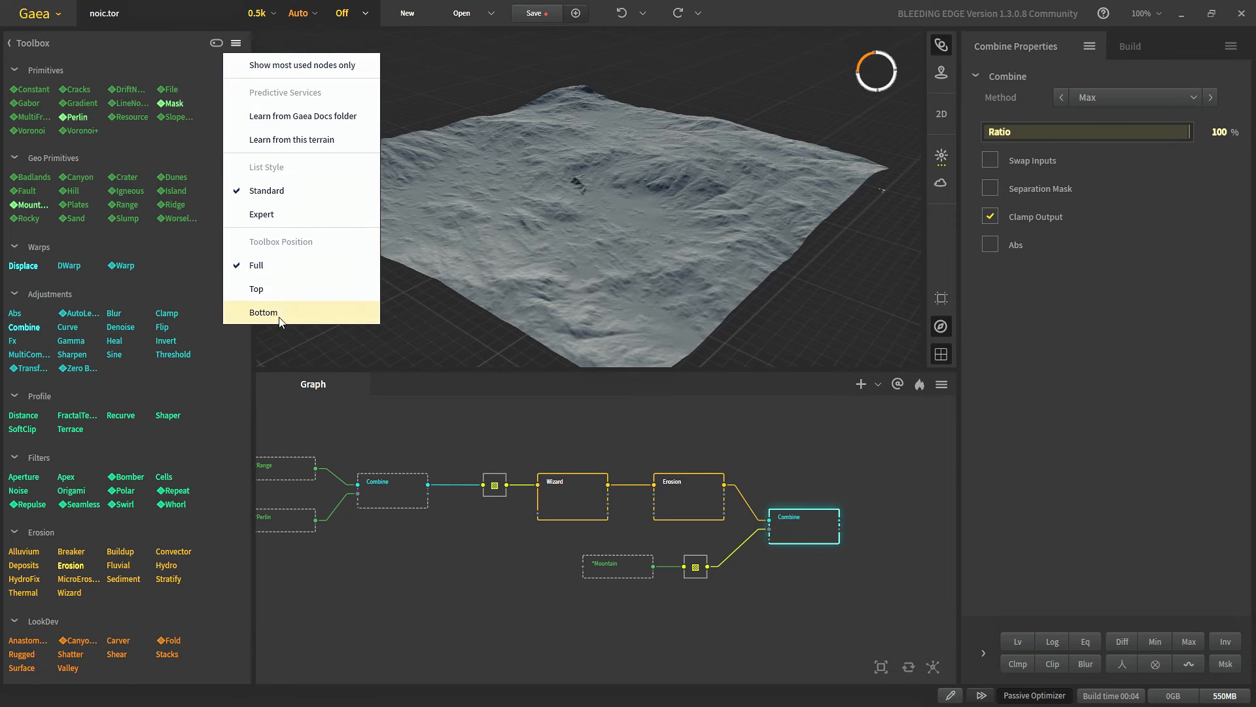
pyautogui.click(263, 312)
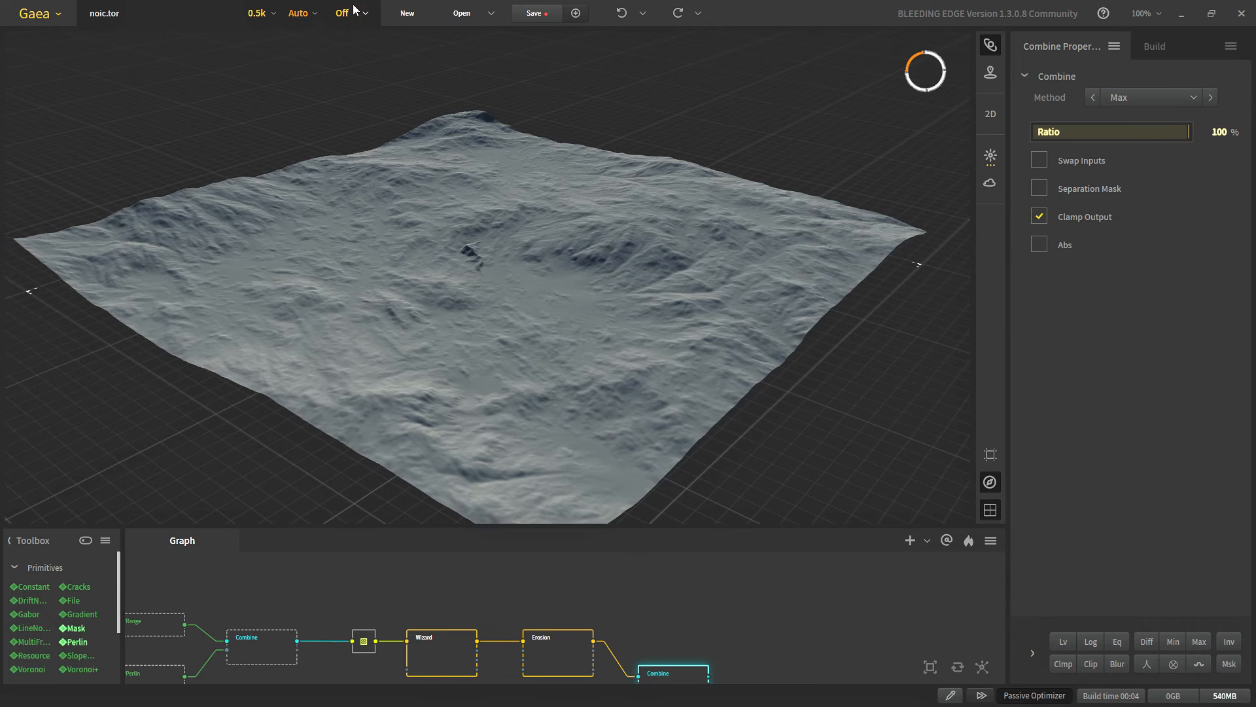
# Preview only centre tile 1,1, then return to the whole terrain
pyautogui.click(346, 13)
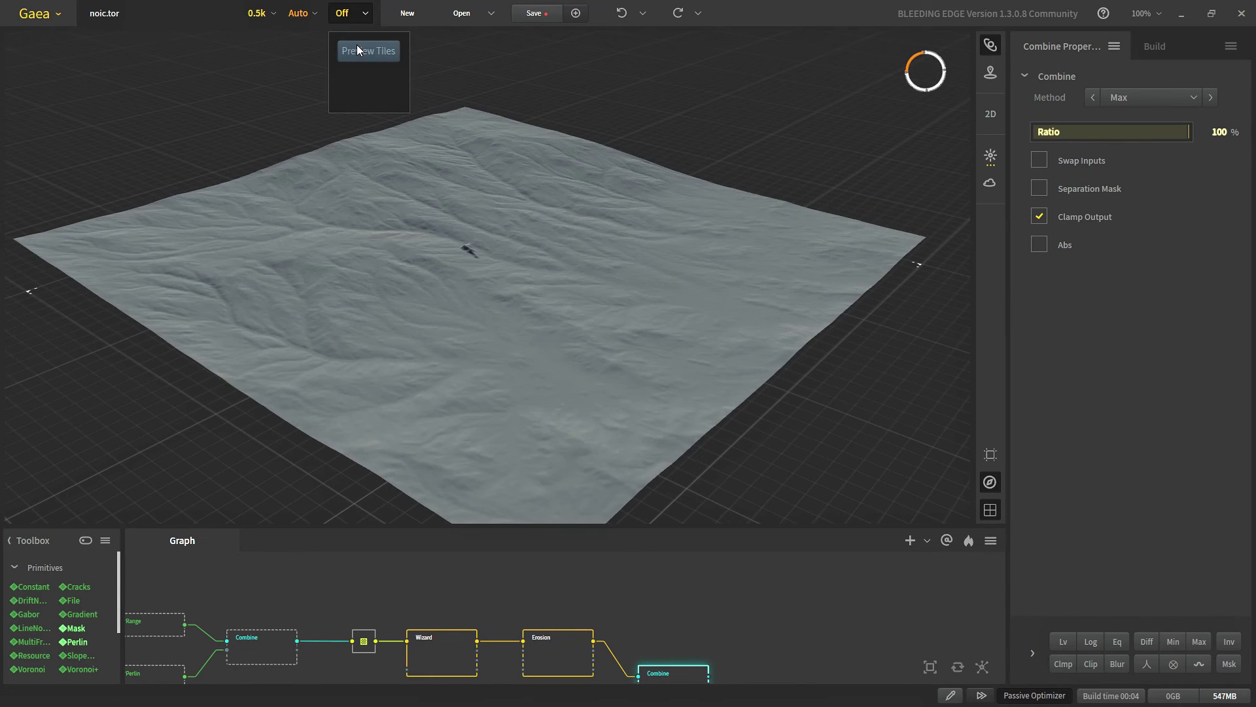
pyautogui.click(368, 51)
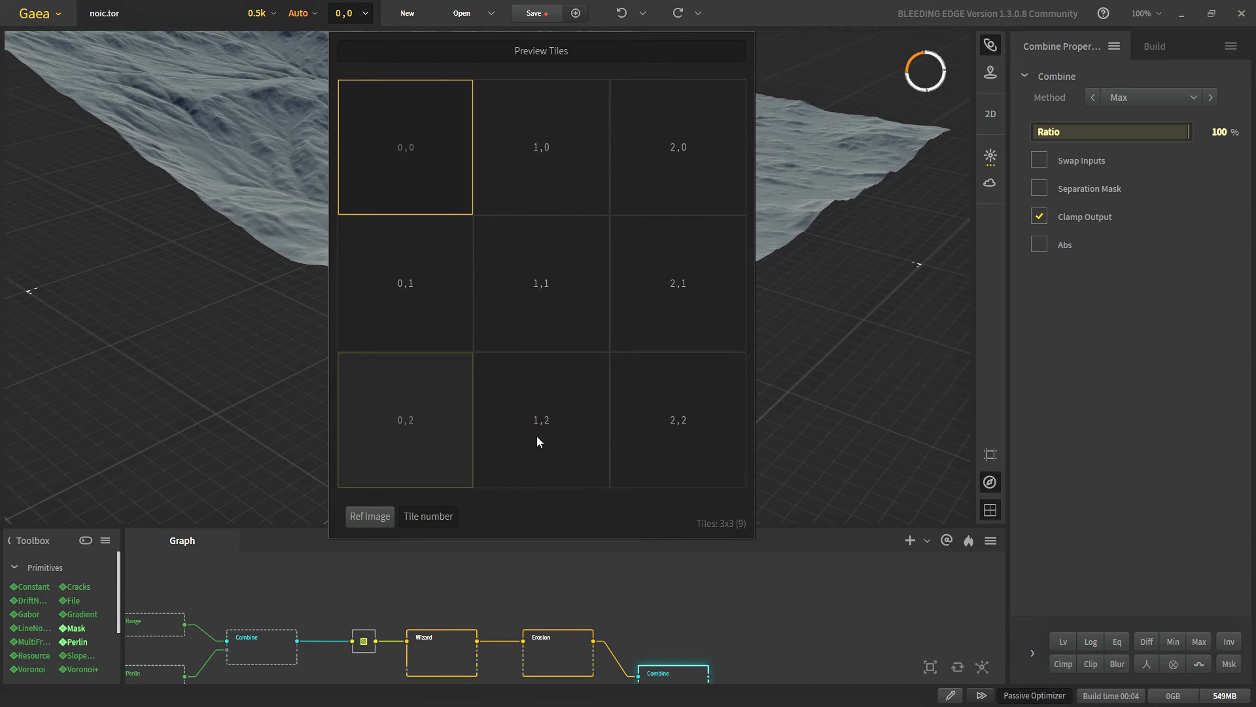
pyautogui.moveTo(374, 169)
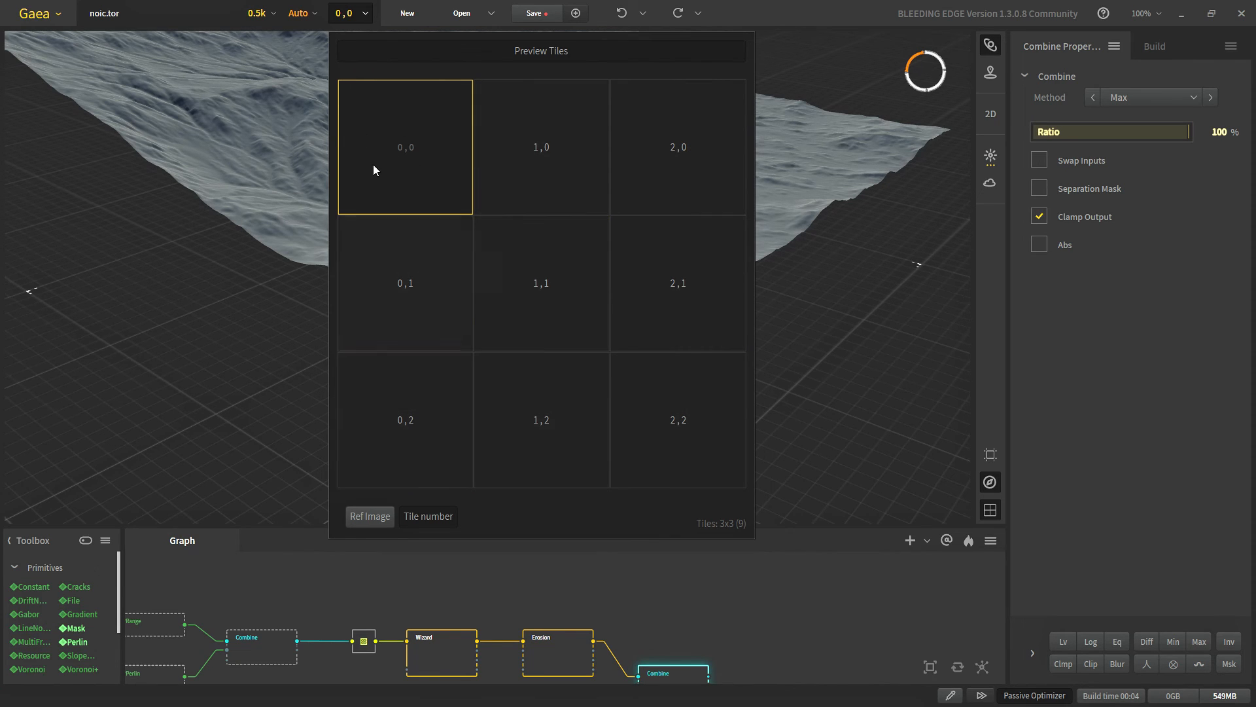
pyautogui.click(541, 282)
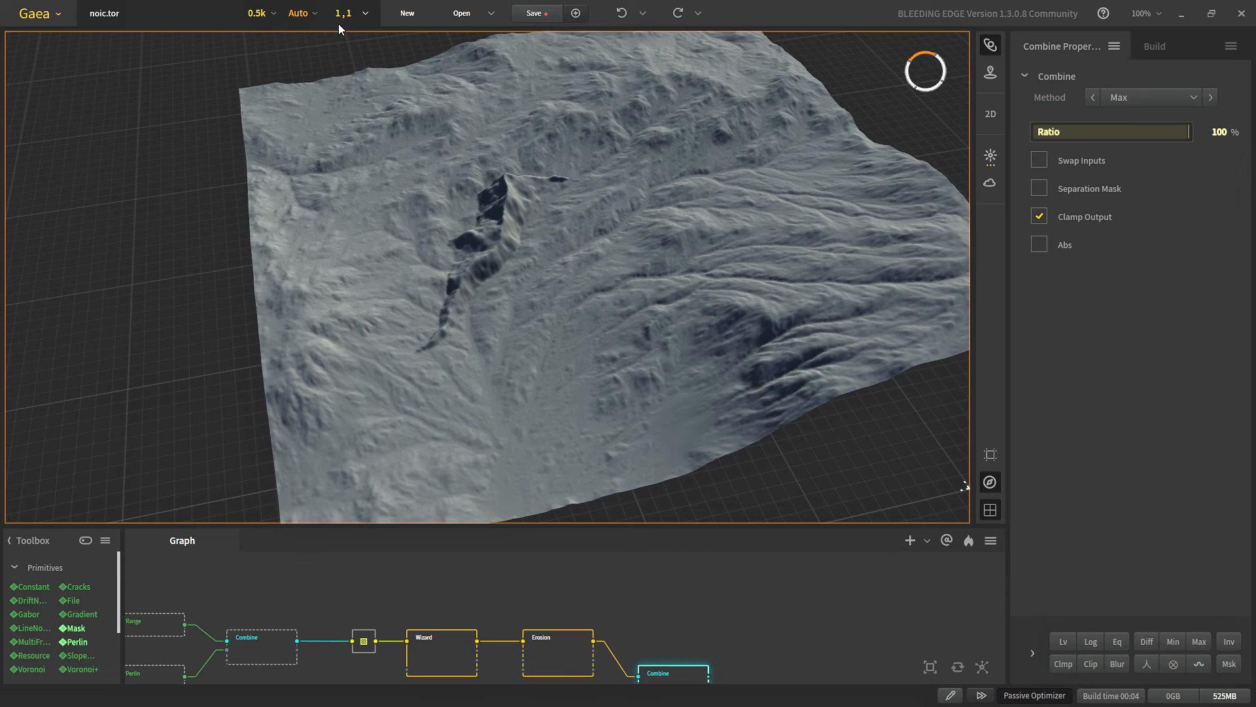
pyautogui.click(344, 13)
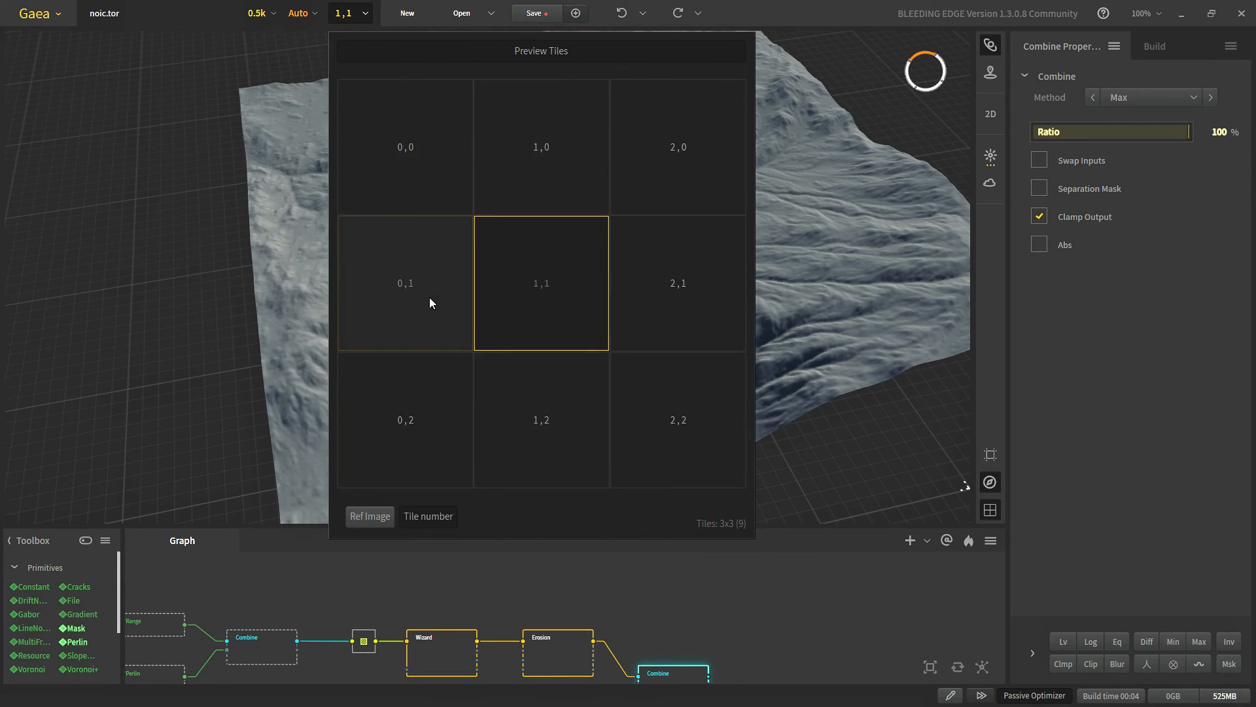
pyautogui.click(405, 282)
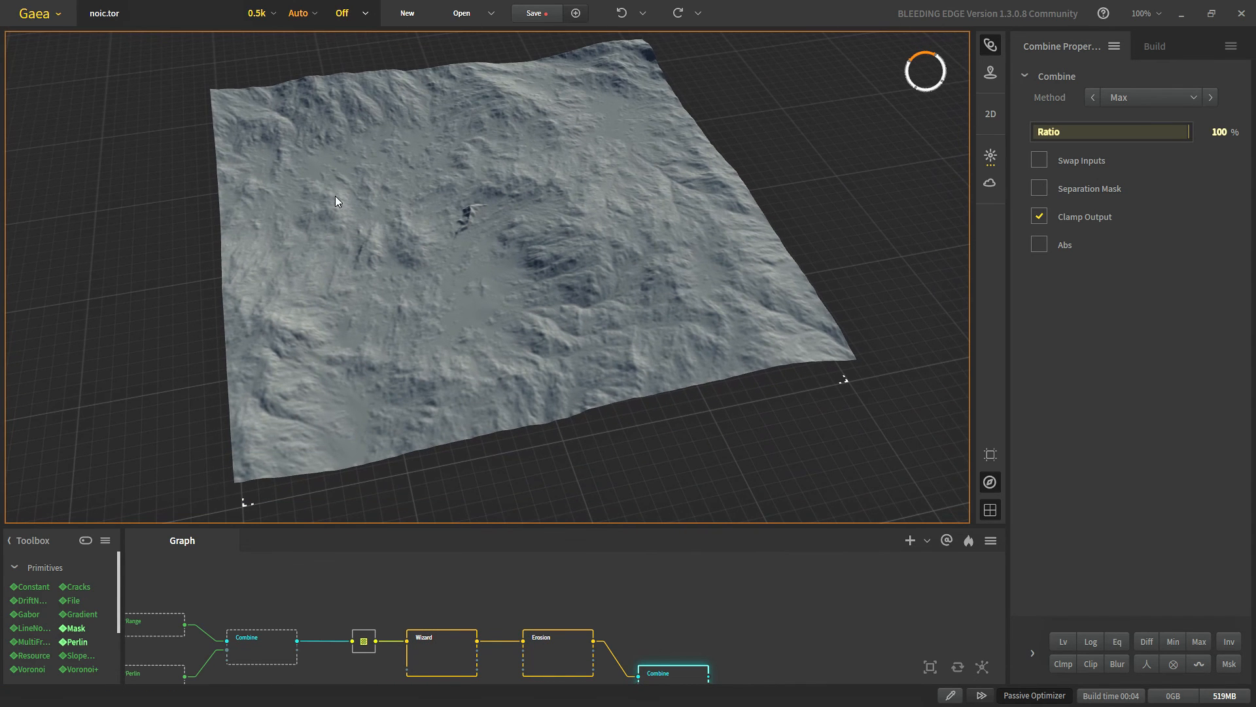
pyautogui.moveTo(991, 454)
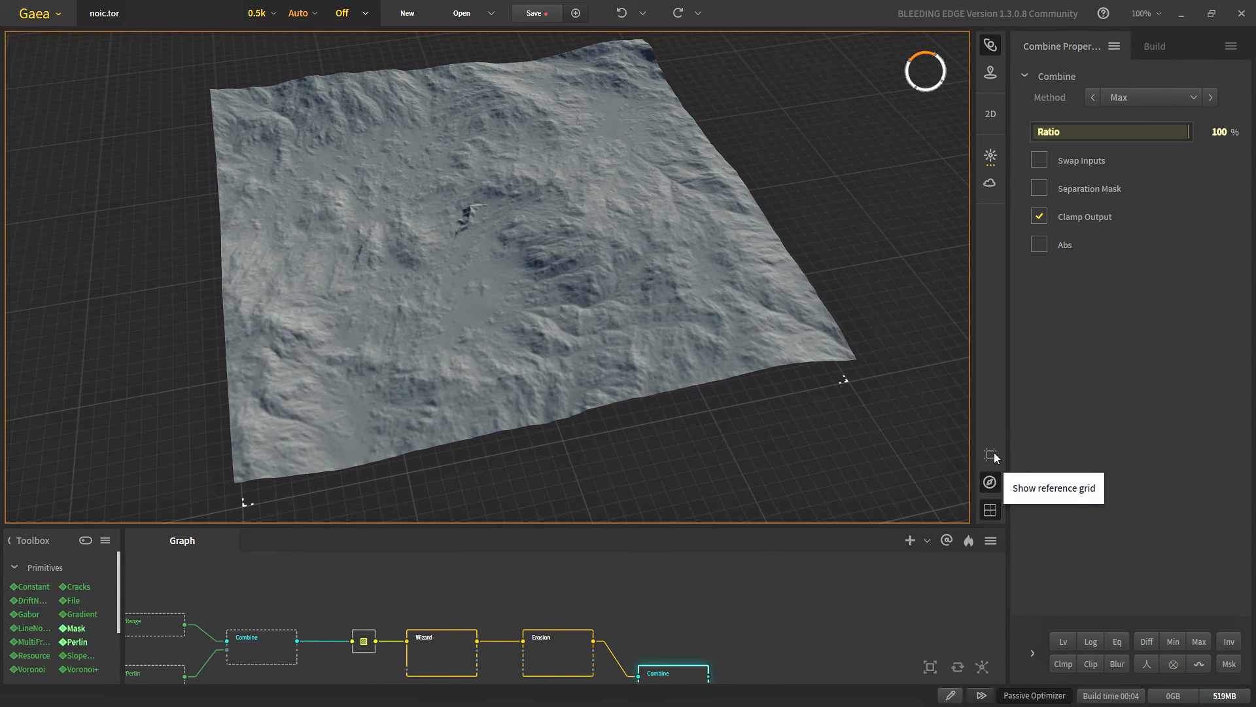
# Overlay the reference grid, try higher tile blending in Build settings, then turn off tile preview
pyautogui.click(990, 454)
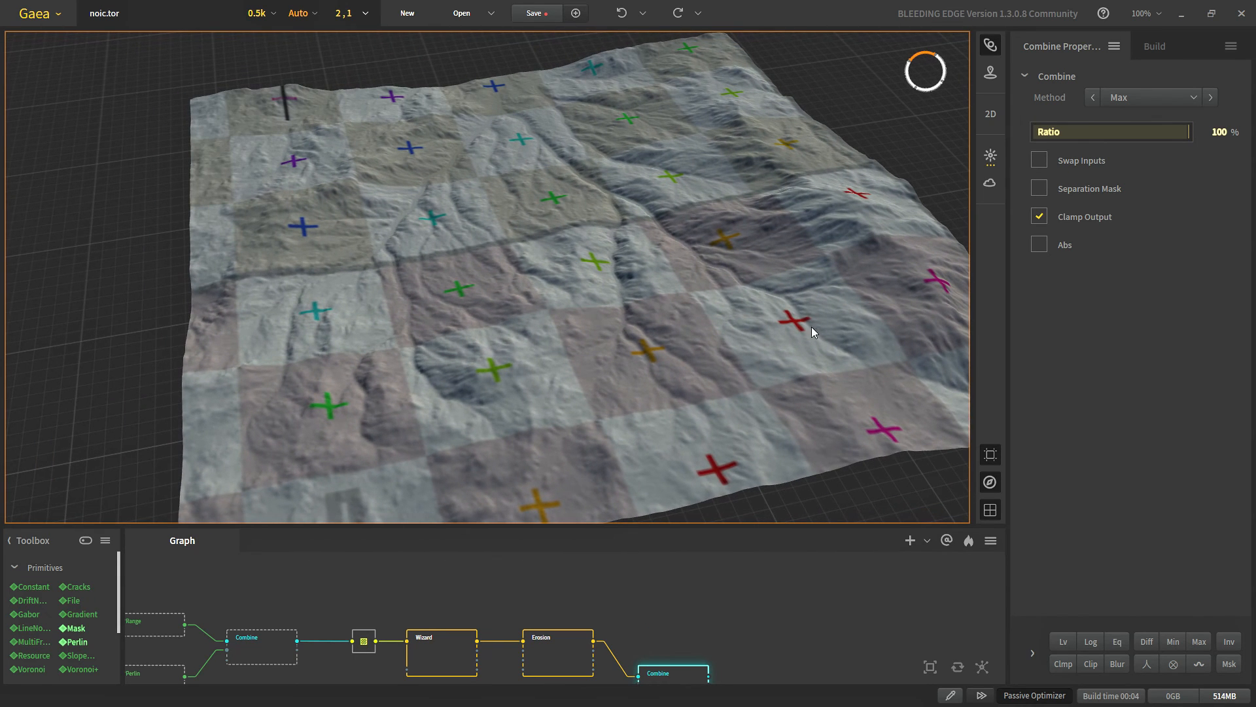
pyautogui.moveTo(517, 157)
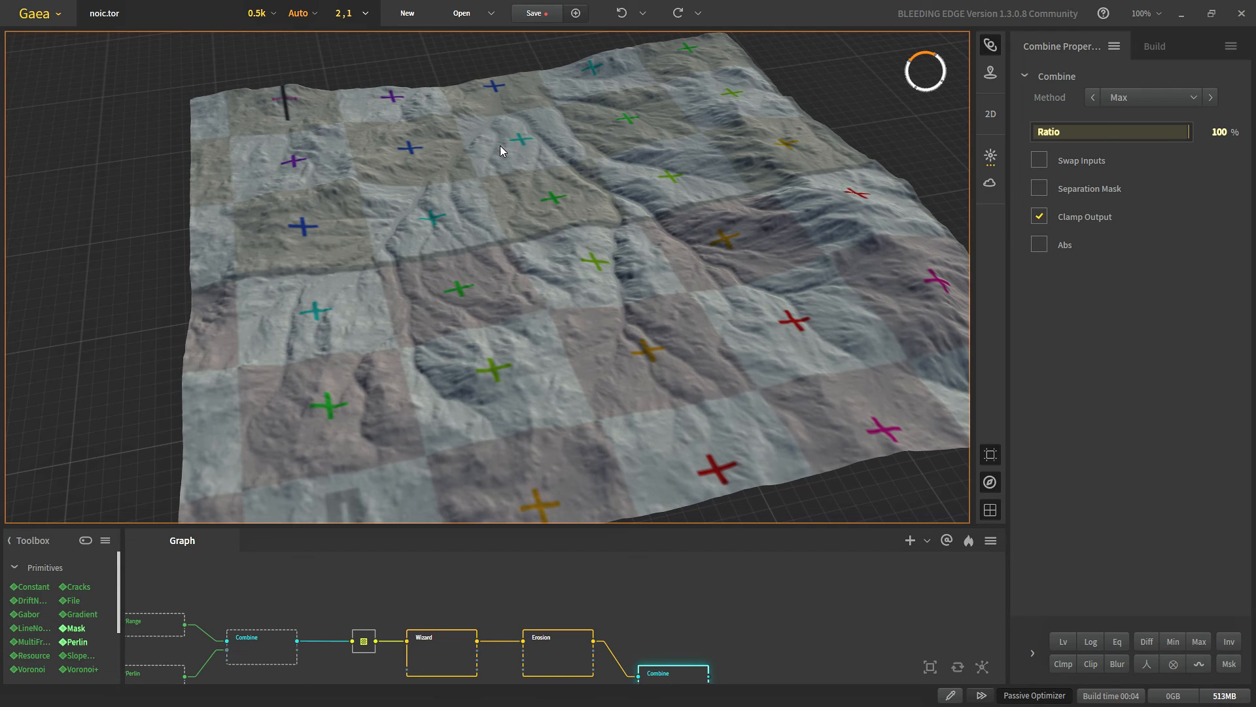
pyautogui.click(1155, 46)
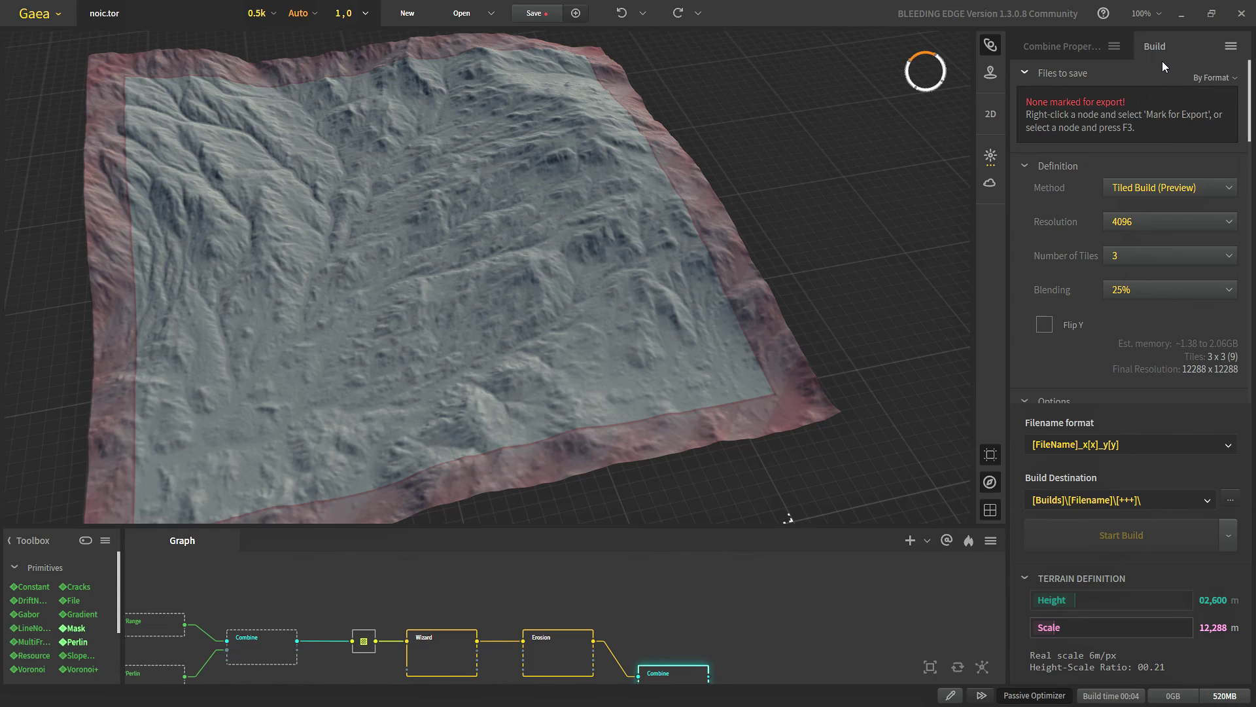
pyautogui.click(1168, 289)
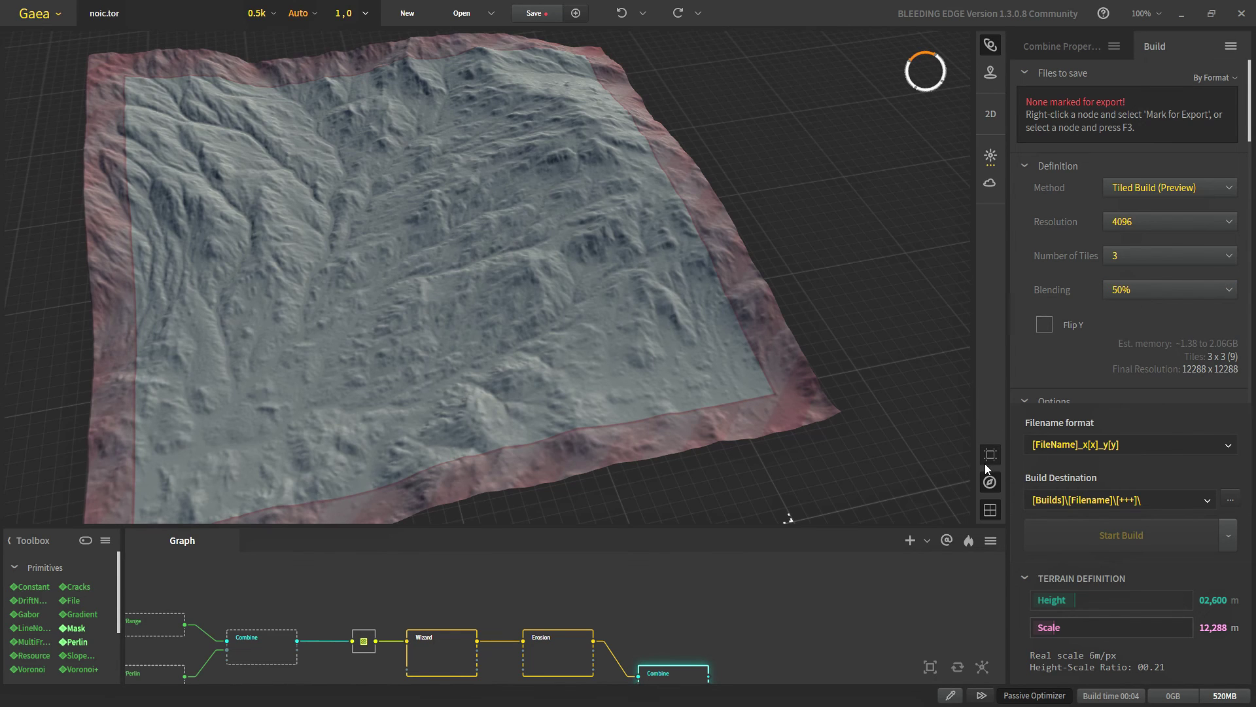
pyautogui.moveTo(646, 116)
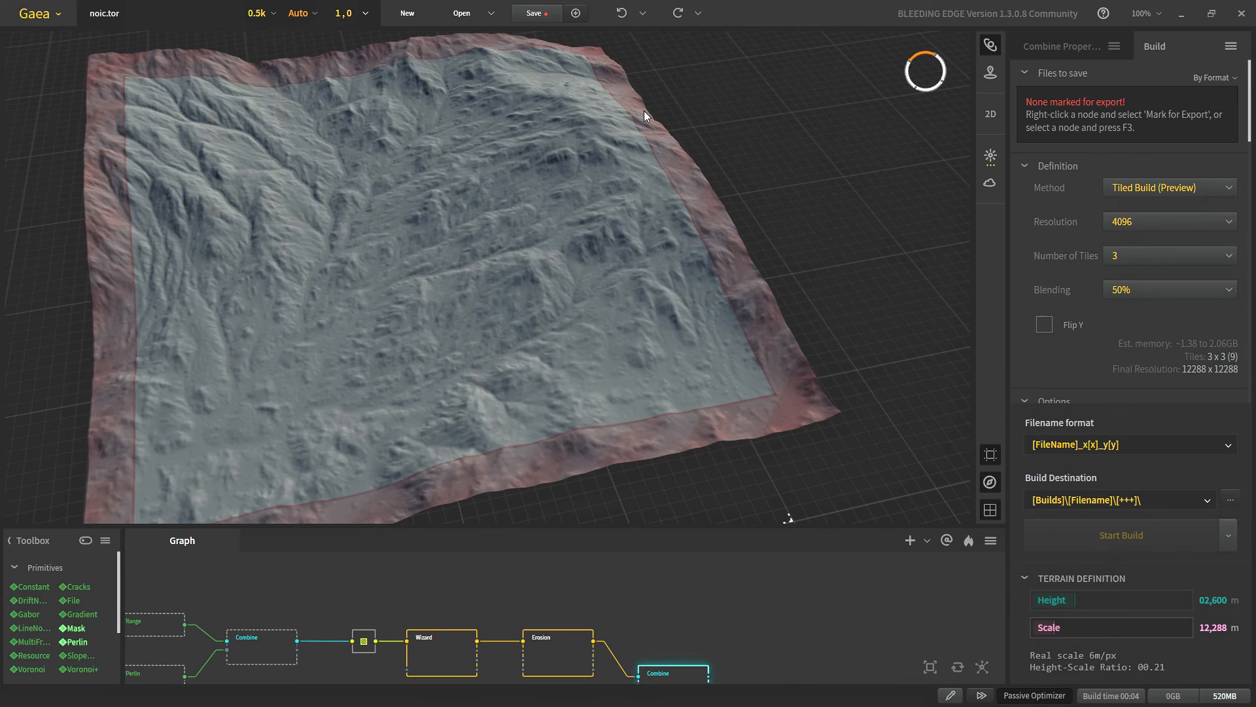
pyautogui.moveTo(258, 416)
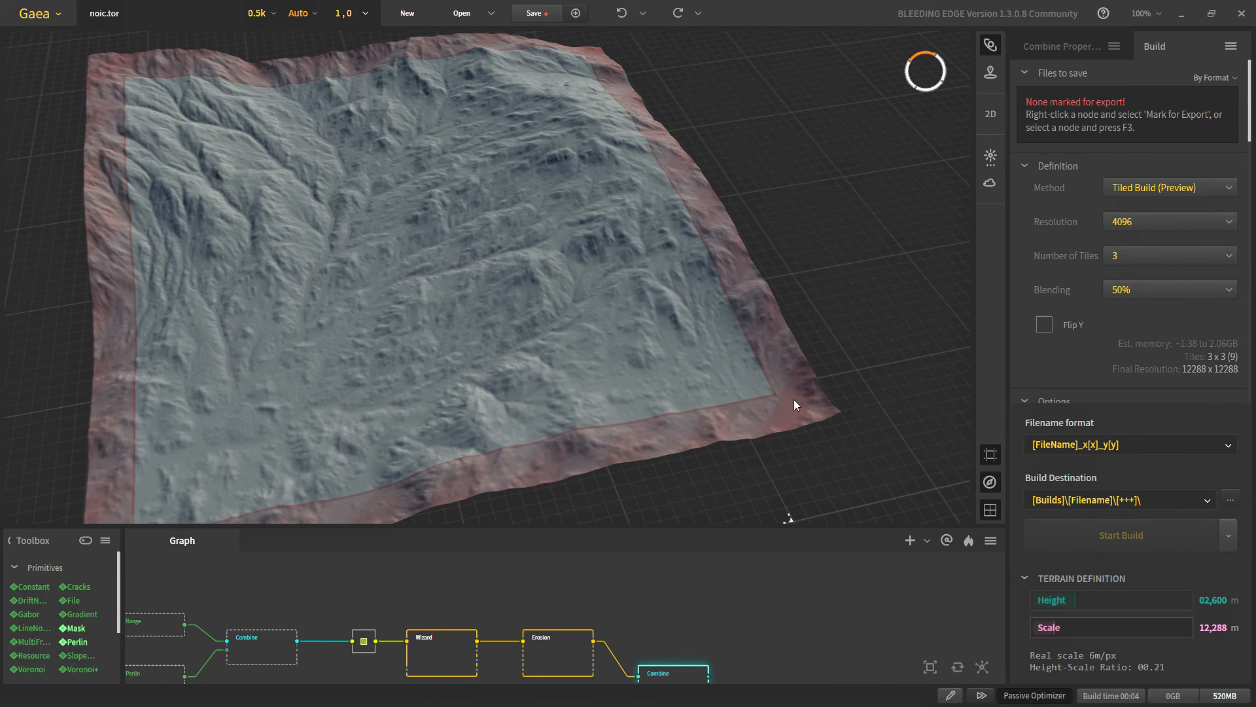
pyautogui.click(1167, 290)
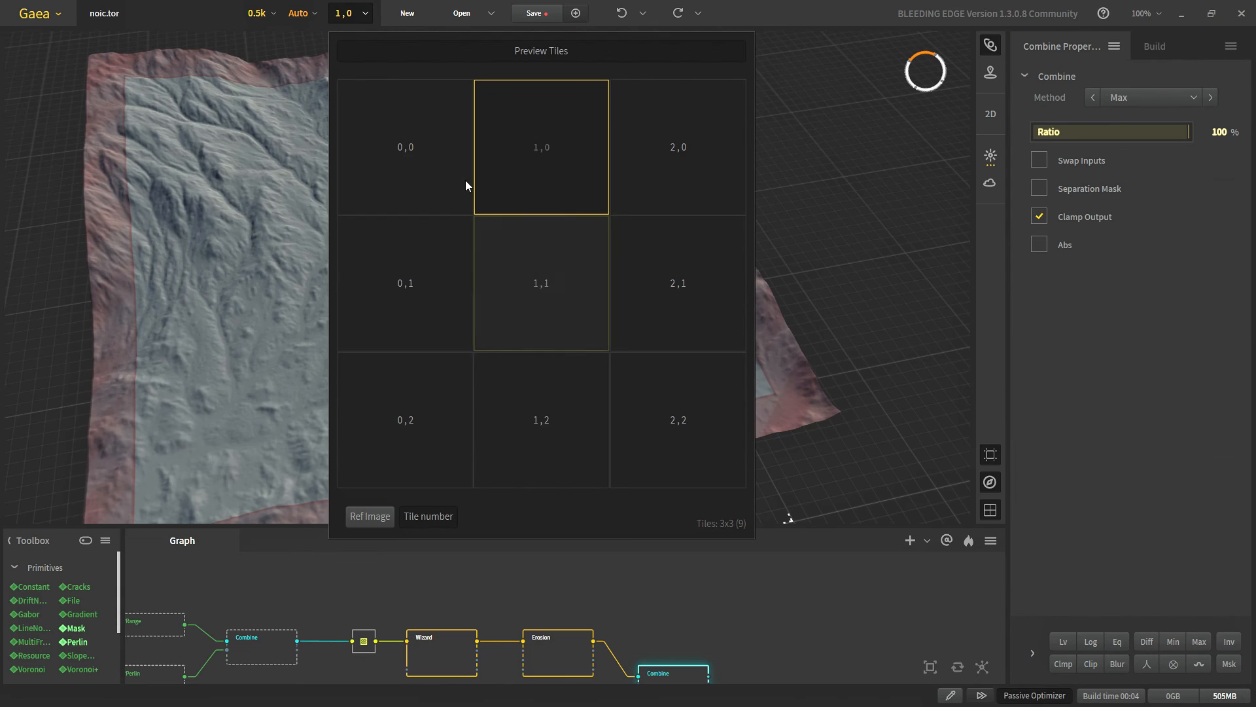
pyautogui.click(1155, 46)
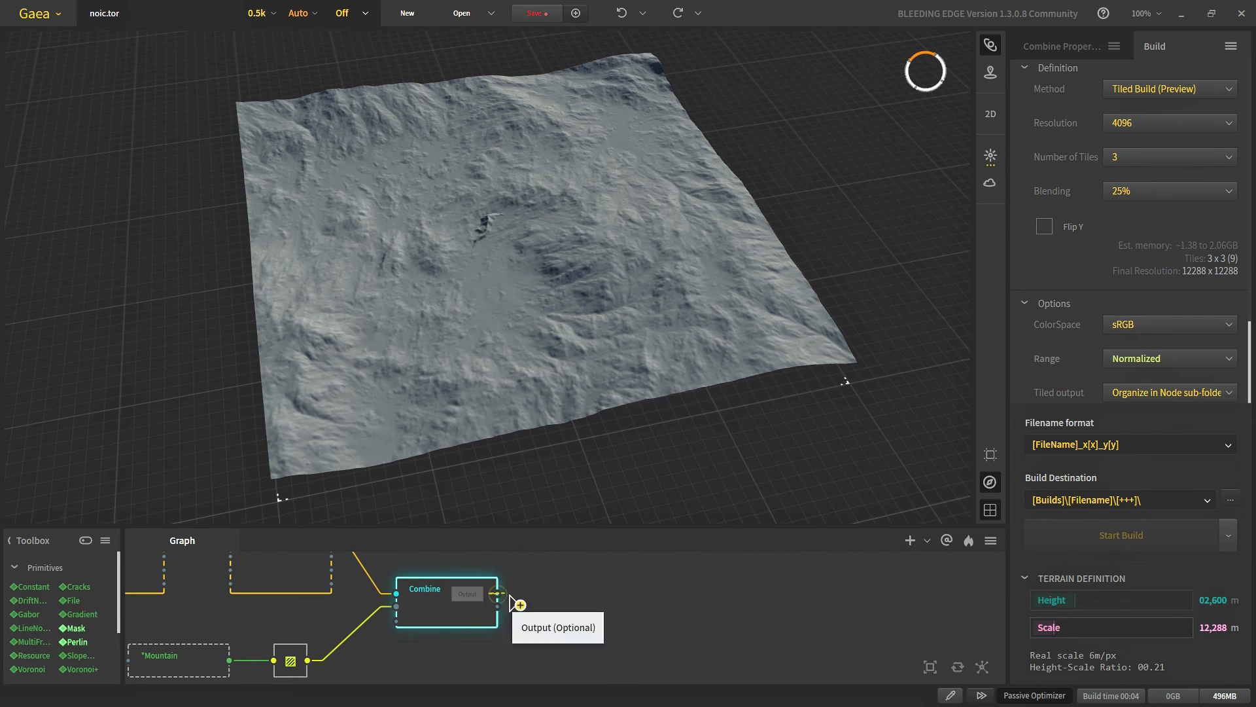
# Search 'wi' and add a Wizard node fed by the Combine output
pyautogui.write('wi')
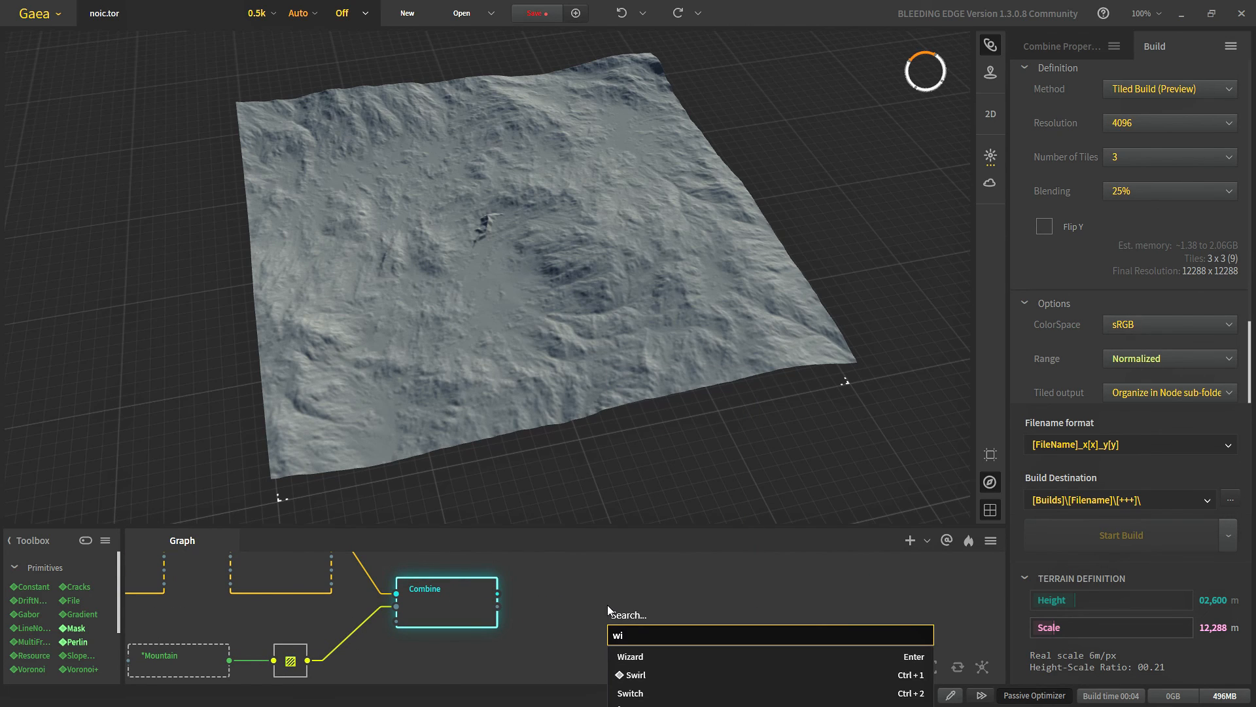
pyautogui.click(631, 657)
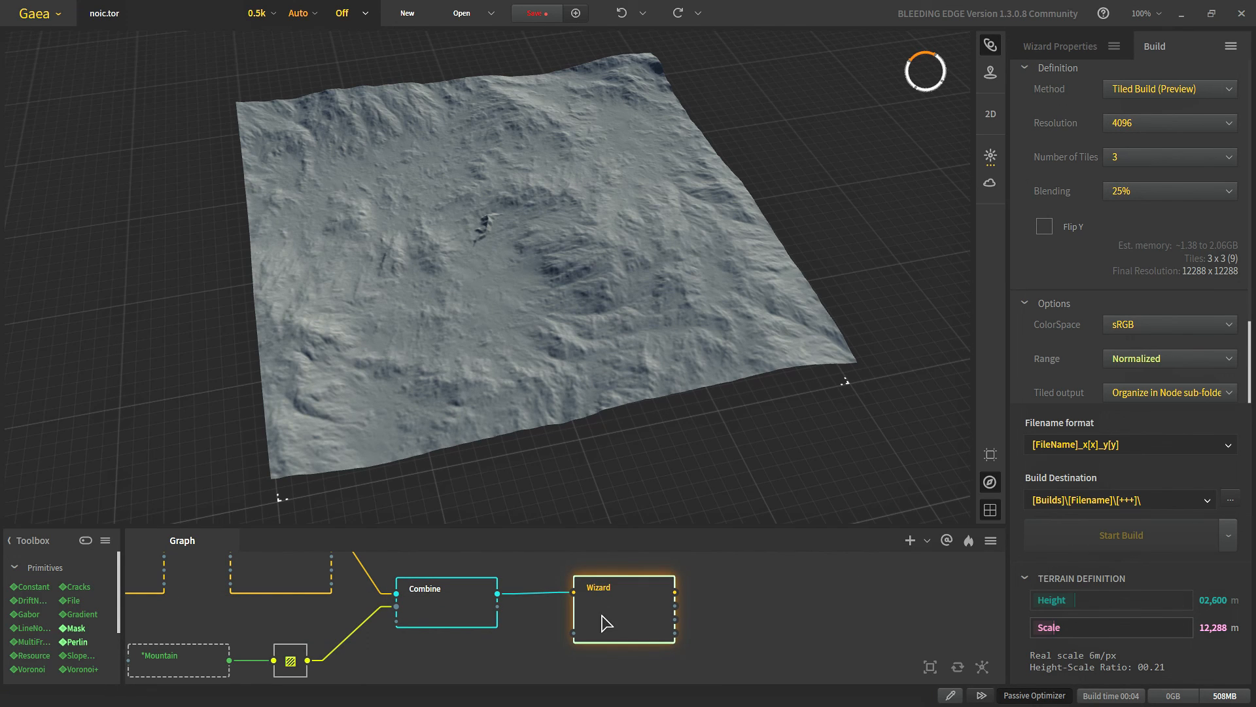
pyautogui.moveTo(629, 613)
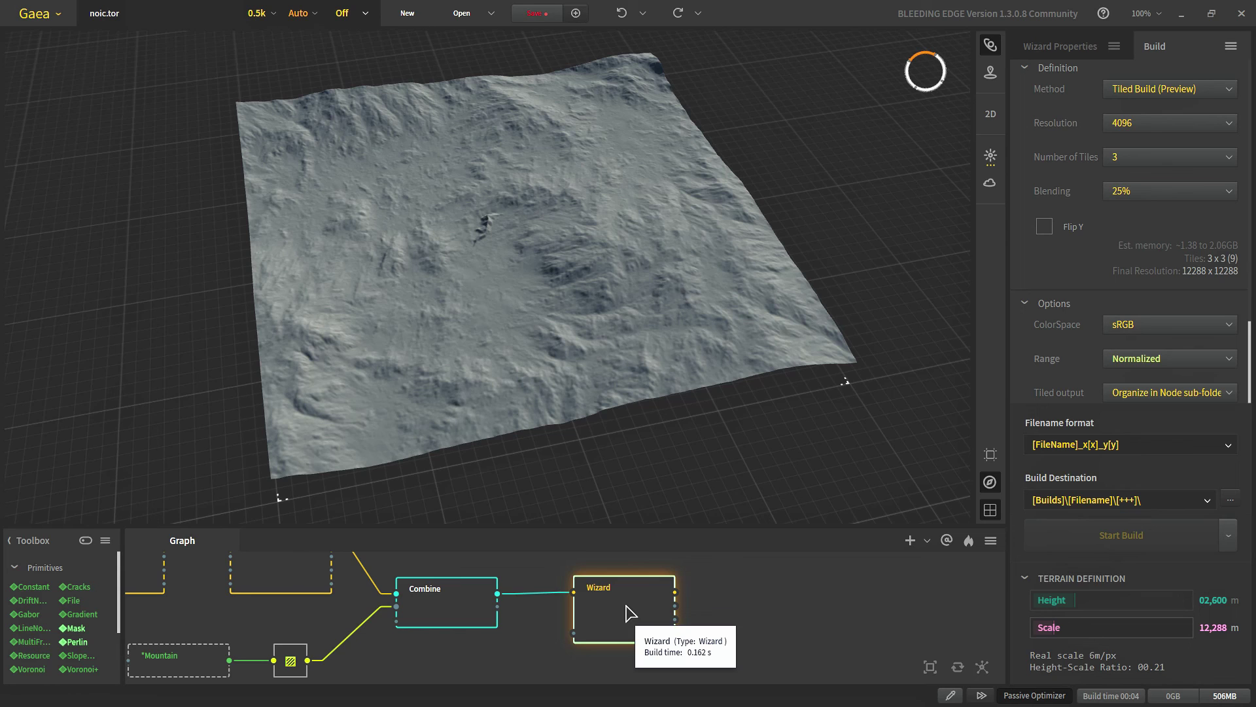
pyautogui.moveTo(619, 345)
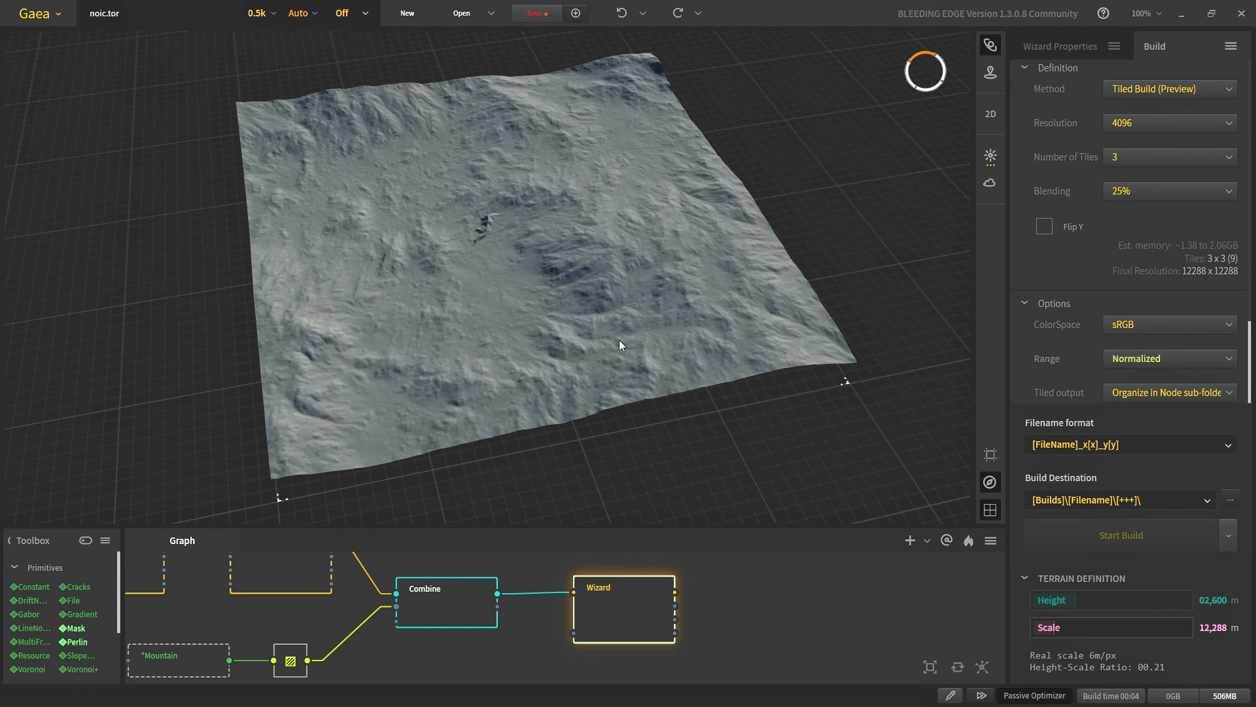